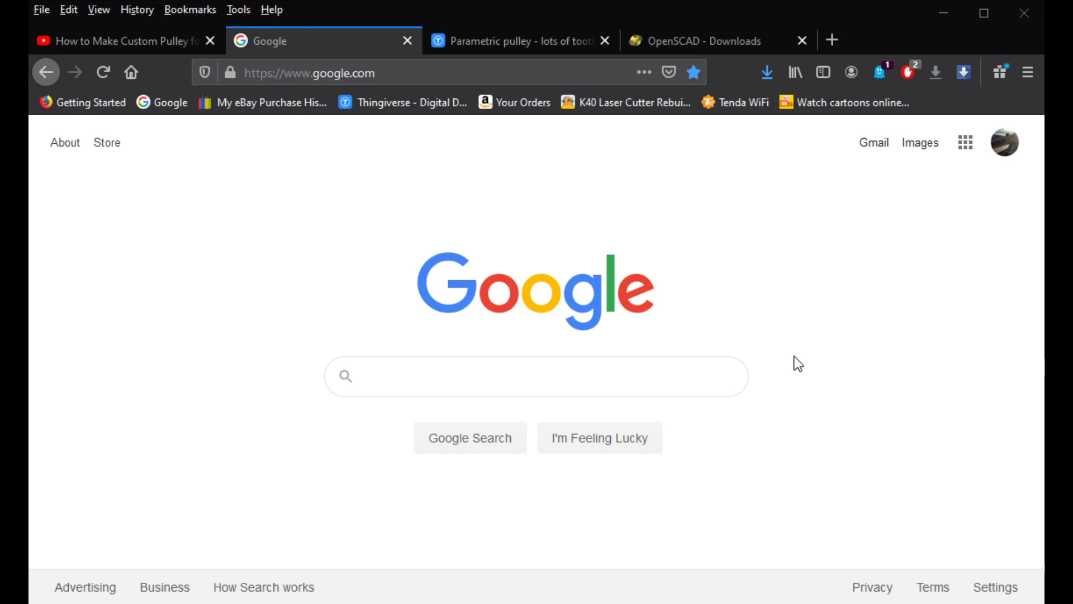
mouse_move(825, 299)
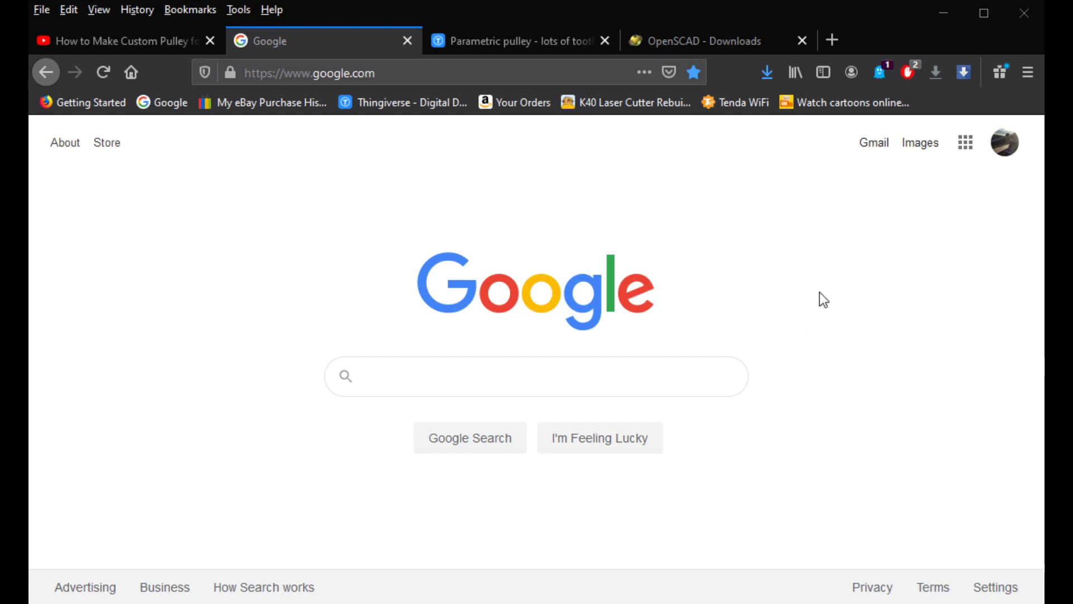
mouse_move(851, 258)
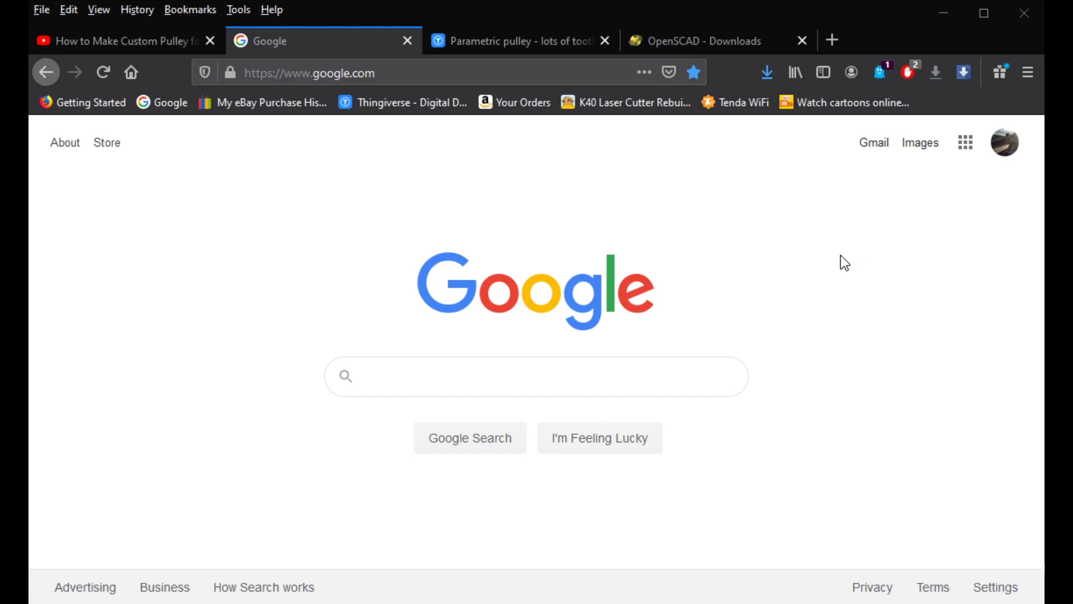
mouse_move(843, 263)
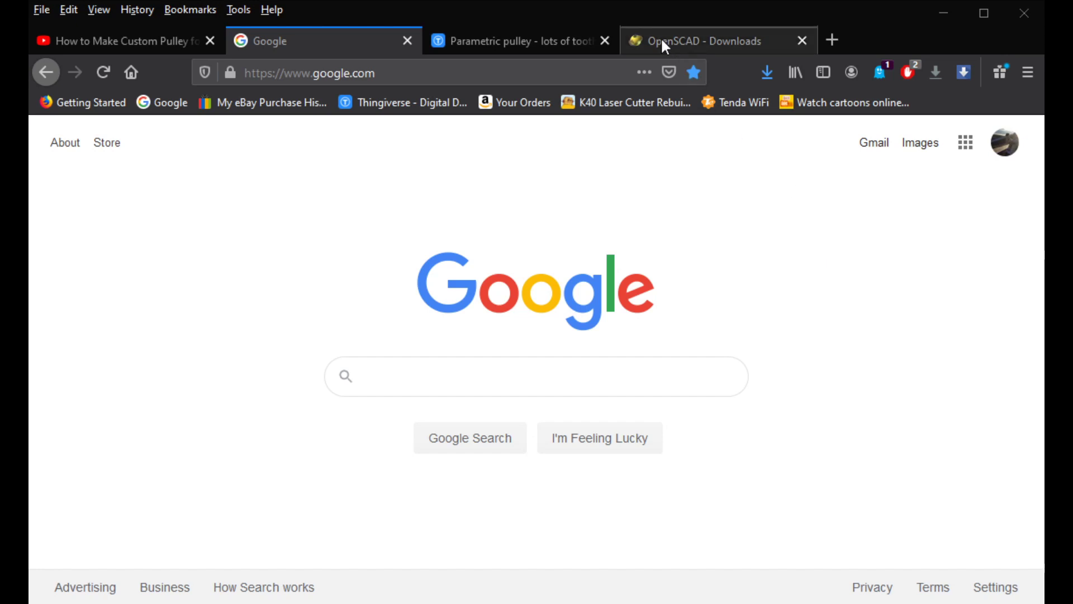
mouse_move(688, 49)
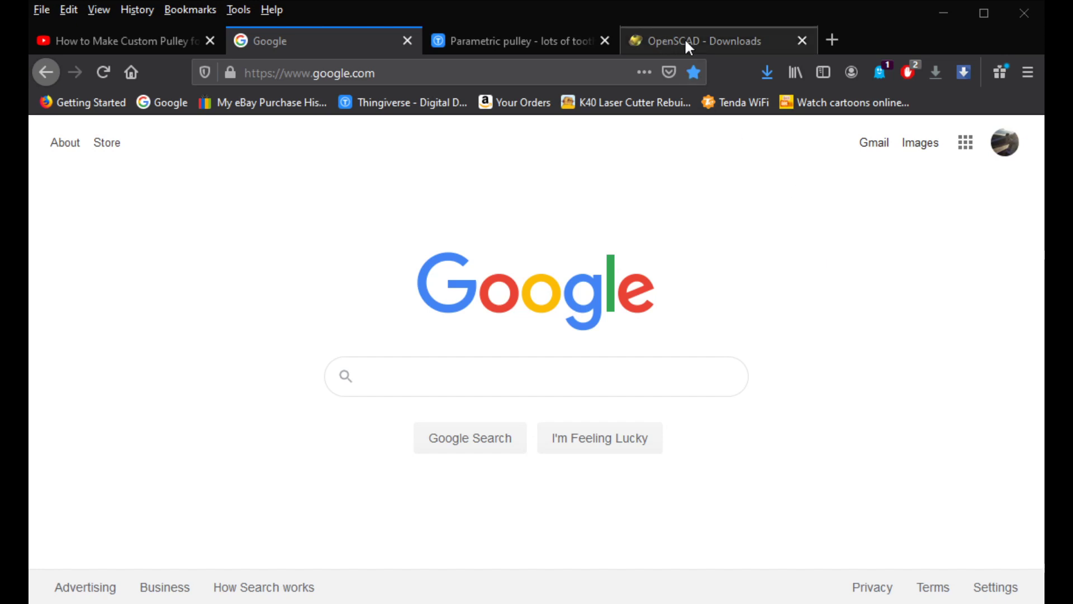
Step: Bring the Windows 2019.05 installer options into view on the OpenSCAD downloads page
click(713, 41)
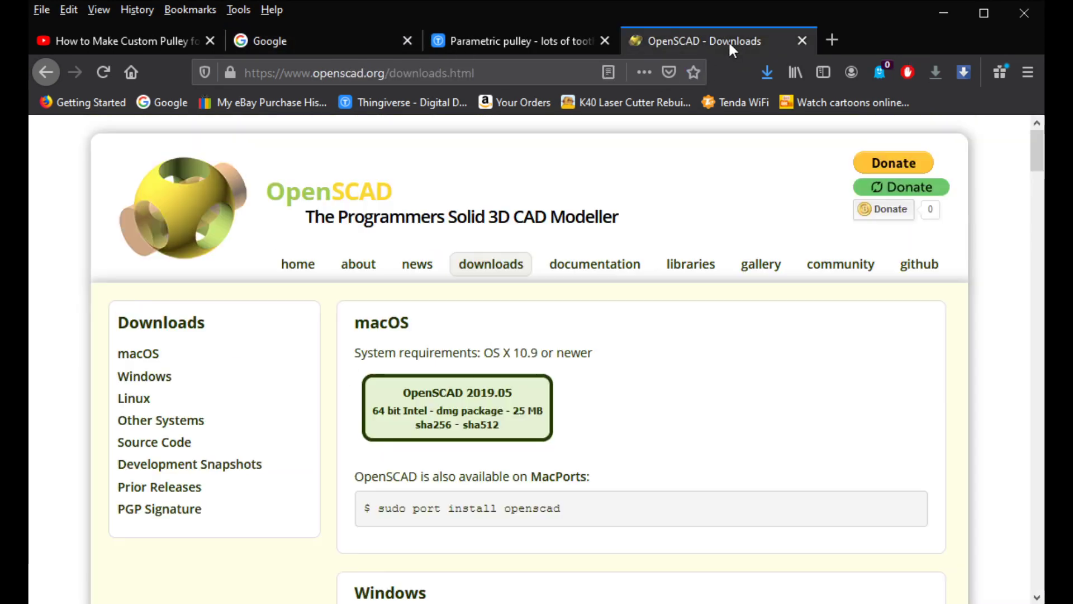
mouse_move(578, 284)
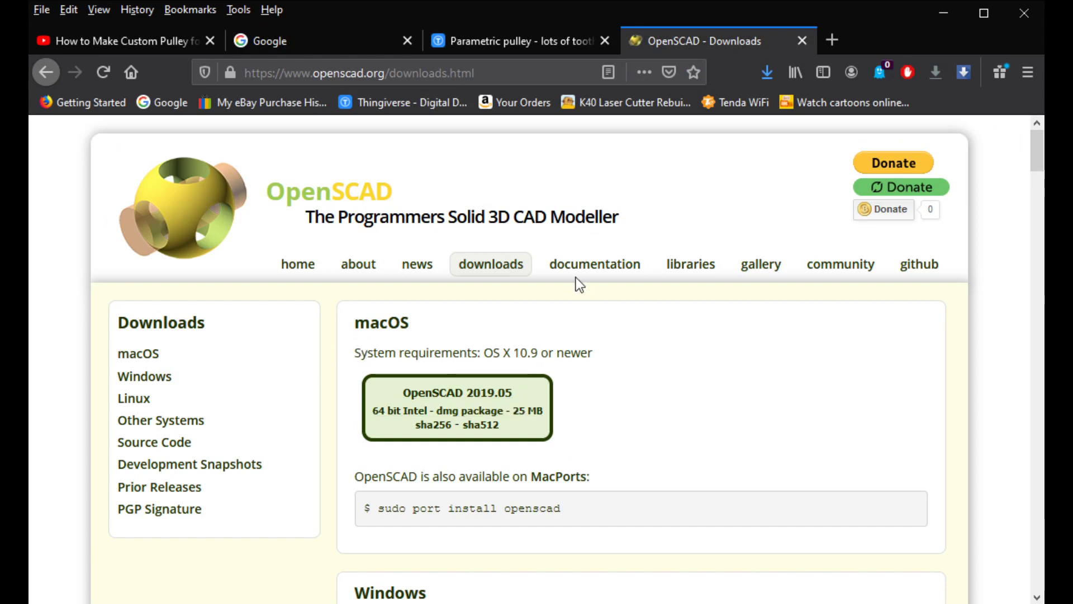
scroll(down, 3)
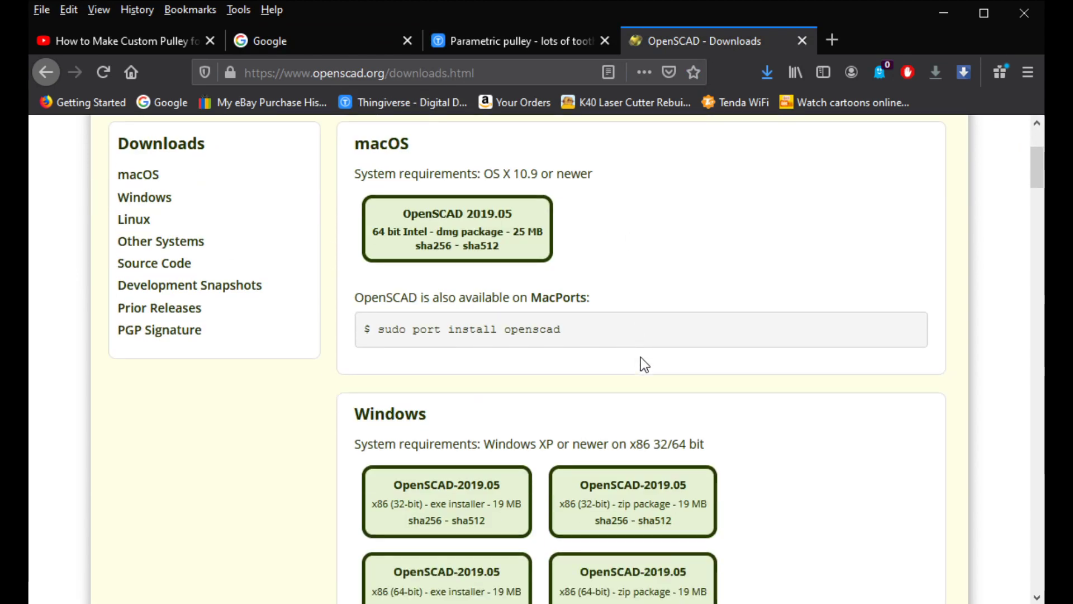
mouse_move(420, 163)
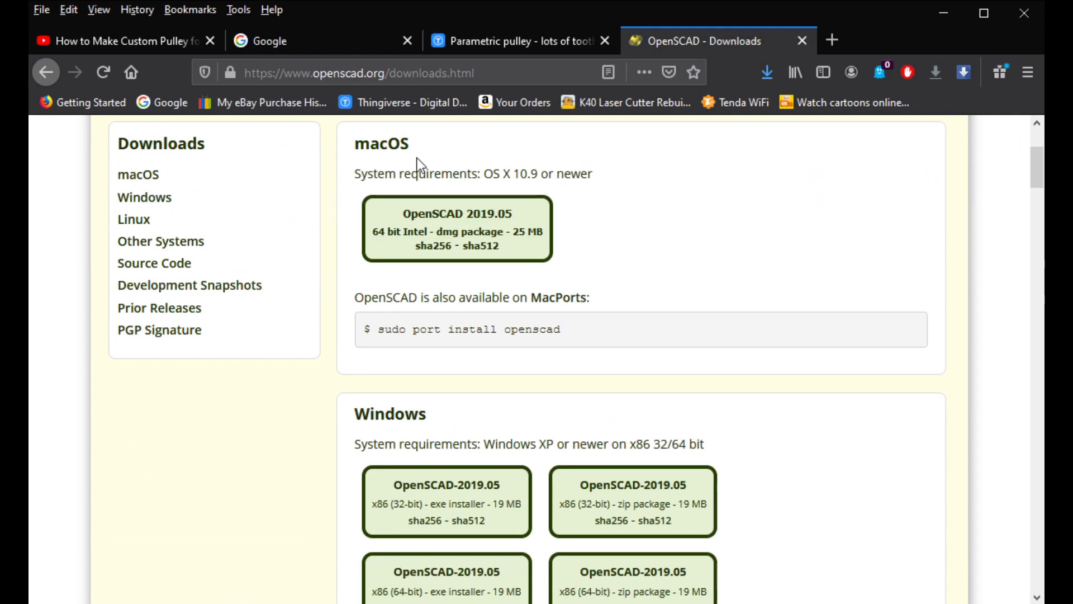
scroll(down, 3)
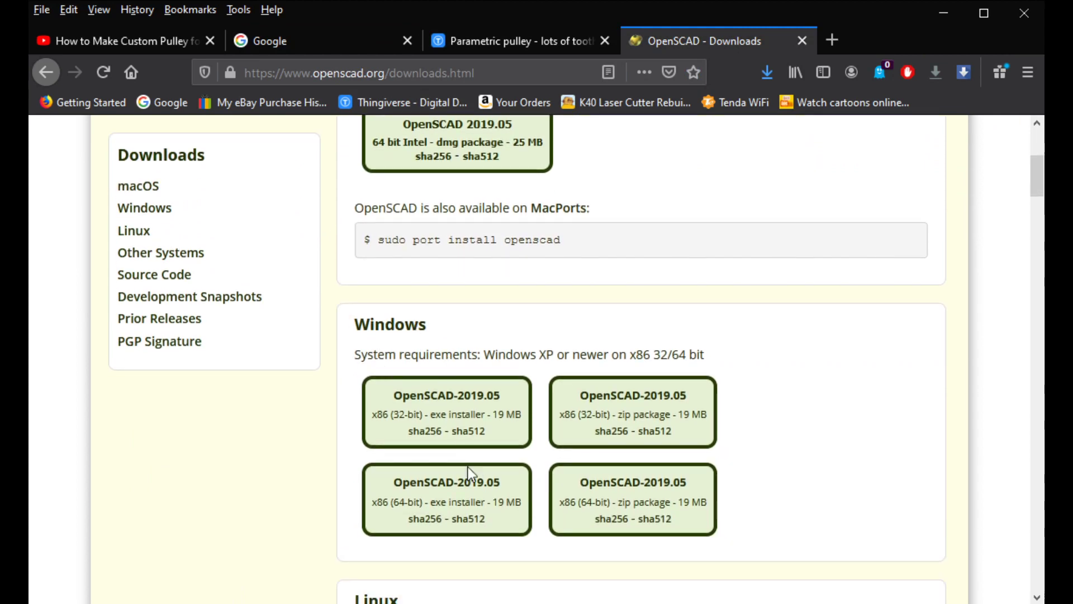
mouse_move(580, 526)
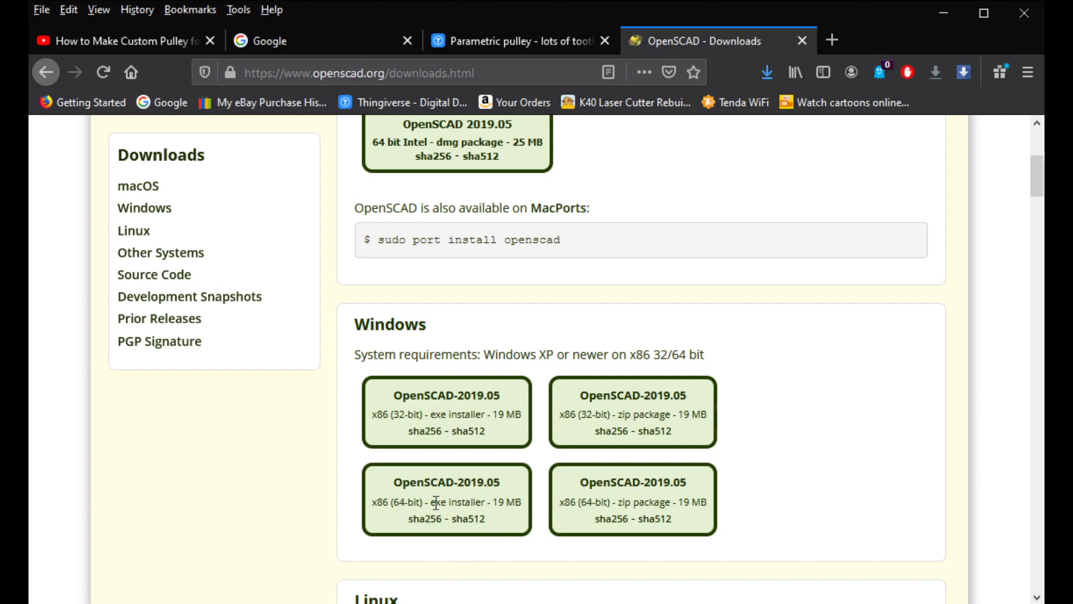
mouse_move(416, 506)
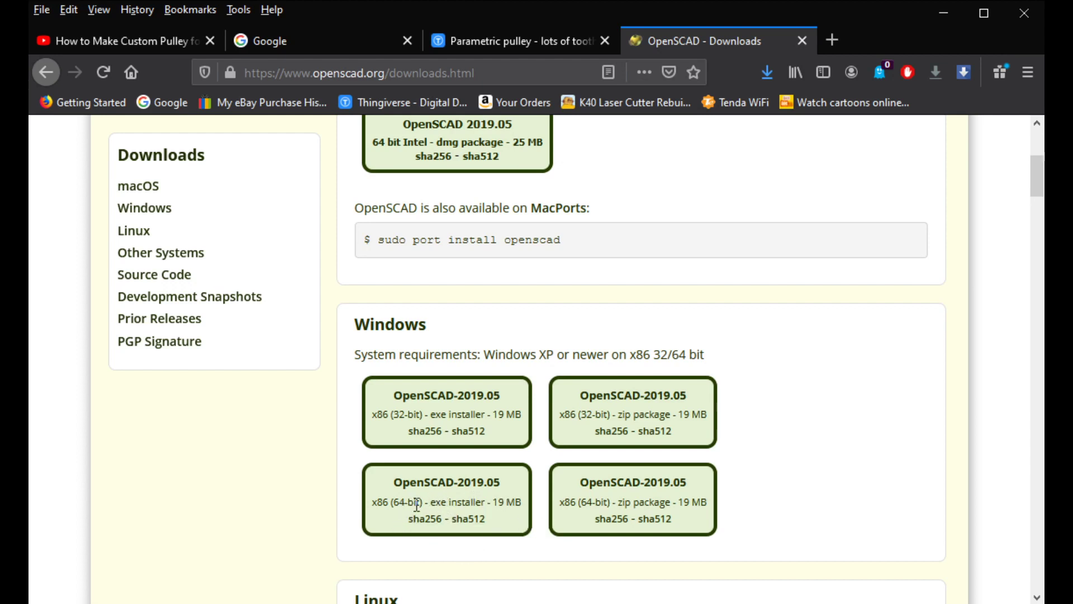
mouse_move(660, 496)
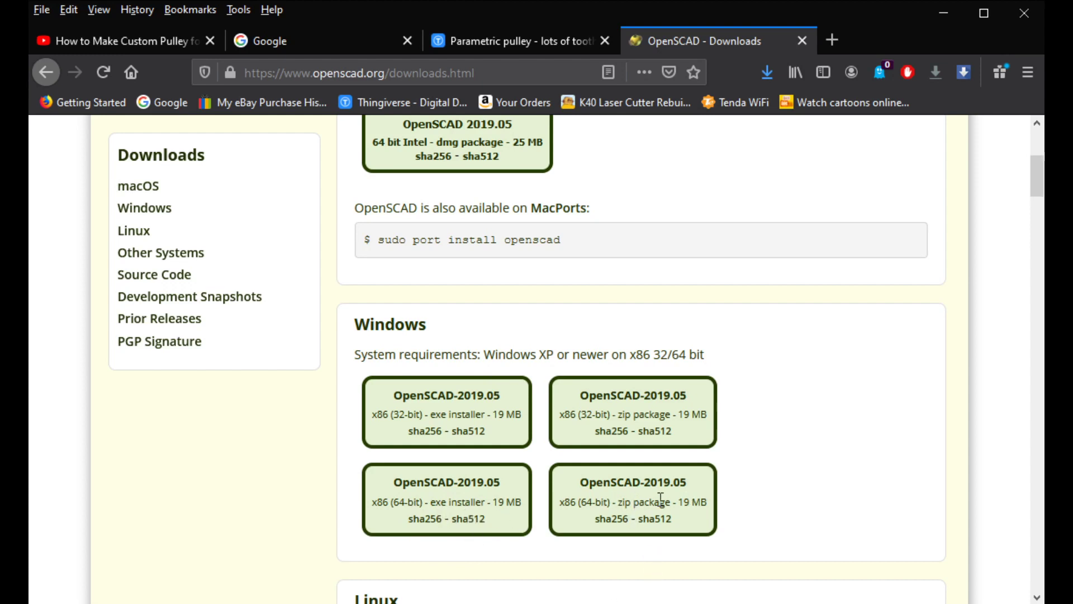
mouse_move(715, 555)
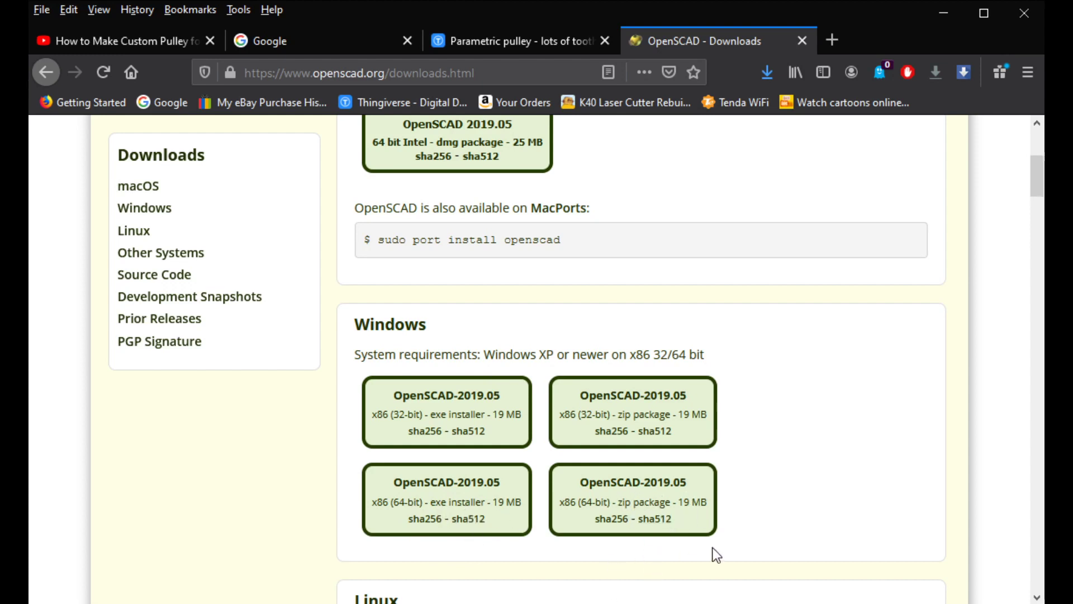
mouse_move(823, 478)
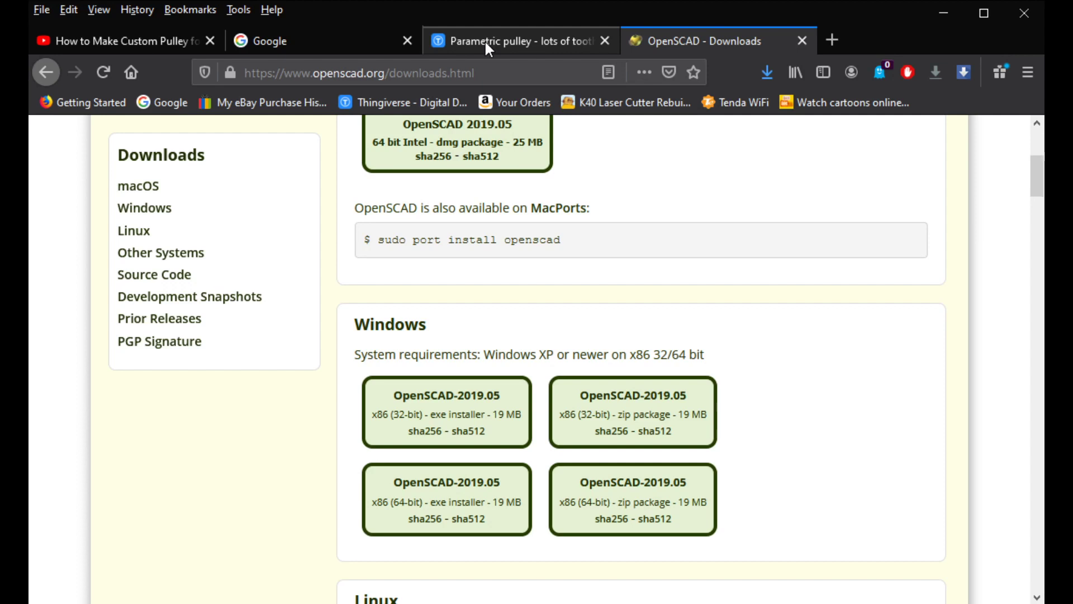
Step: Return to the Thingiverse 'Parametric pulley - lots of tooth profiles' design page
click(520, 40)
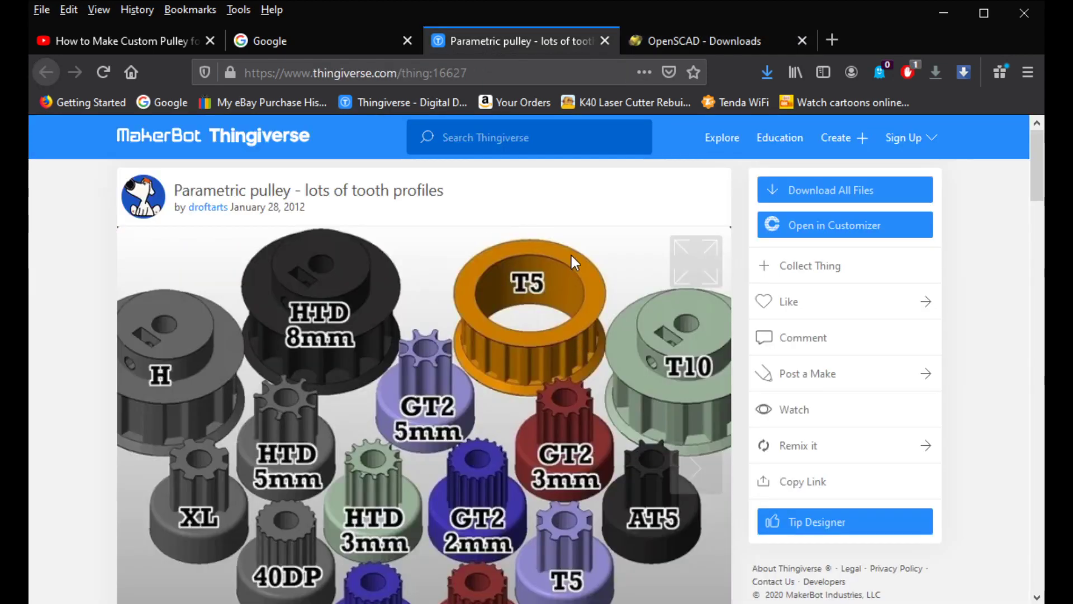
mouse_move(593, 208)
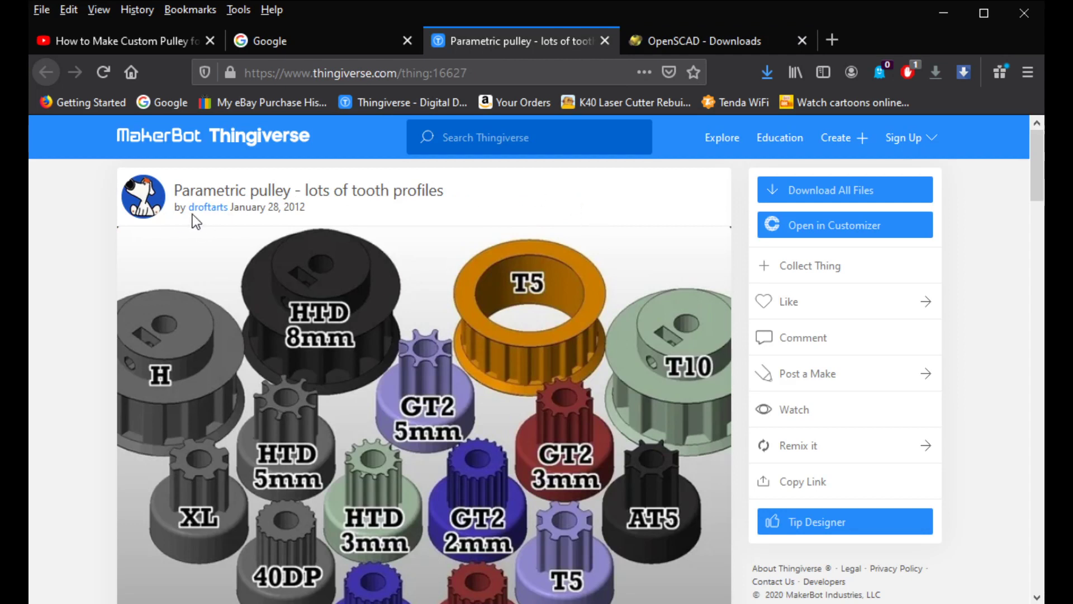
mouse_move(605, 402)
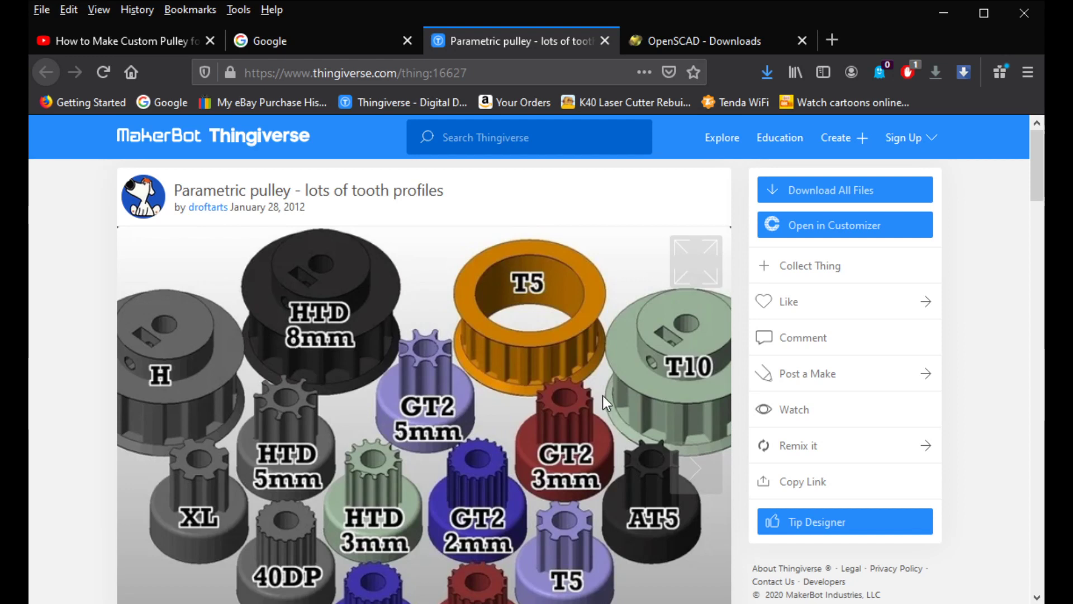
mouse_move(516, 400)
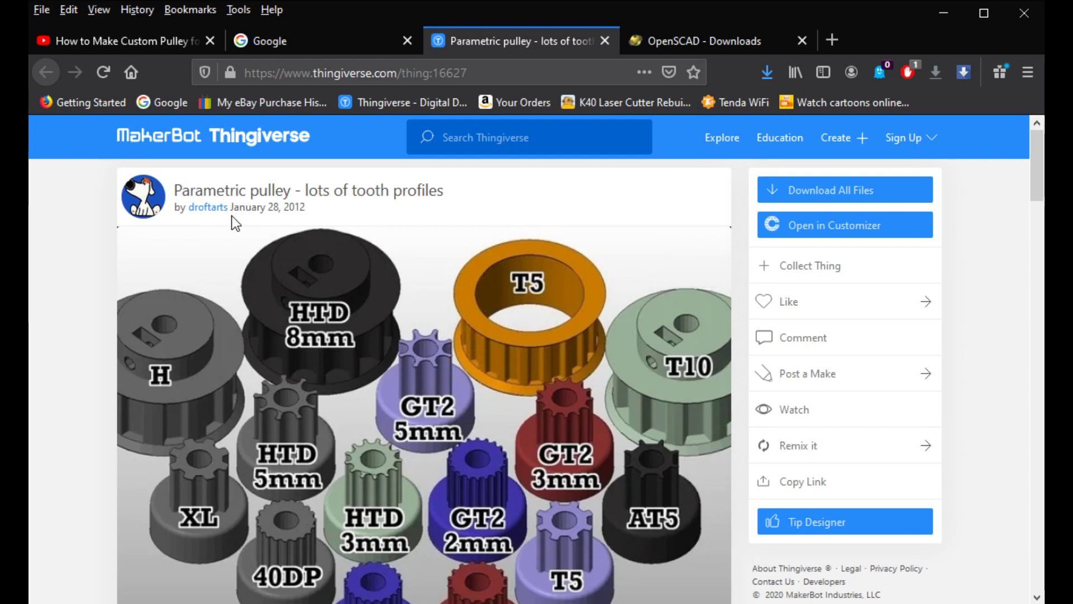
mouse_move(234, 224)
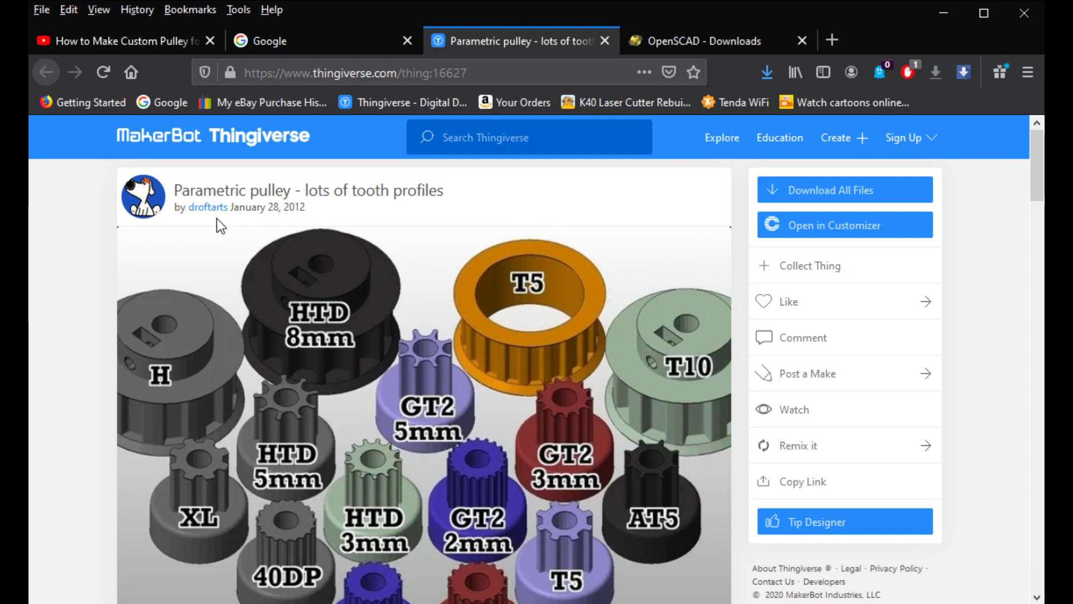
mouse_move(238, 243)
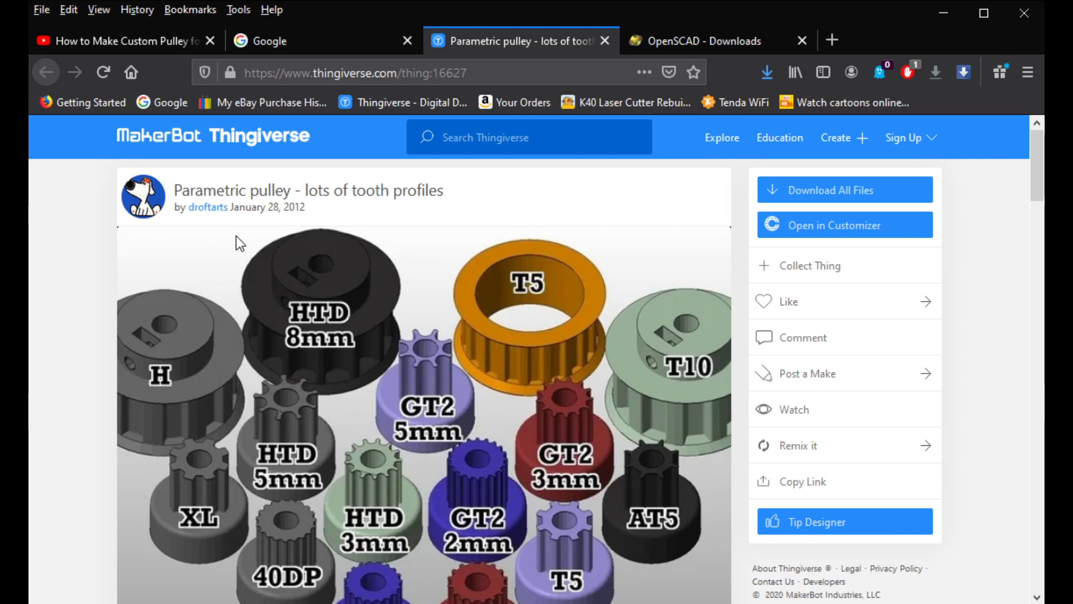
mouse_move(495, 96)
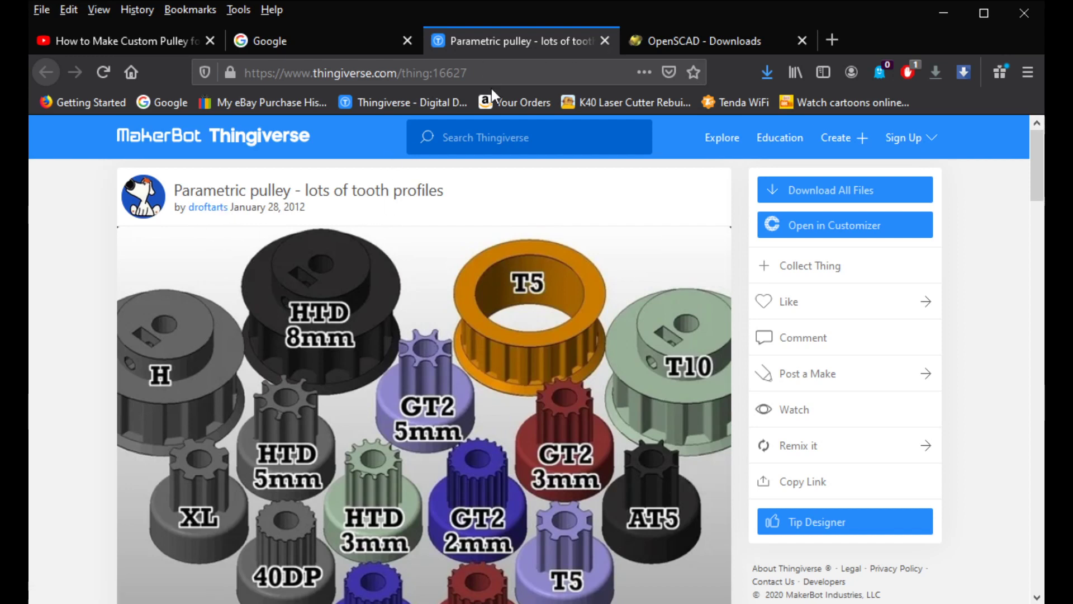
mouse_move(480, 442)
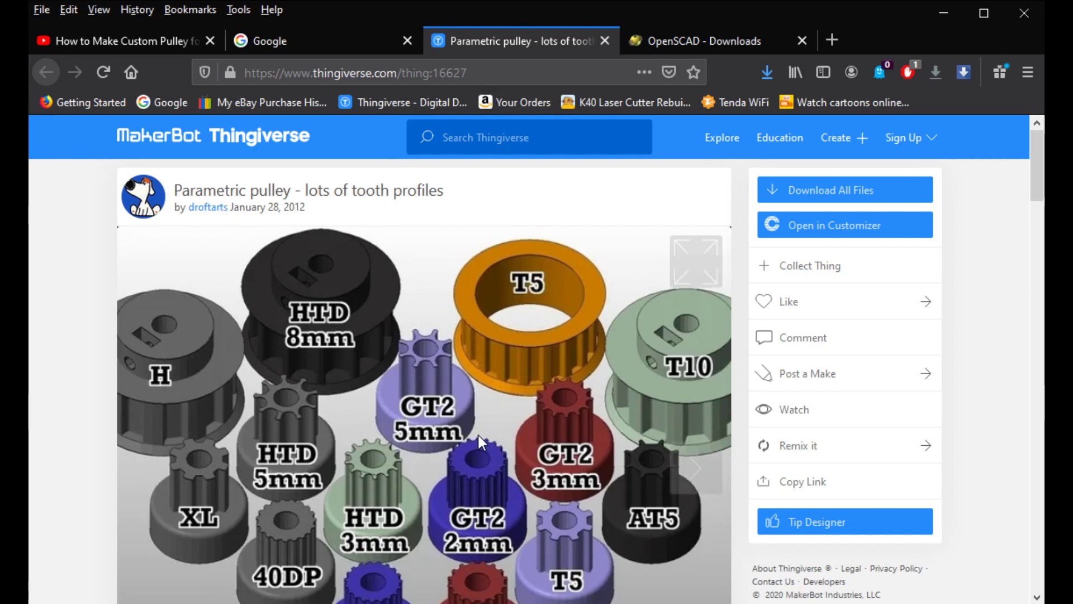
mouse_move(513, 409)
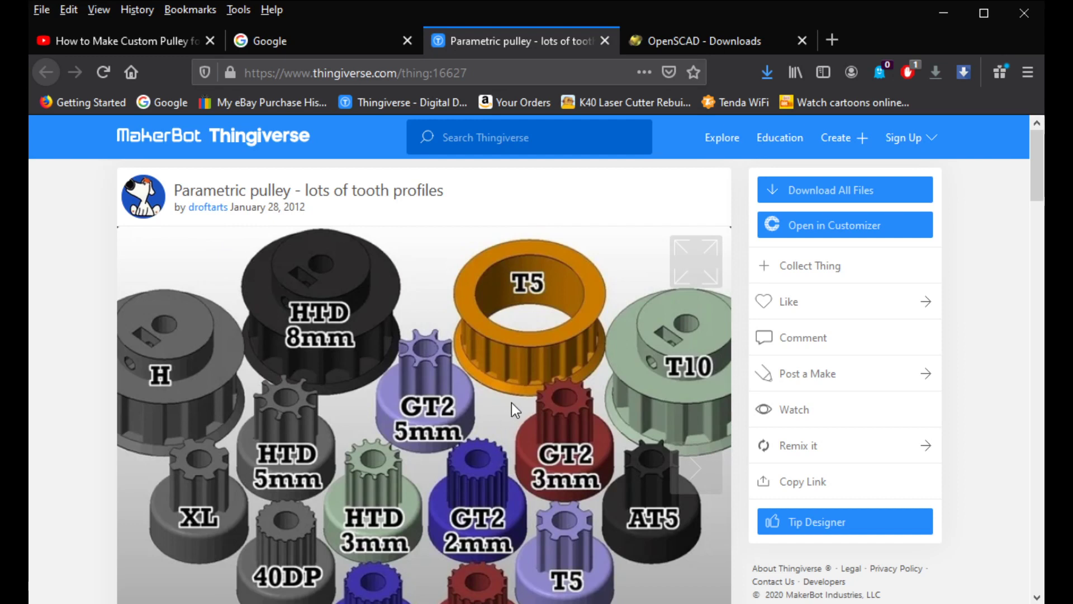
mouse_move(519, 411)
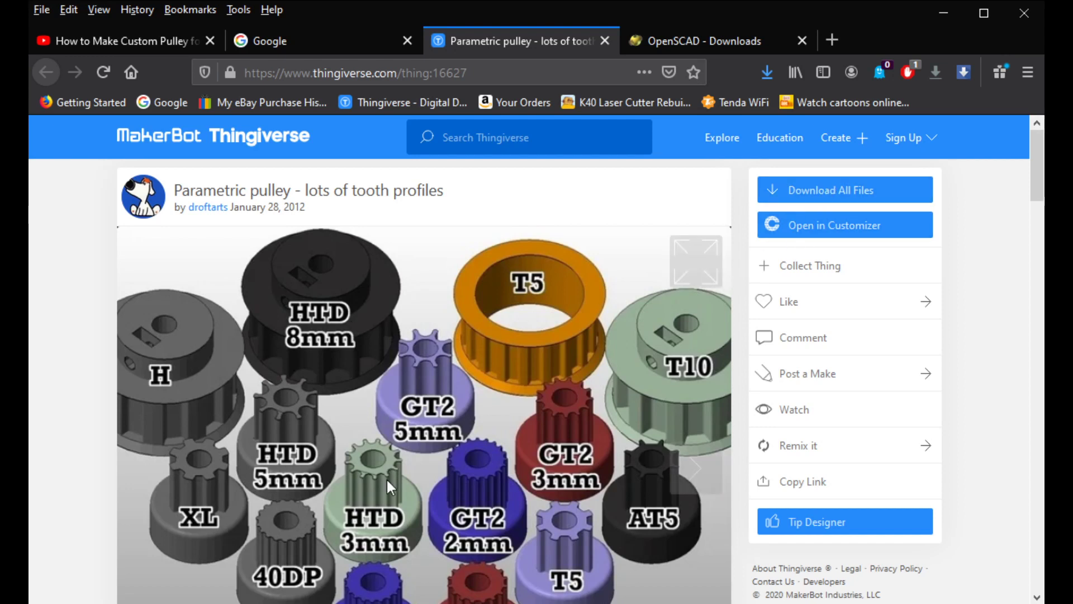
mouse_move(923, 344)
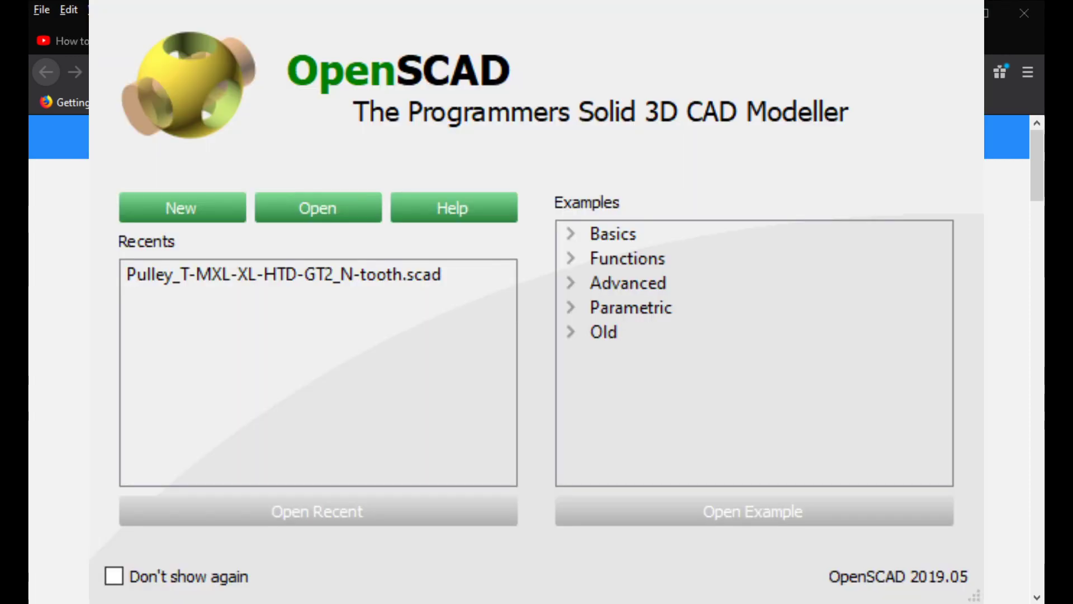
mouse_move(224, 304)
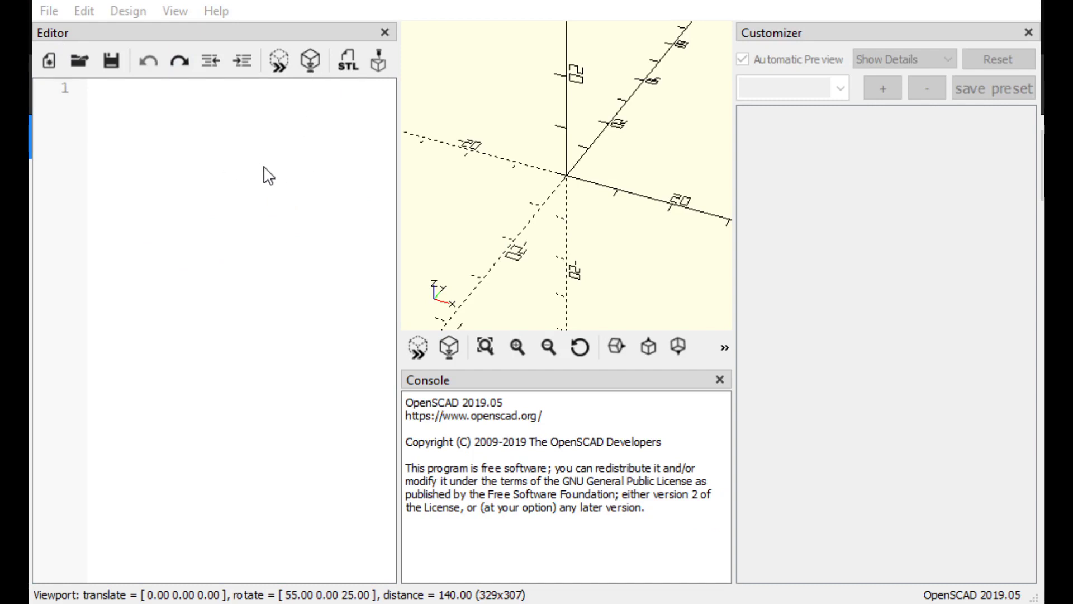
mouse_move(289, 174)
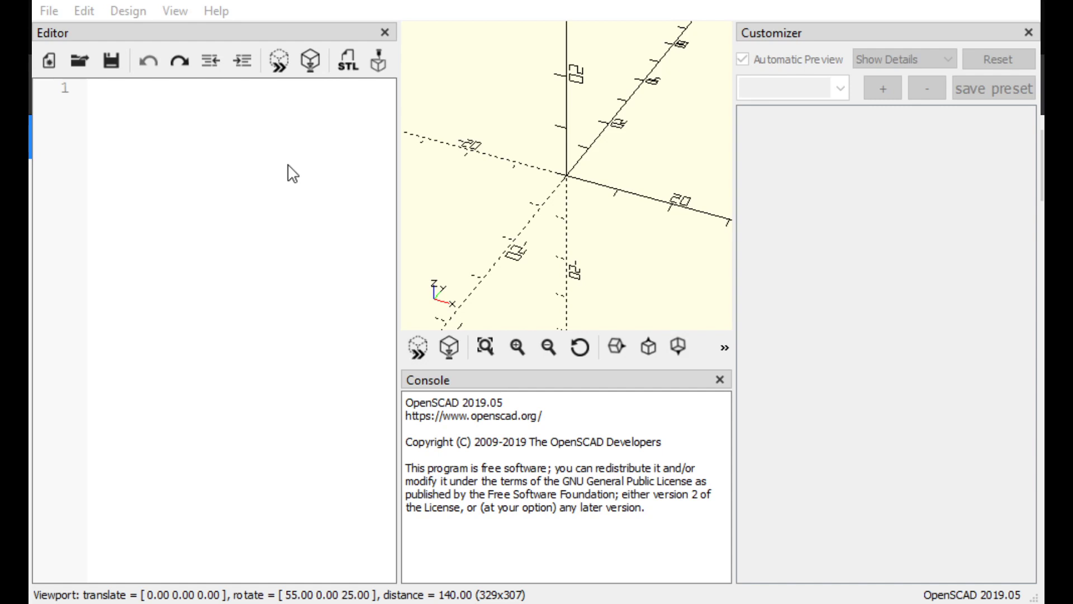
mouse_move(295, 185)
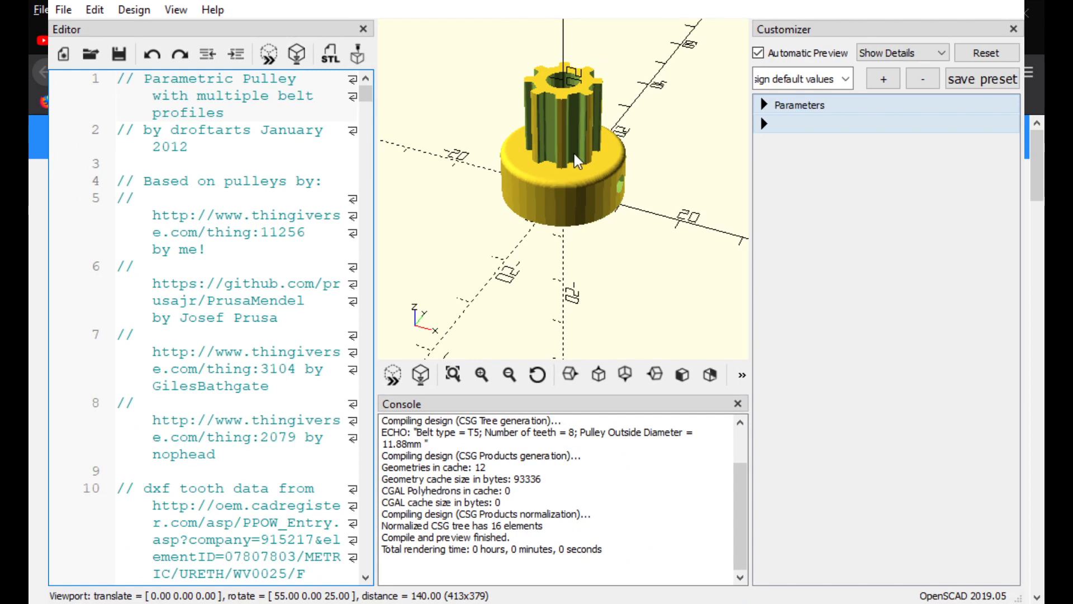
mouse_move(601, 192)
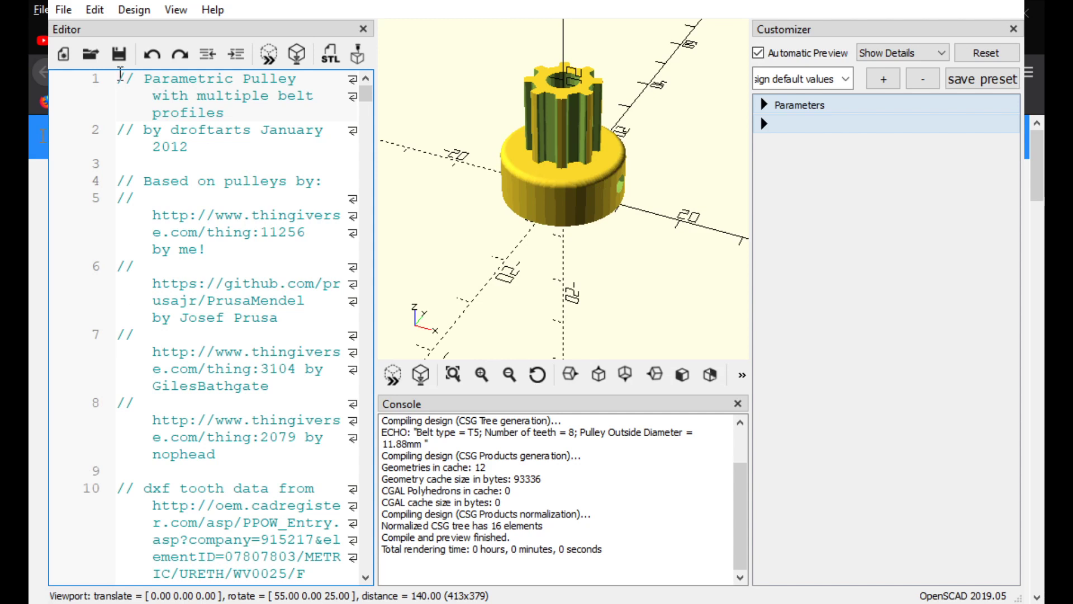
mouse_move(170, 154)
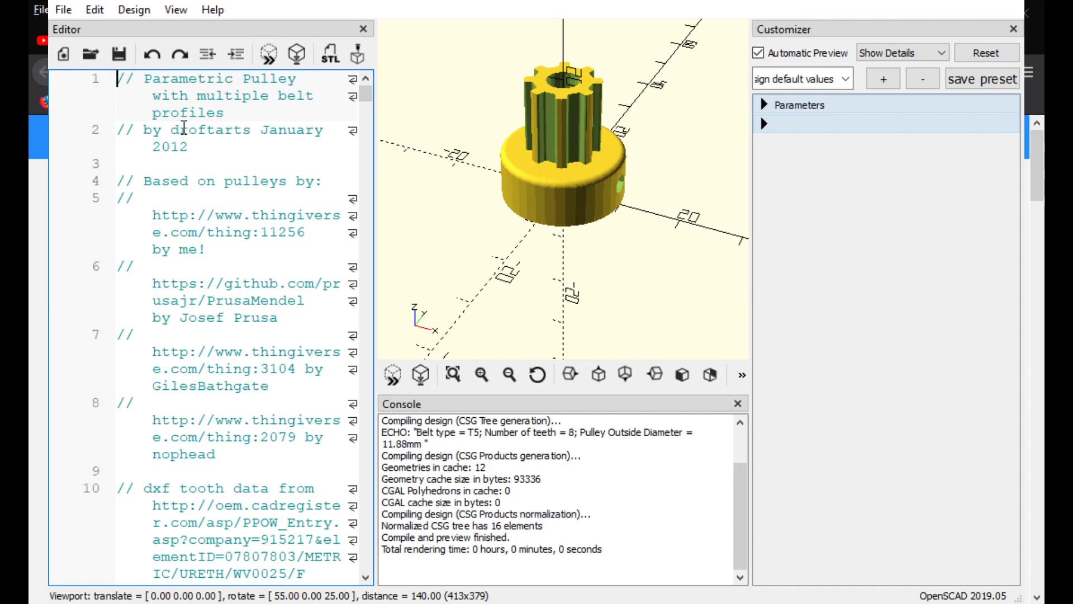
mouse_move(274, 395)
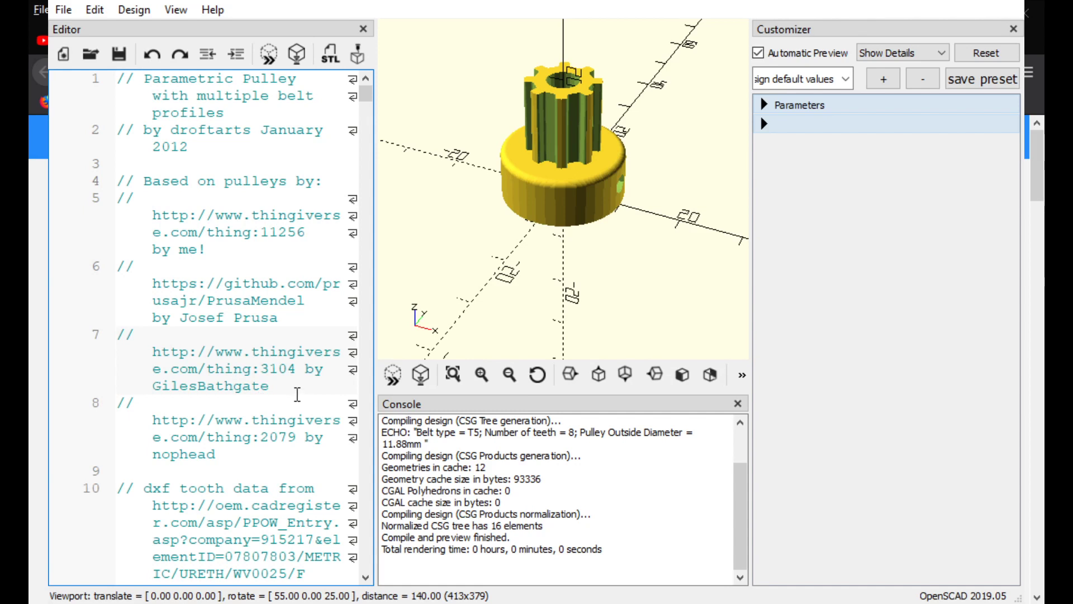
mouse_move(605, 151)
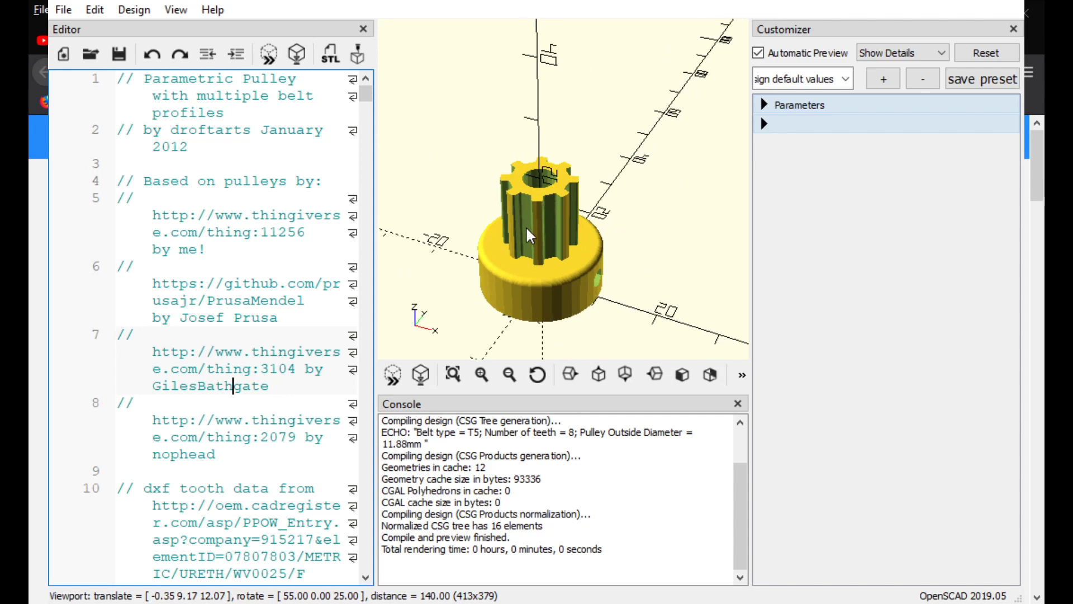
mouse_move(571, 190)
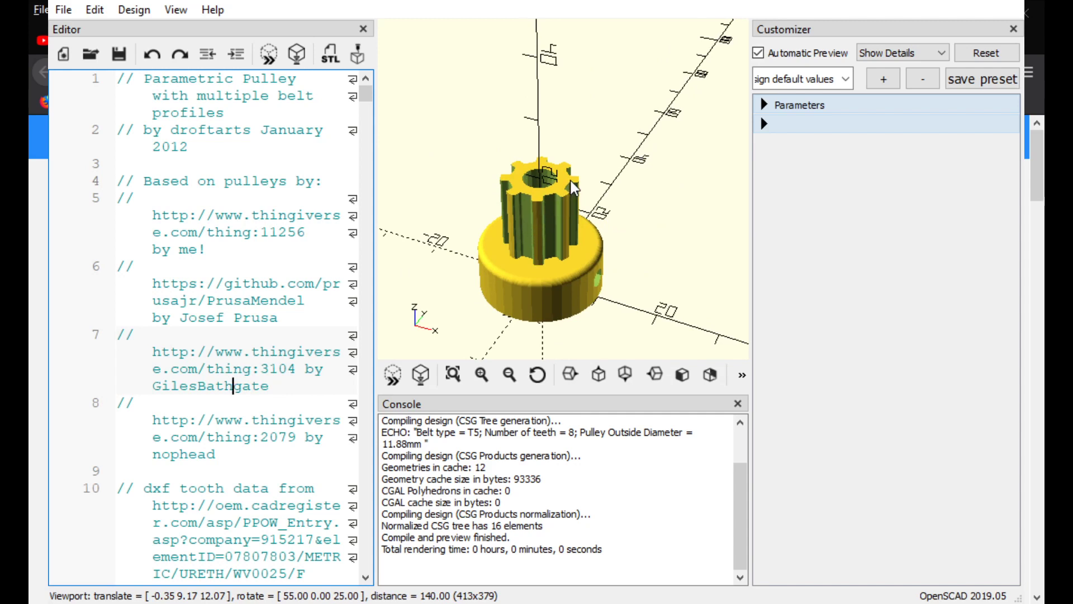
mouse_move(518, 185)
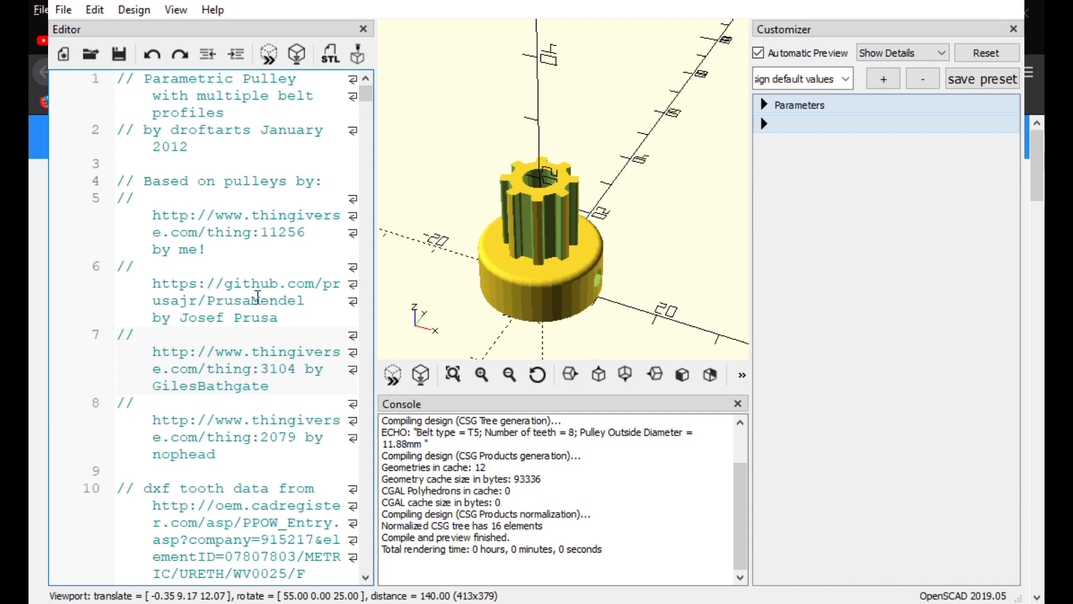
Step: Focus the editor on the opened pulley script beside the default 8-tooth T5 preview
click(234, 386)
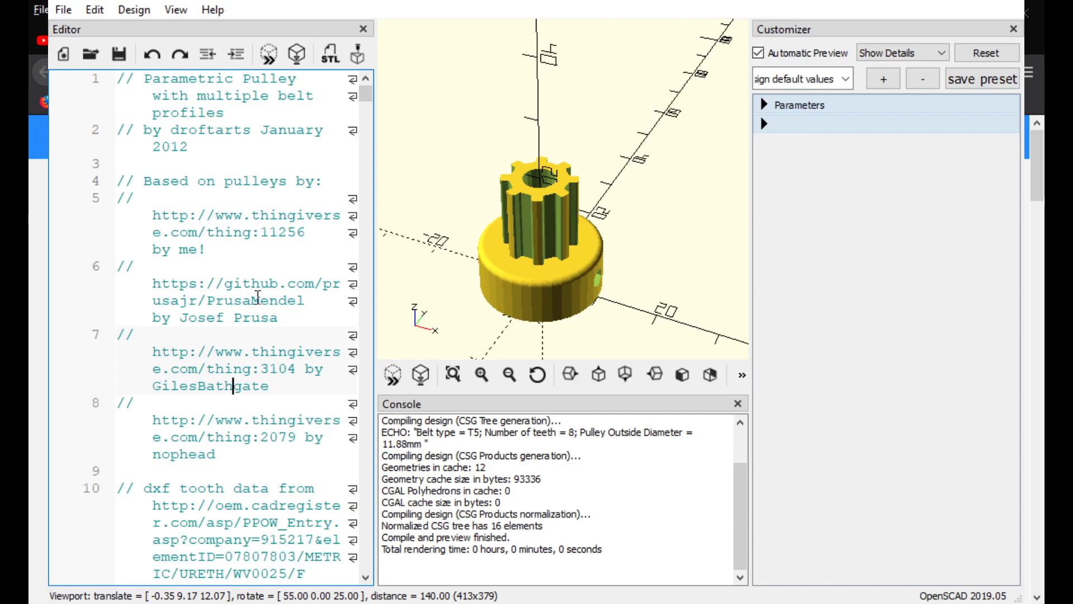
mouse_move(271, 305)
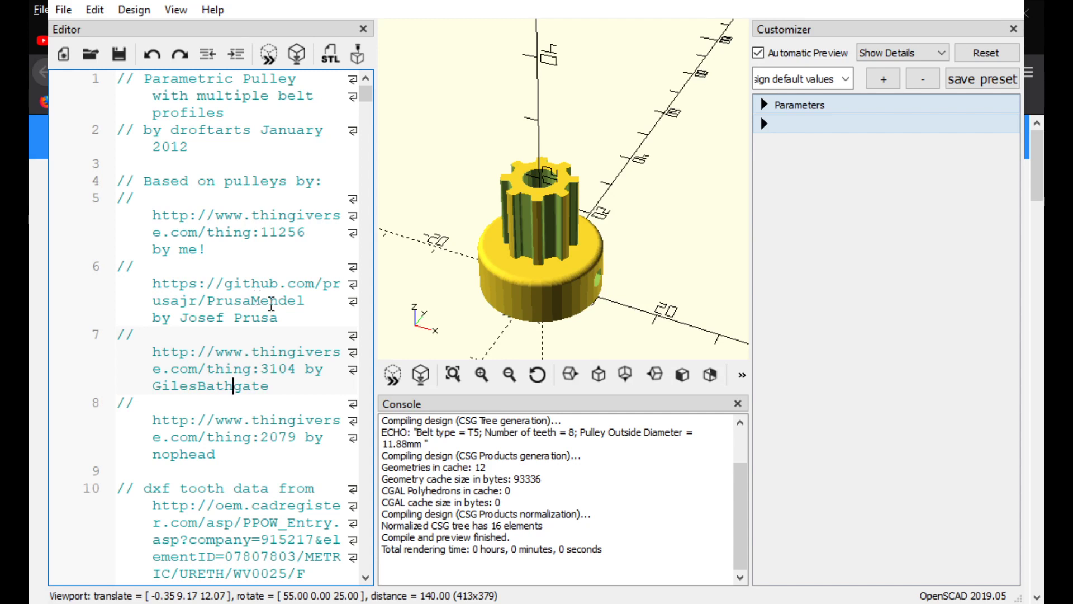
mouse_move(367, 93)
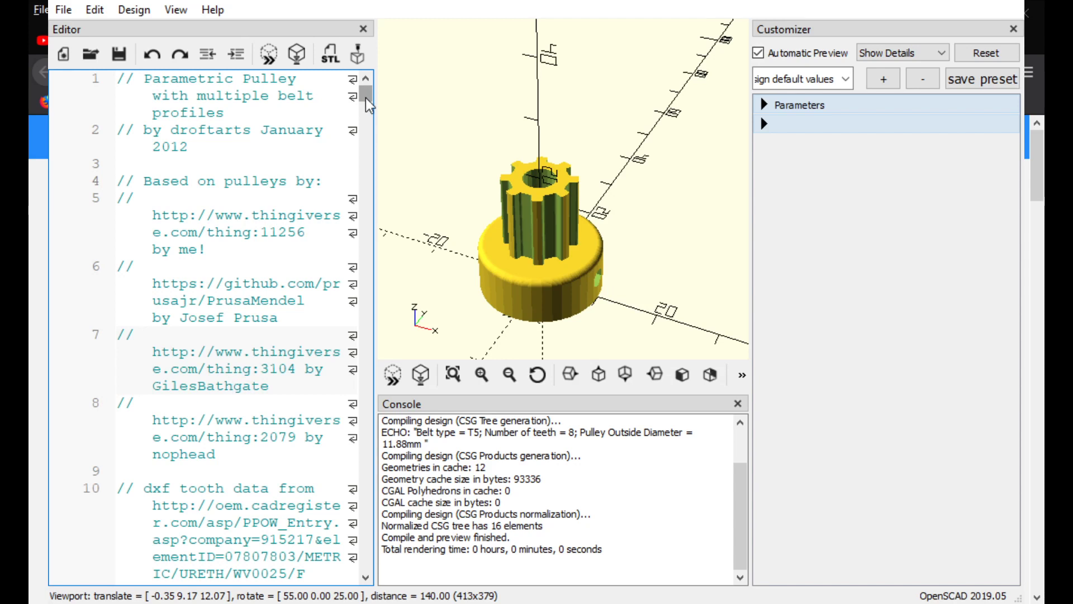
Step: Change the tuneable constant teeth = 8 to teeth = 260 in the pulley script
click(233, 386)
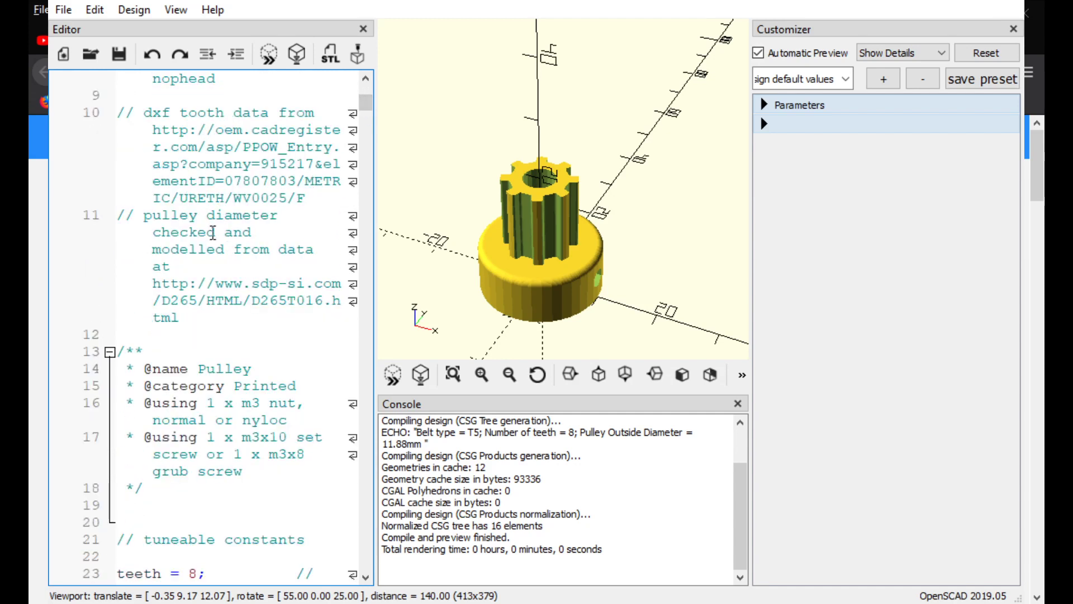
mouse_move(368, 109)
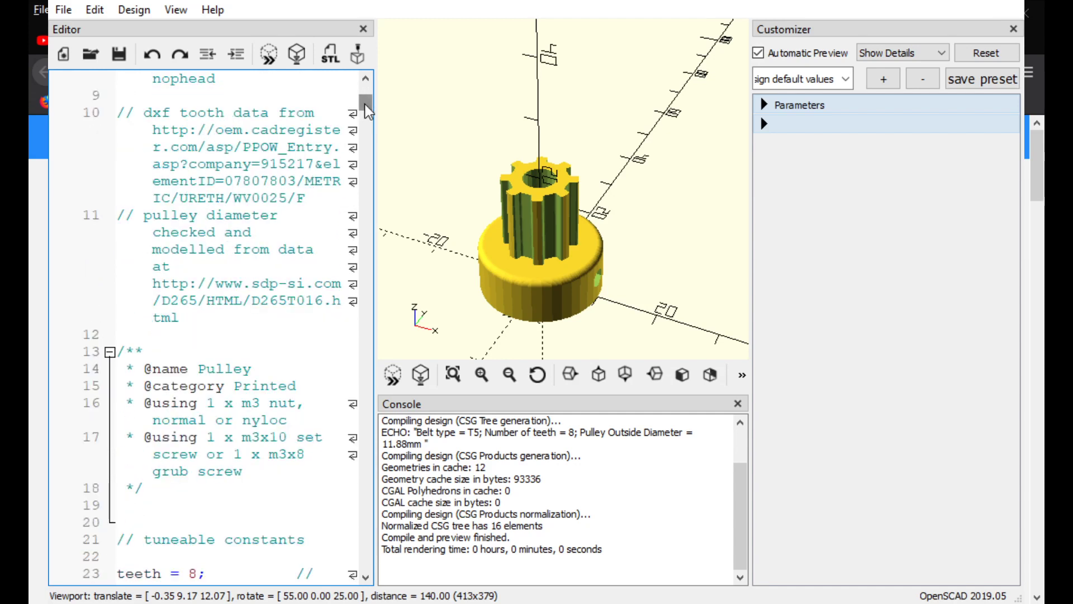
scroll(down, 3)
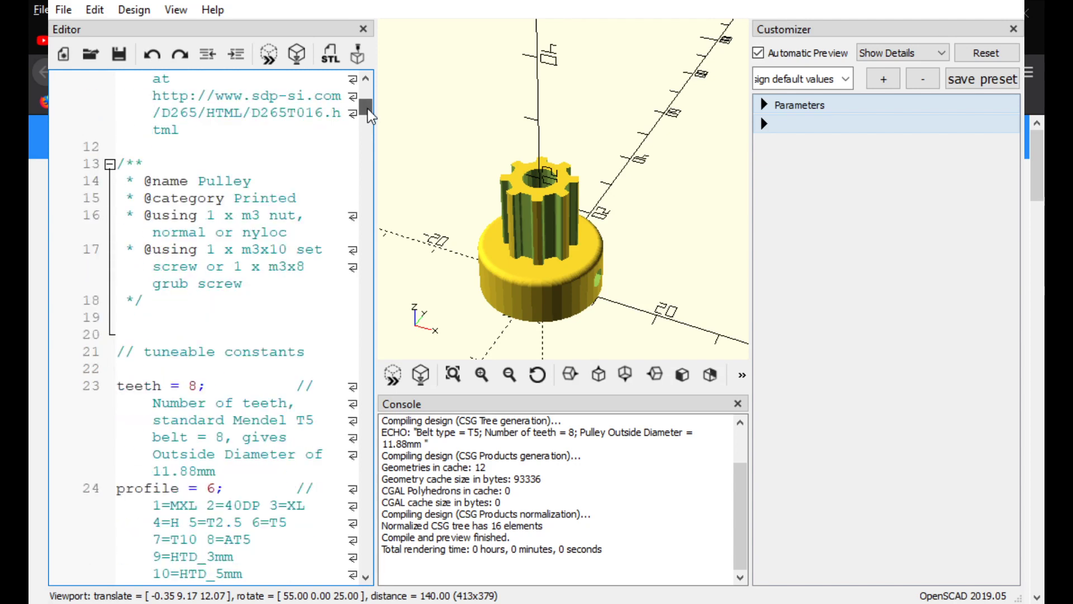
scroll(down, 3)
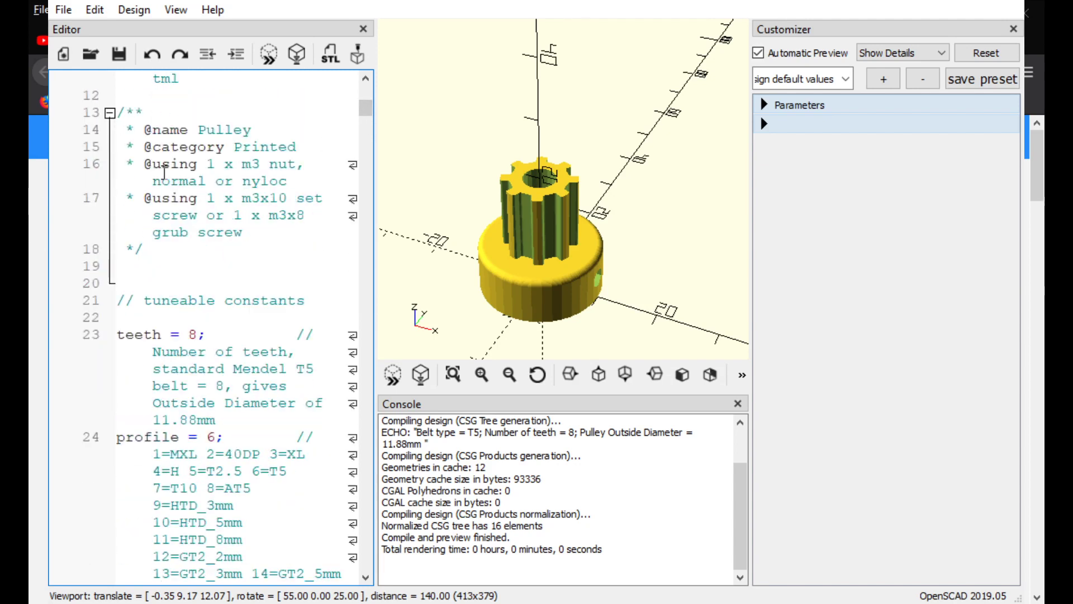
mouse_move(481, 262)
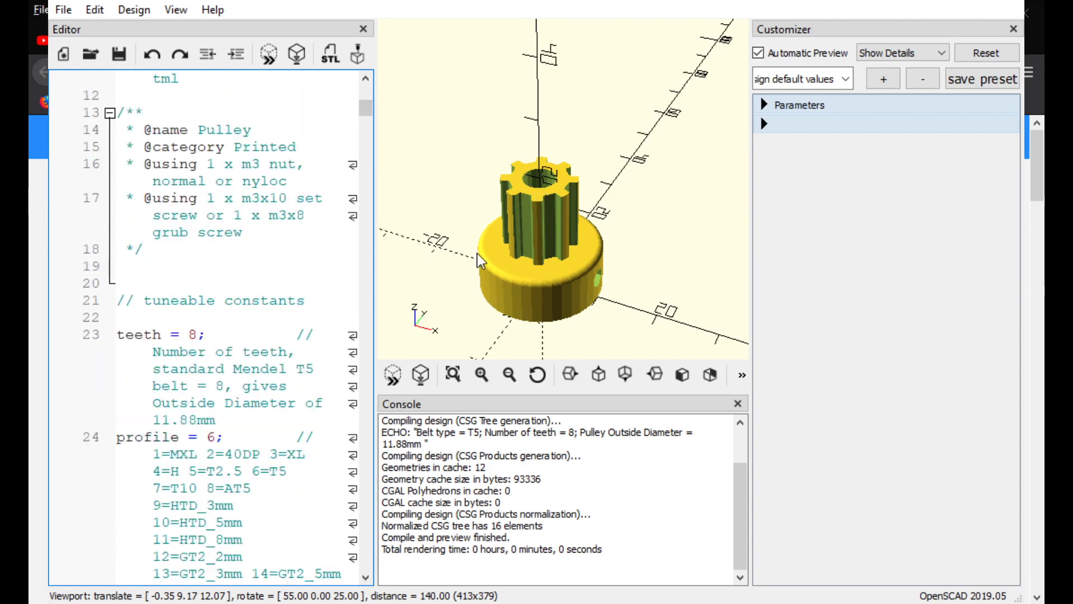
mouse_move(485, 191)
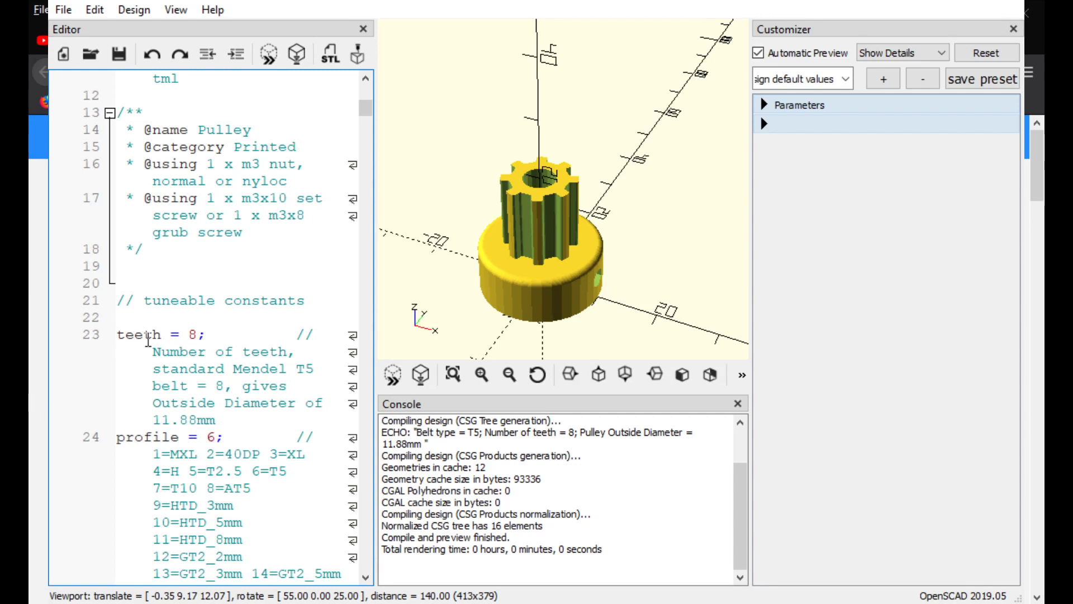
mouse_move(555, 192)
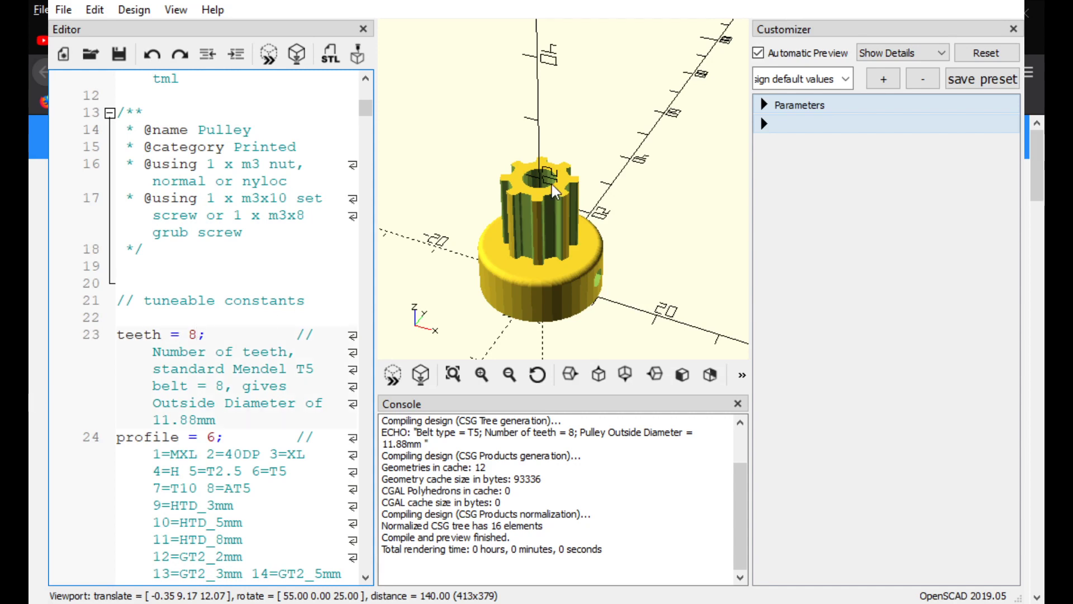
mouse_move(91, 359)
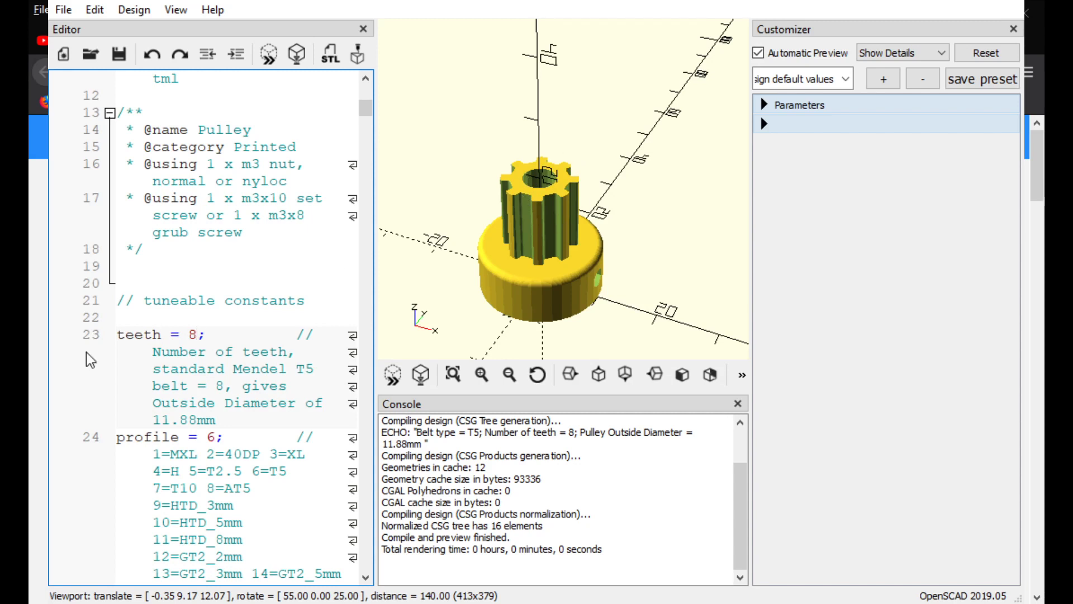
click(198, 334)
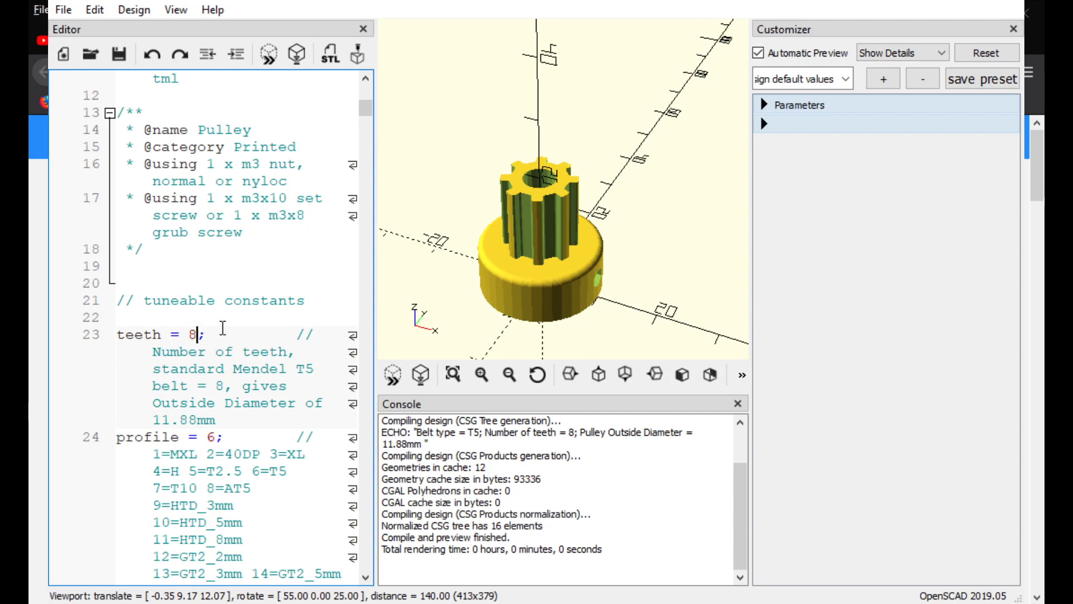
mouse_move(282, 297)
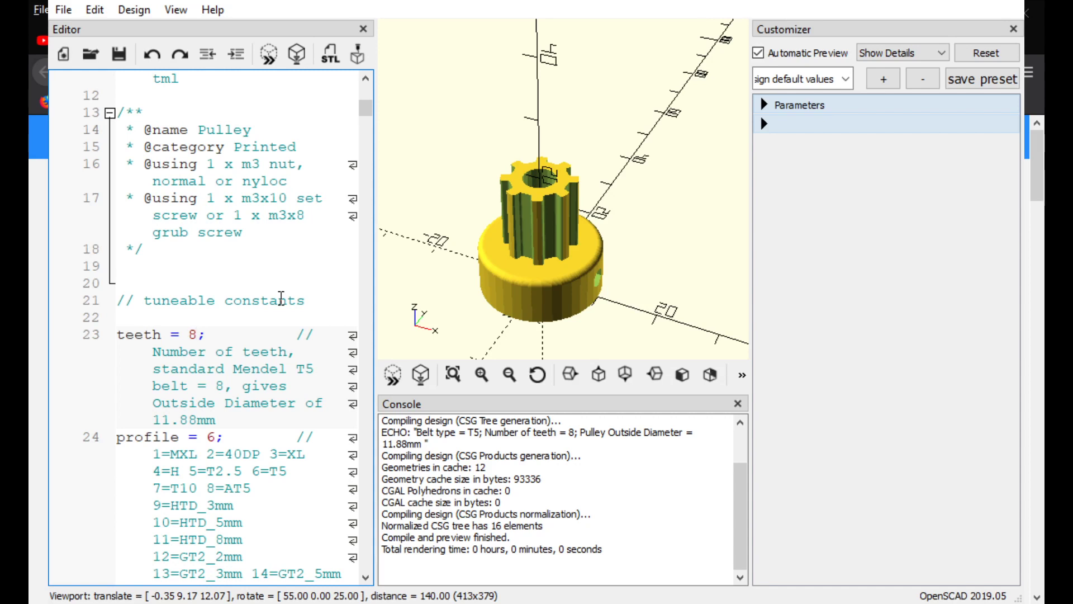
click(196, 334)
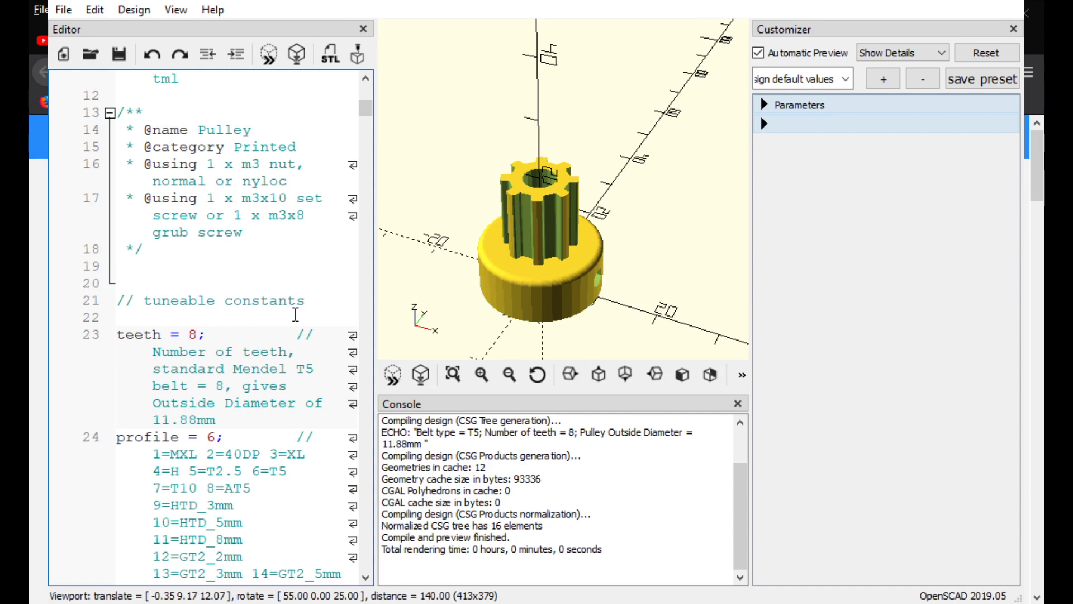
text(260)
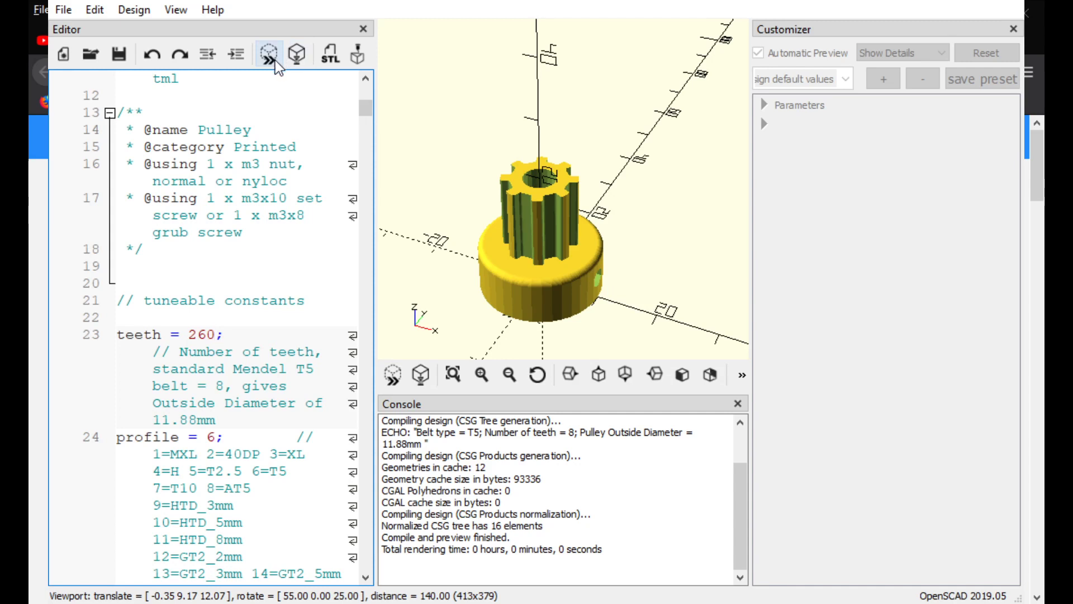
Step: Preview the 260-tooth T5 pulley (about 413 mm across) and zoom in on its solid centre
click(215, 335)
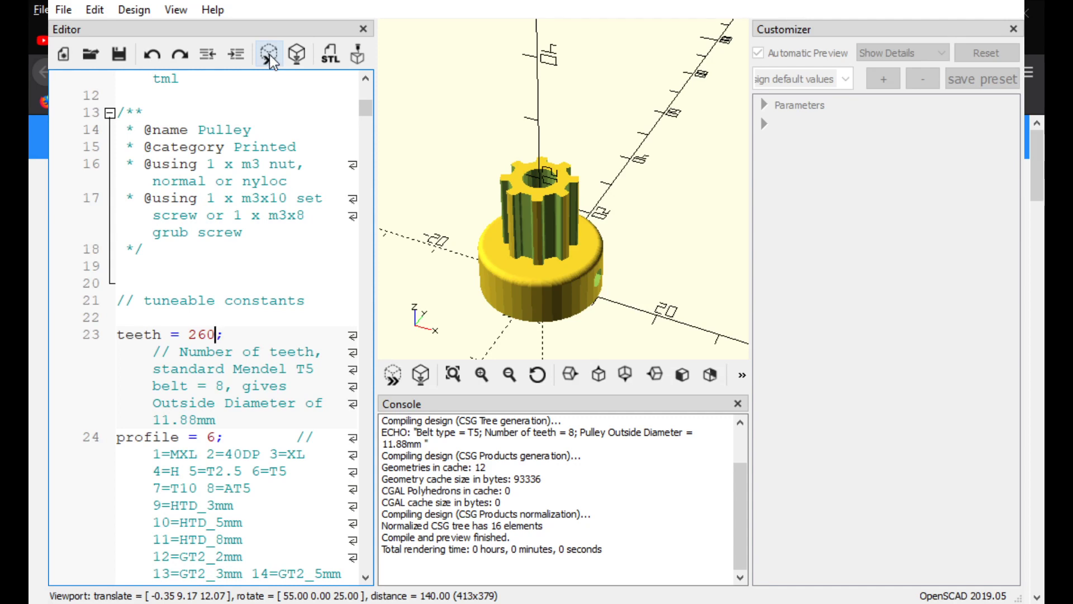
click(296, 53)
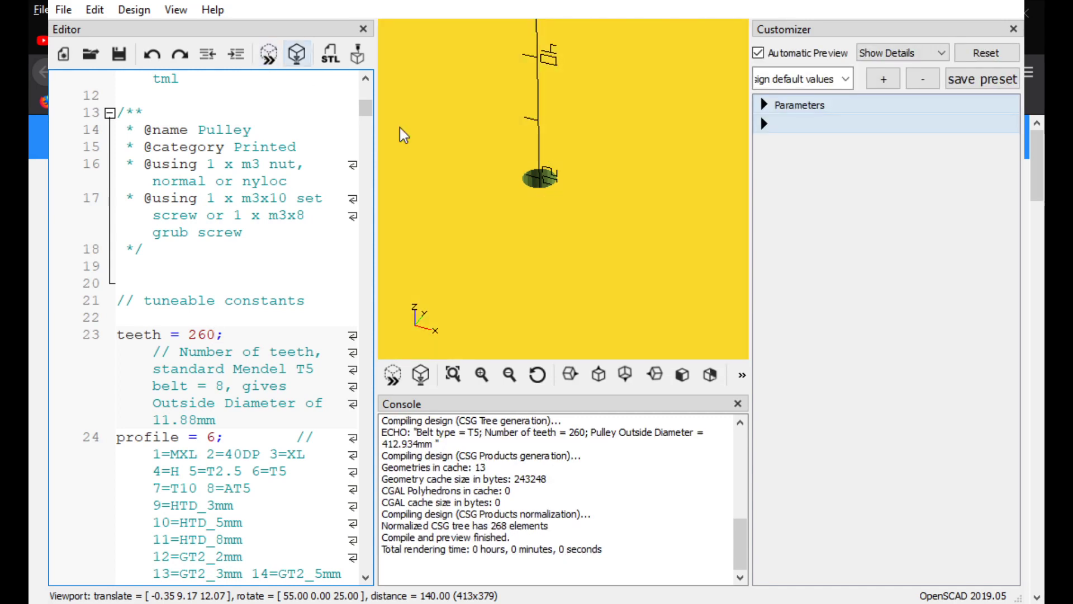
scroll(down, 3)
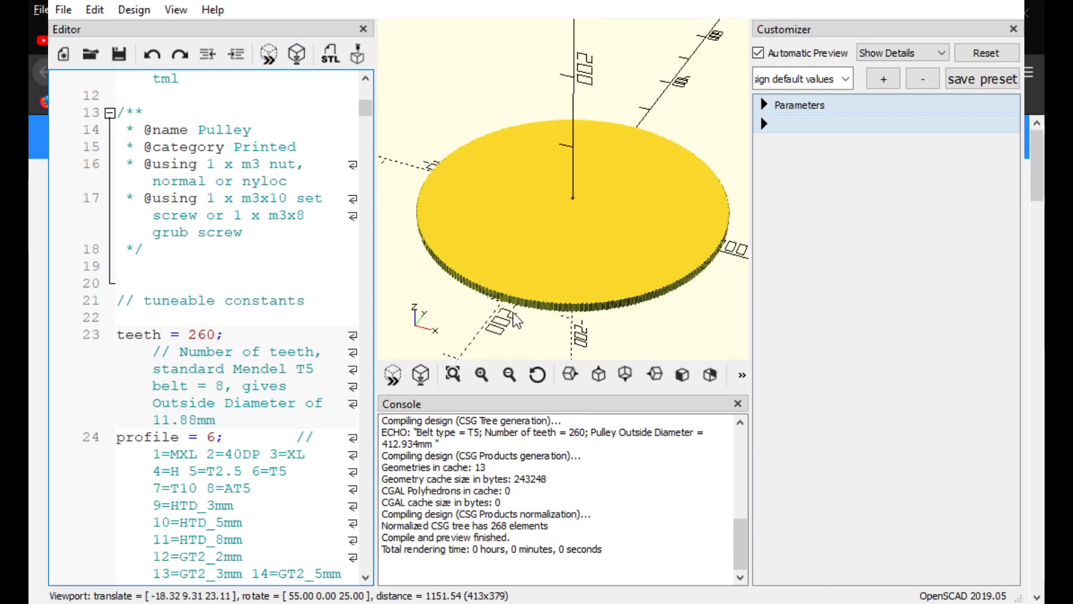
mouse_move(713, 339)
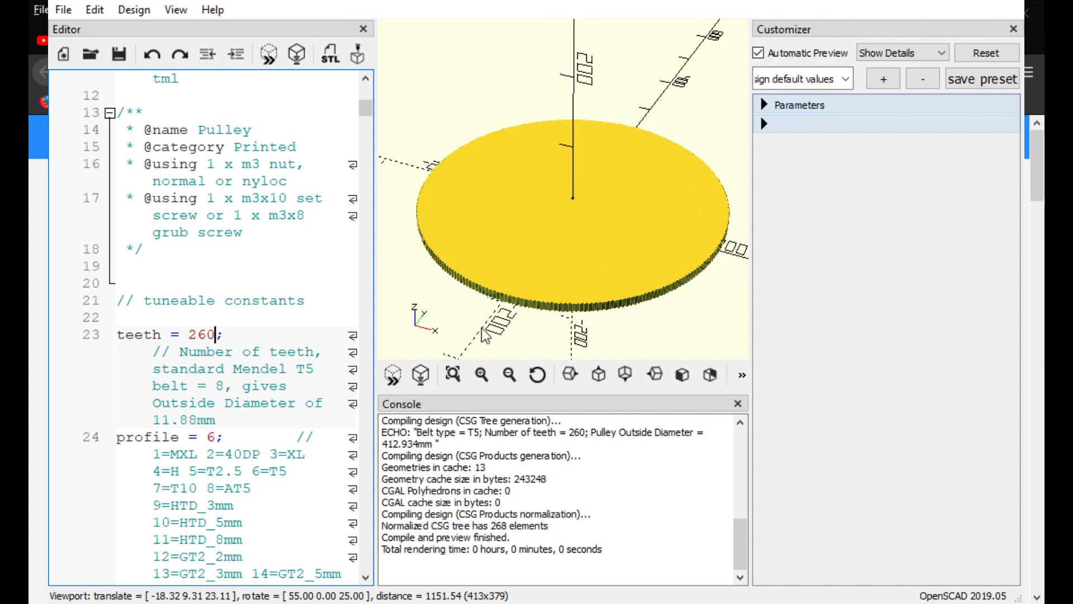
mouse_move(441, 303)
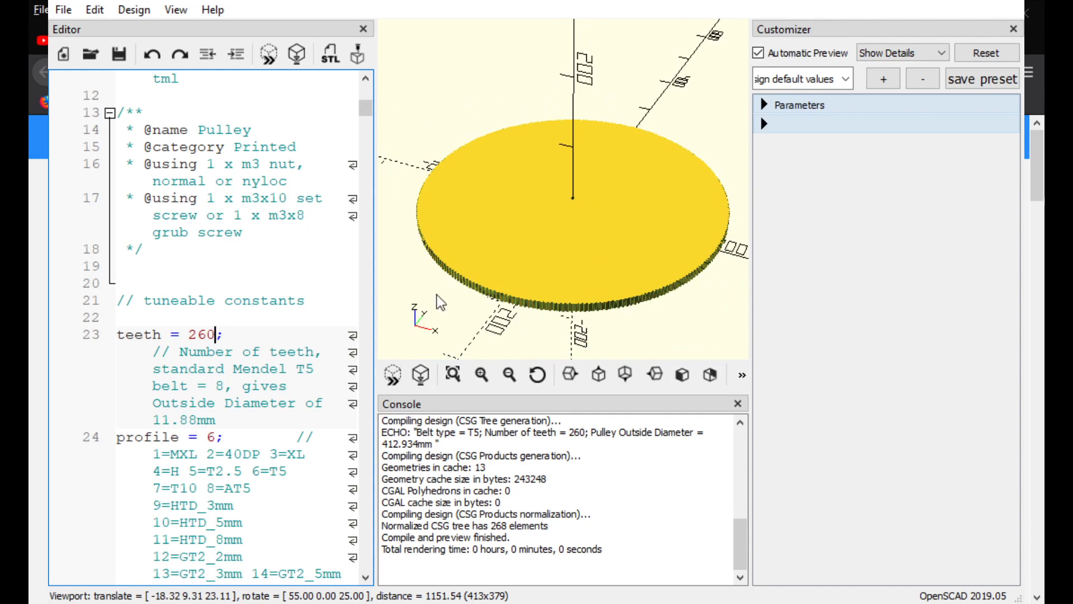
mouse_move(577, 456)
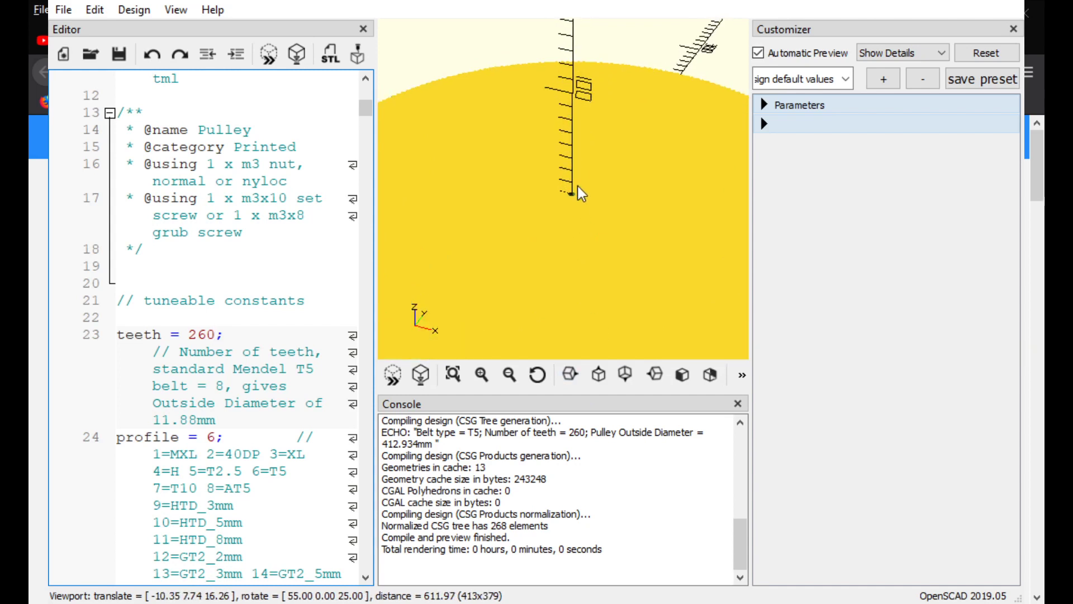
scroll(up, 3)
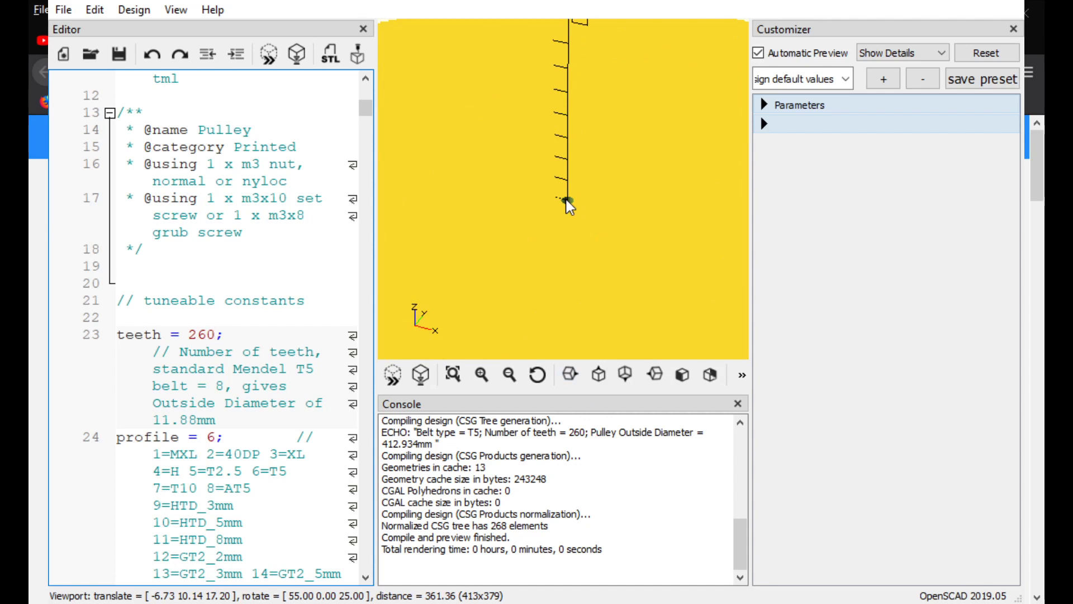
click(215, 334)
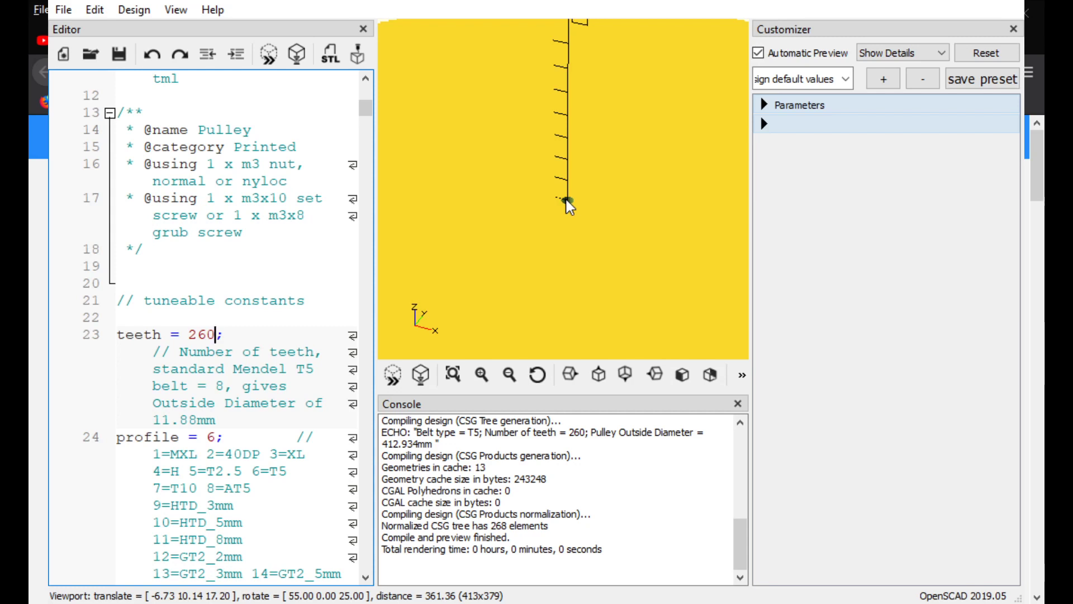
scroll(down, 3)
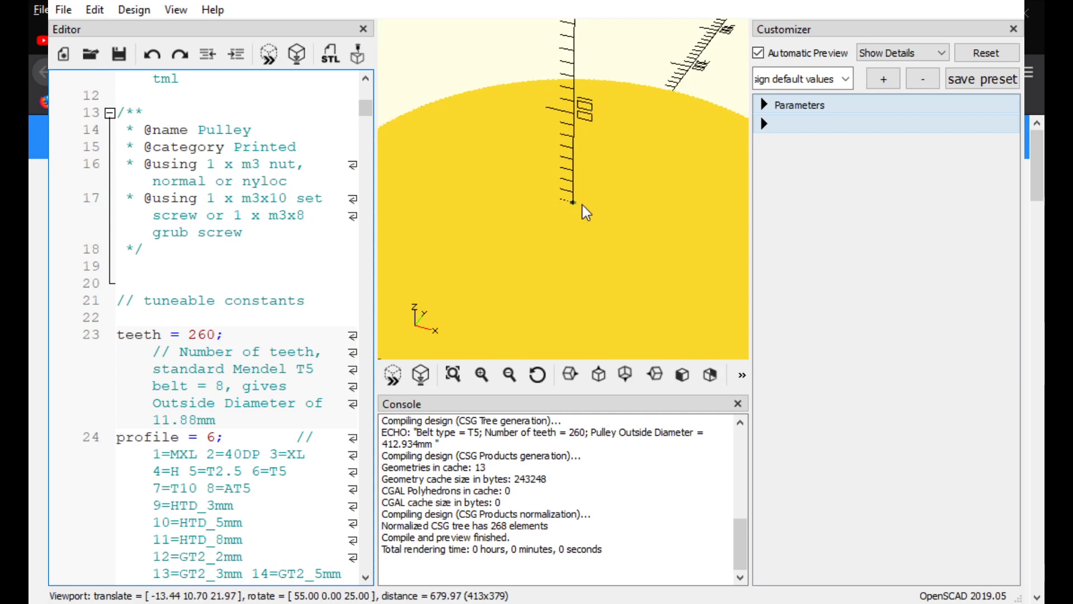
scroll(down, 3)
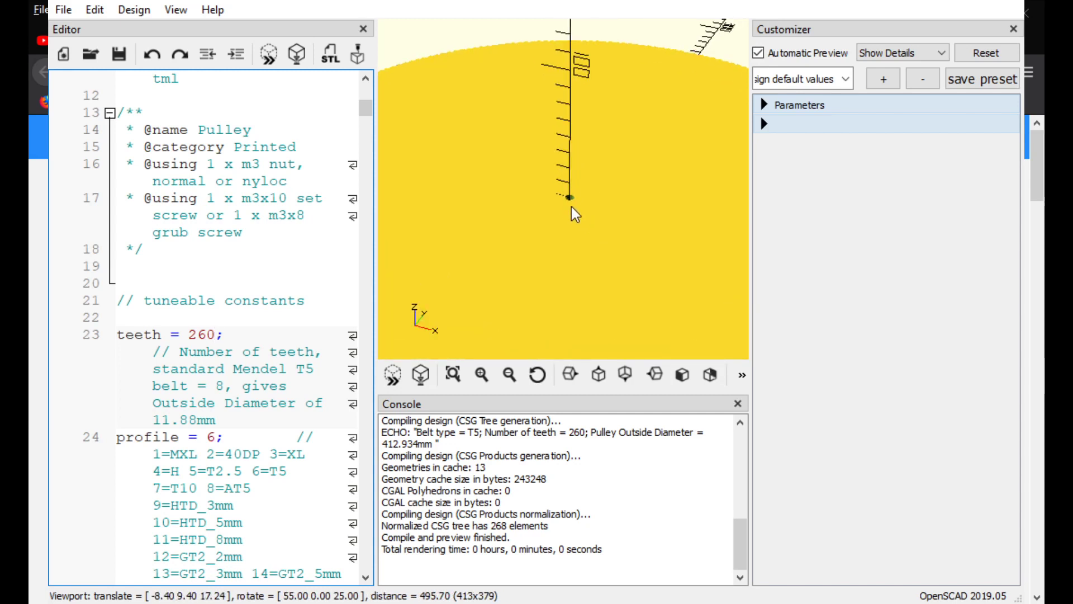
mouse_move(574, 214)
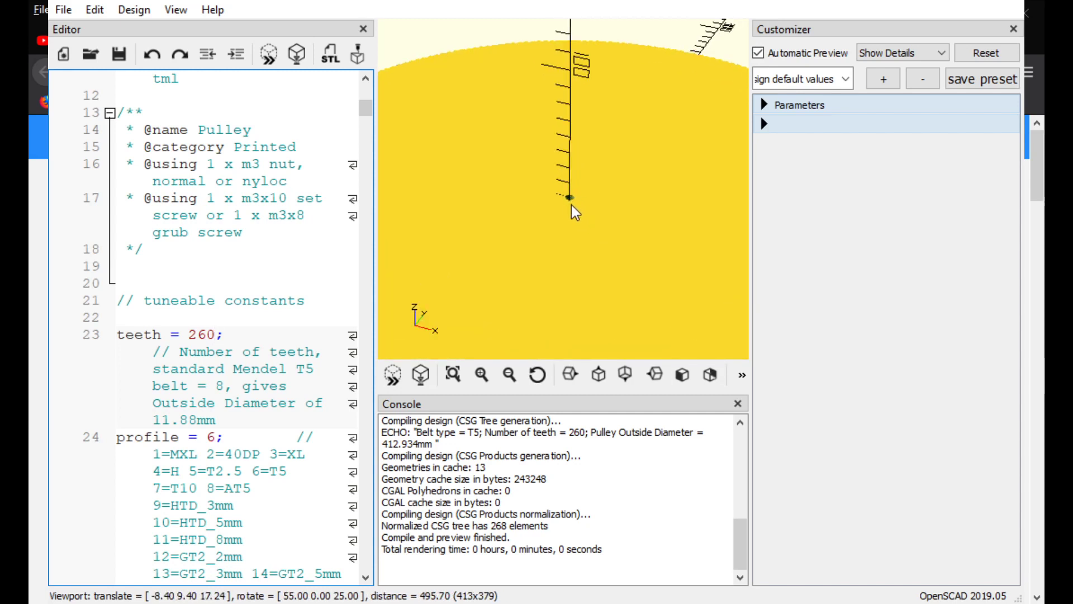
scroll(down, 3)
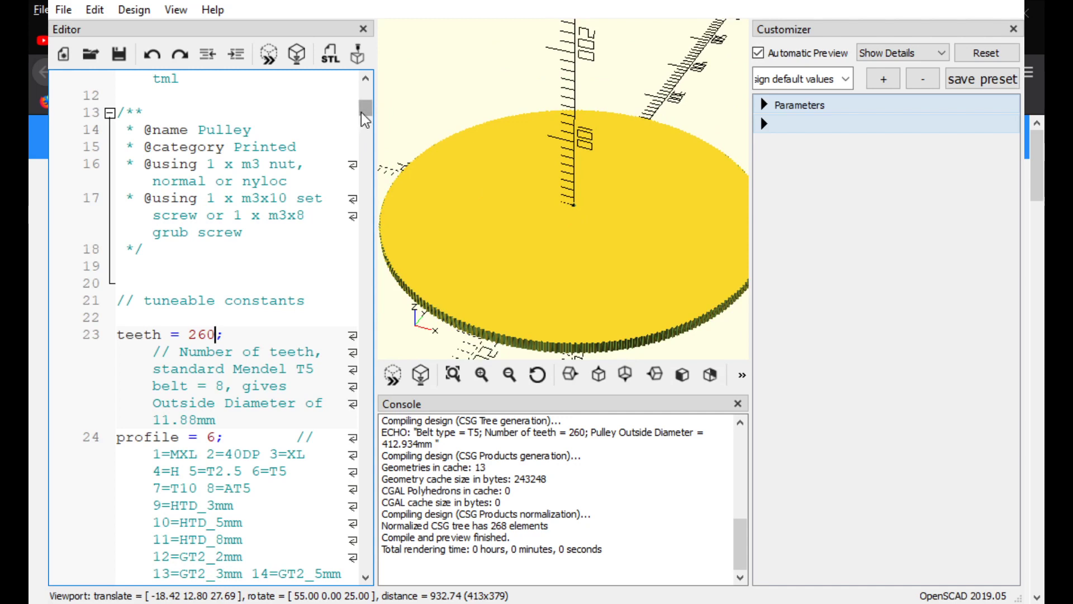
mouse_move(544, 261)
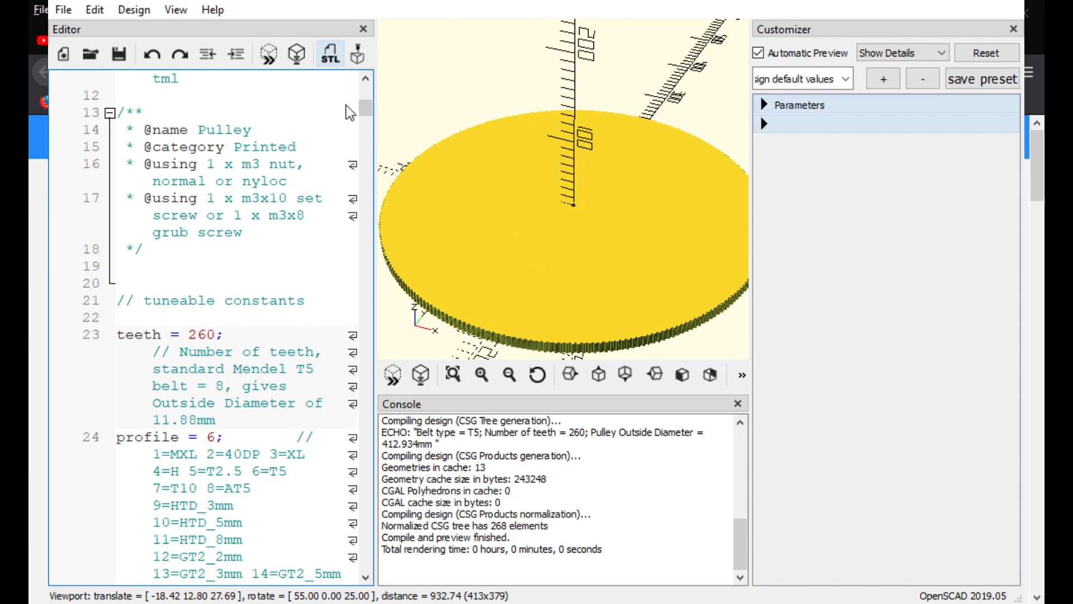
mouse_move(649, 175)
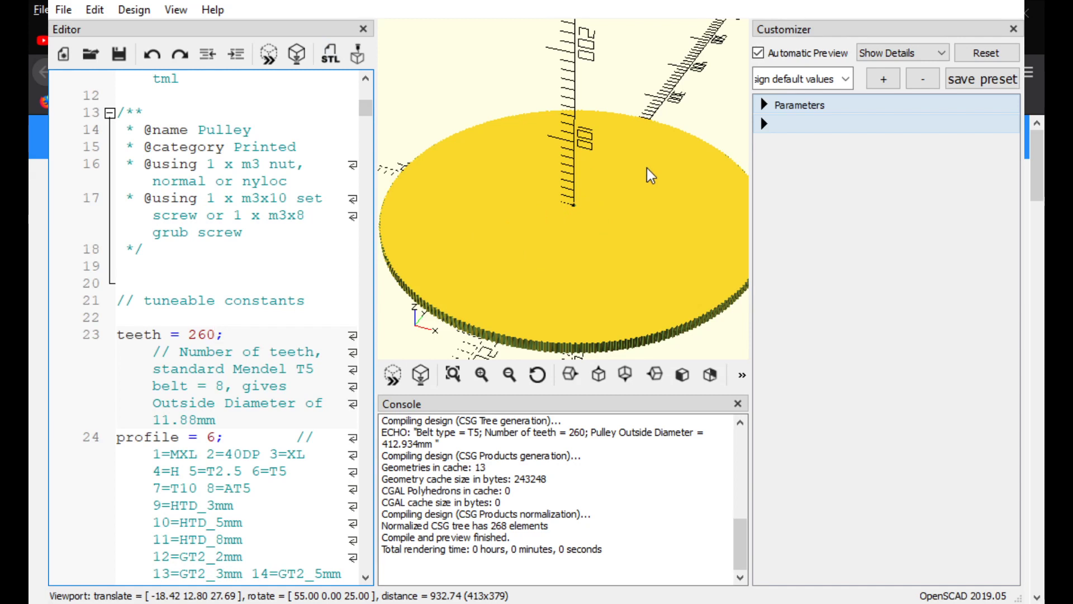
Step: Zoom back out to the full disc and scroll the code to the motor_shaft constant
click(216, 335)
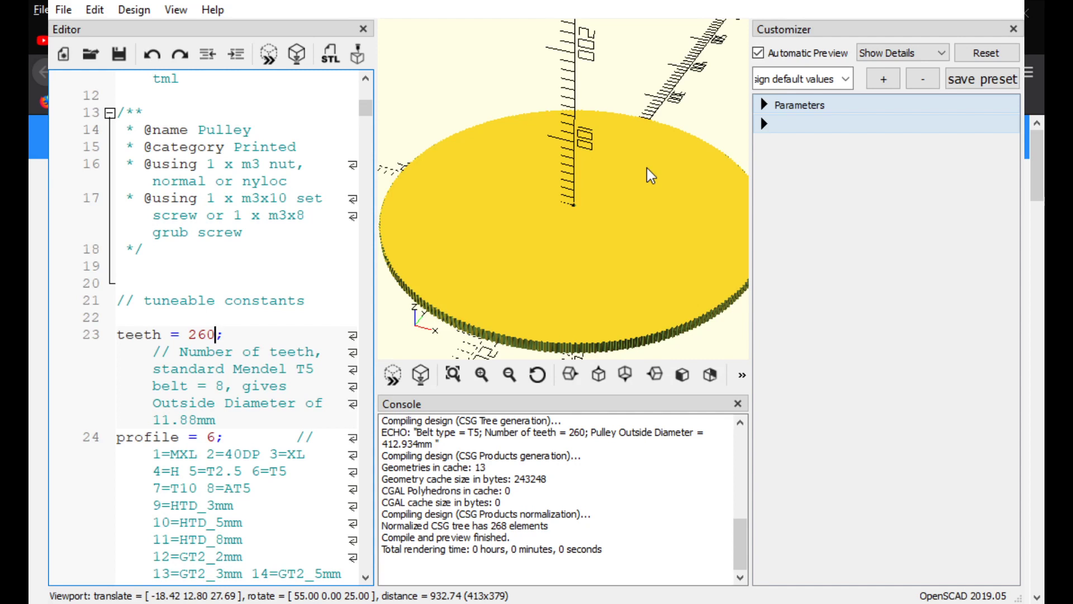
mouse_move(630, 206)
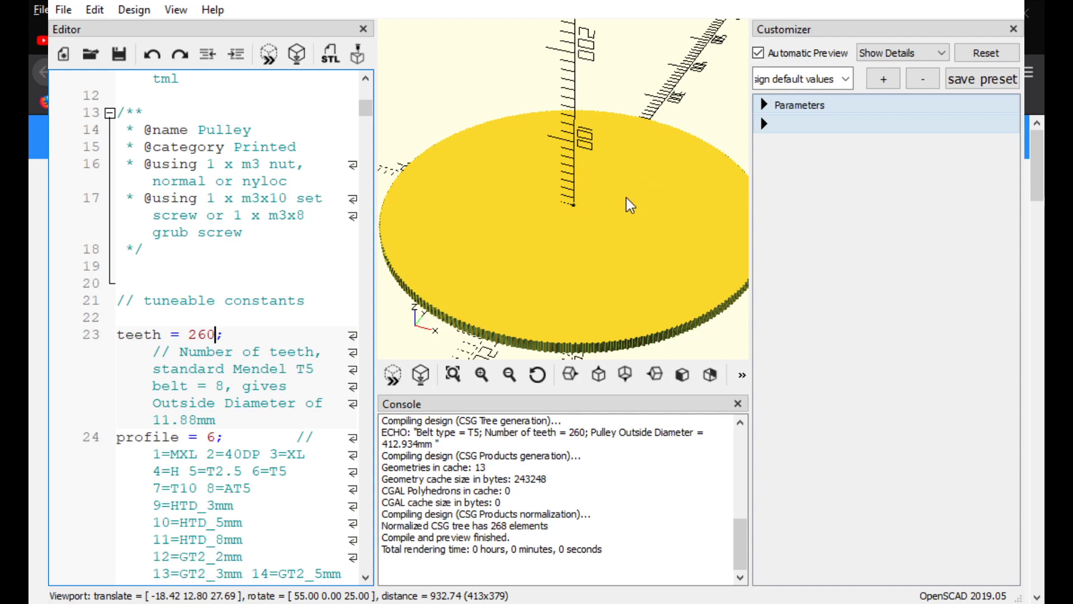
mouse_move(541, 178)
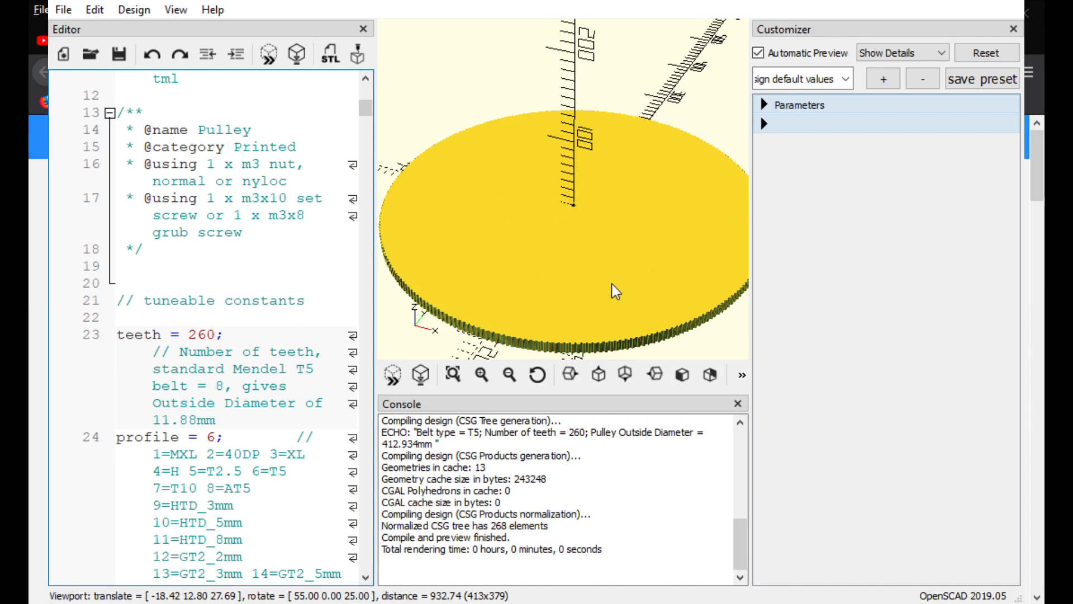
mouse_move(745, 190)
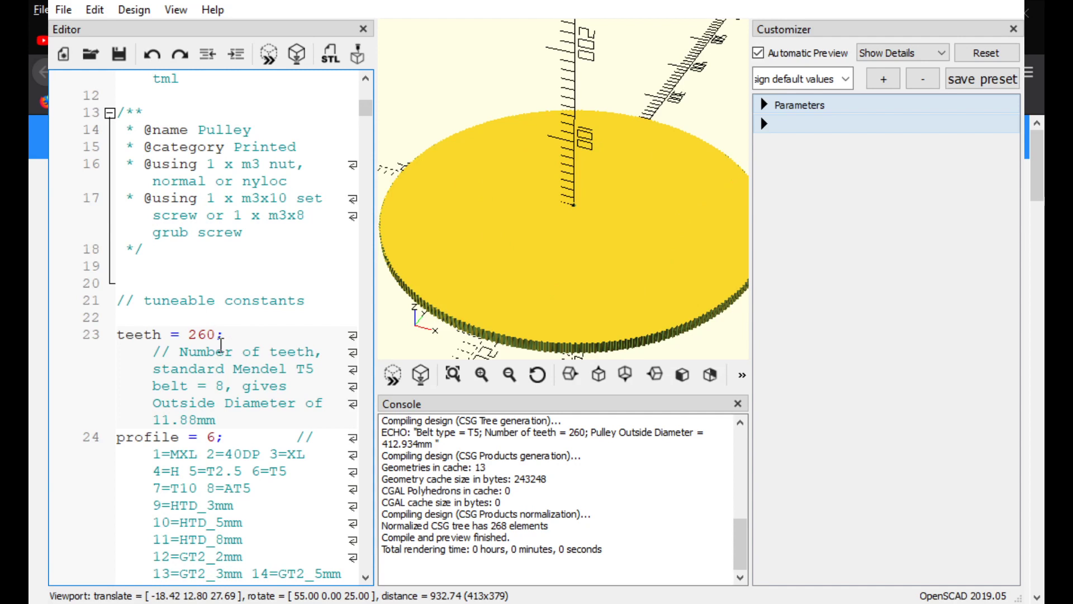
scroll(down, 3)
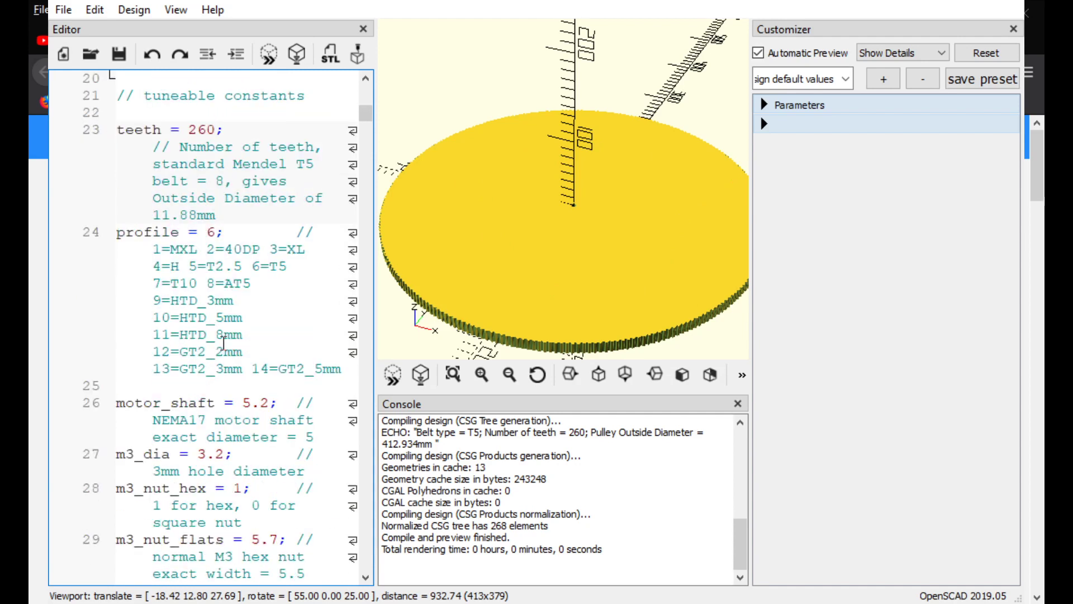
Step: Review the NEMA17 shaft note and trim motor_shaft from 5.2 to 5
click(213, 129)
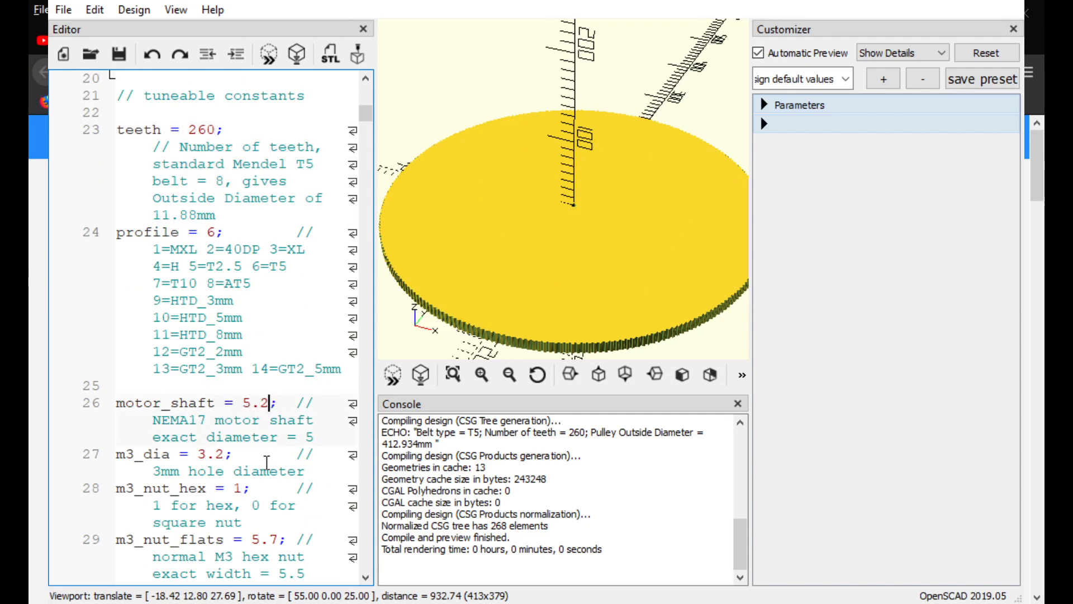
mouse_move(578, 214)
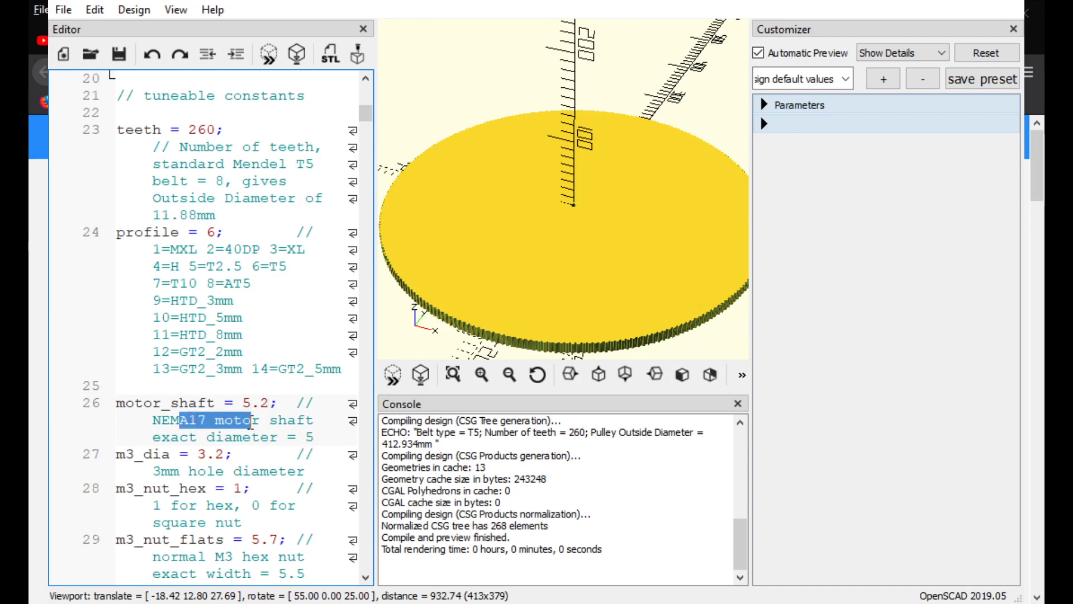
click(280, 419)
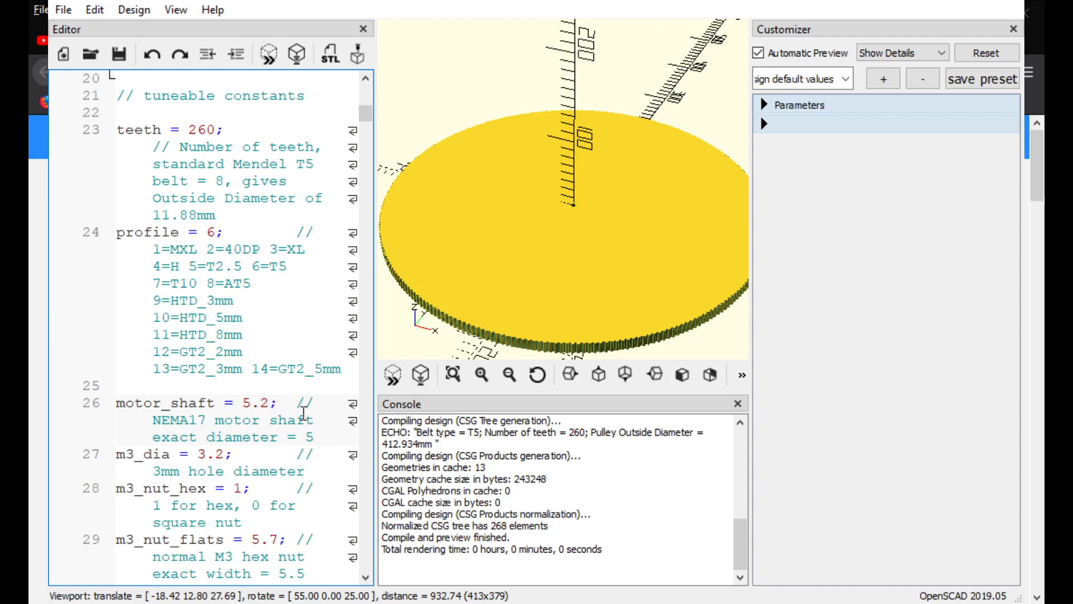
click(270, 402)
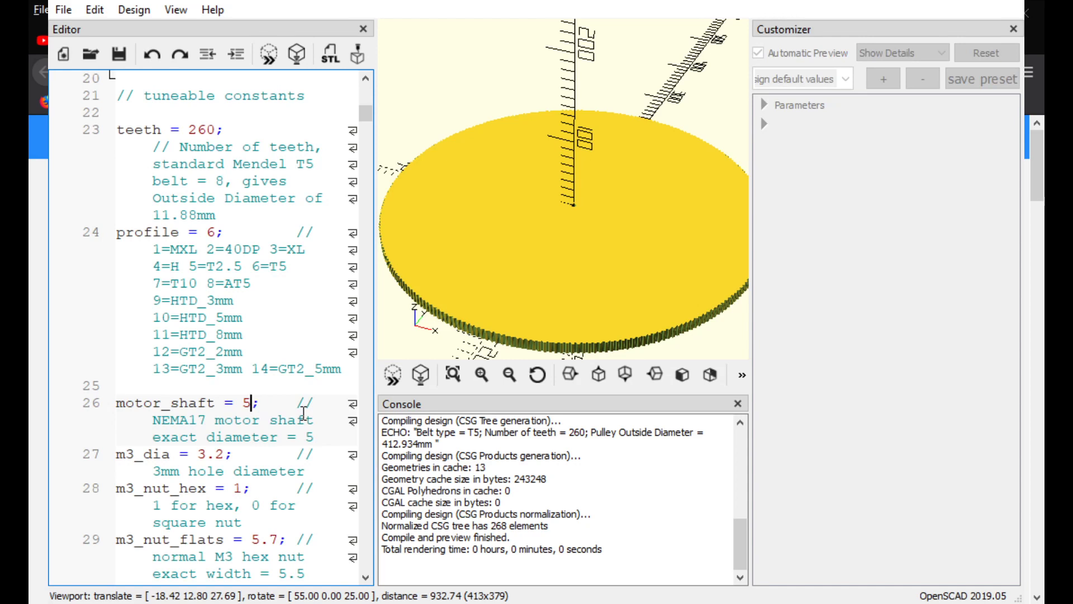
Step: Set motor_shaft to 140.2 so the pulley previews as a ring with a large centre hole
key(Backspace)
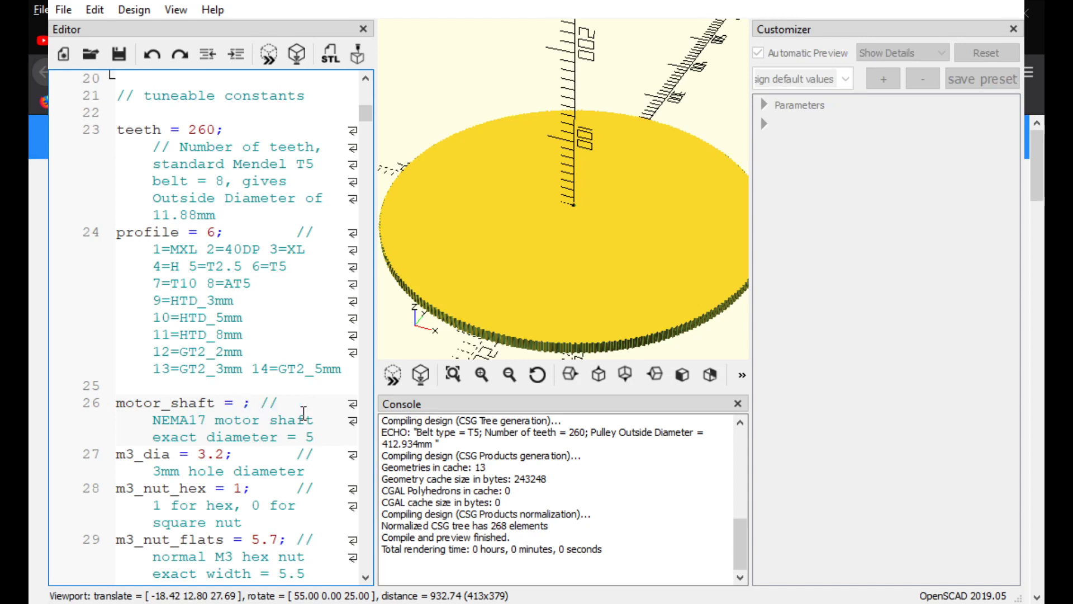
text(140)
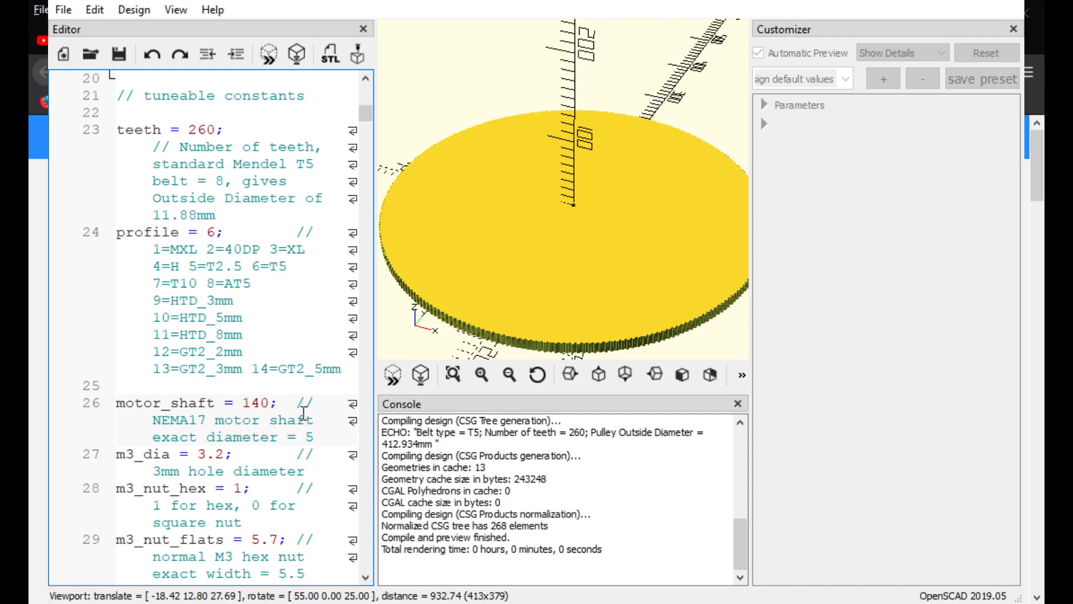
click(271, 403)
text(.2)
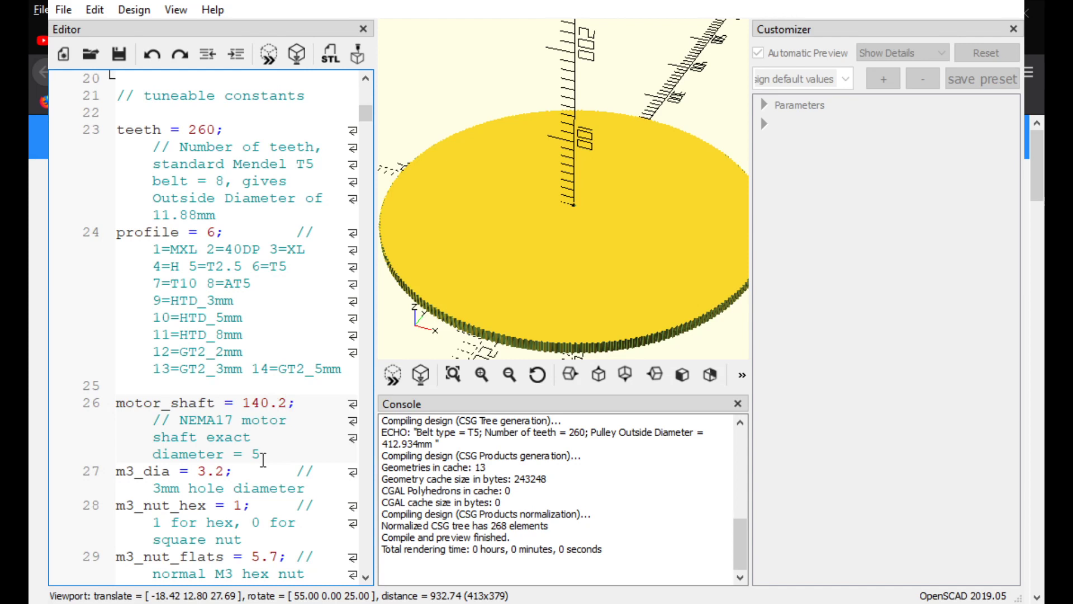
mouse_move(276, 421)
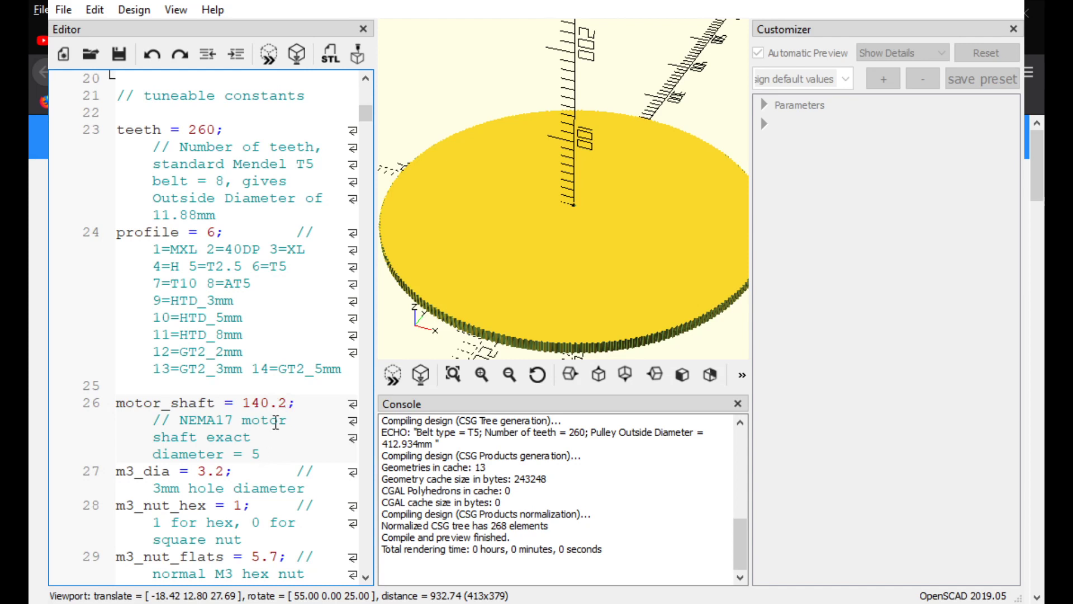
click(283, 402)
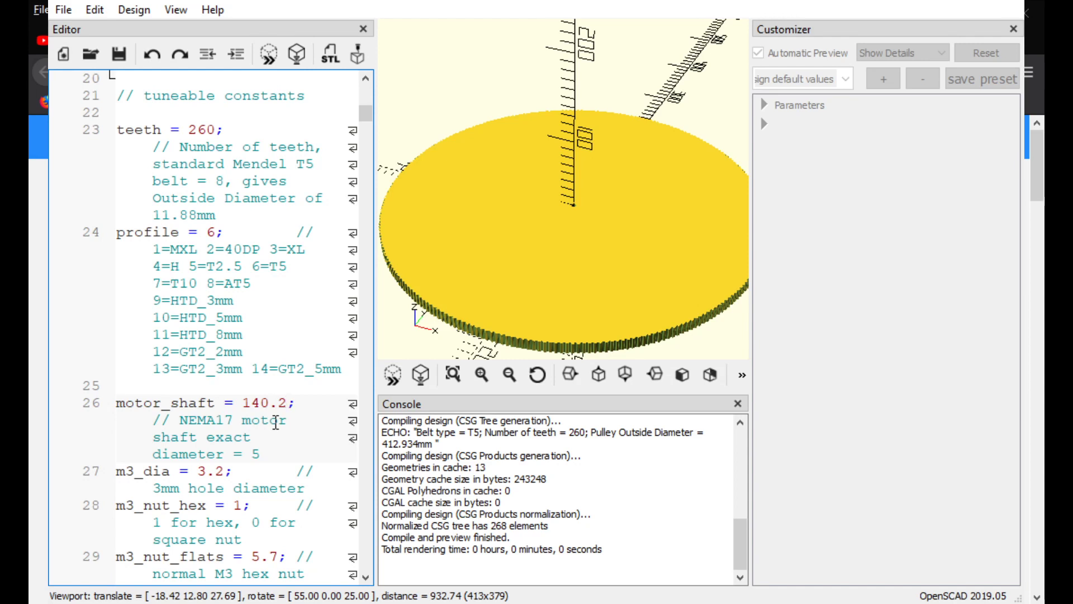
click(284, 402)
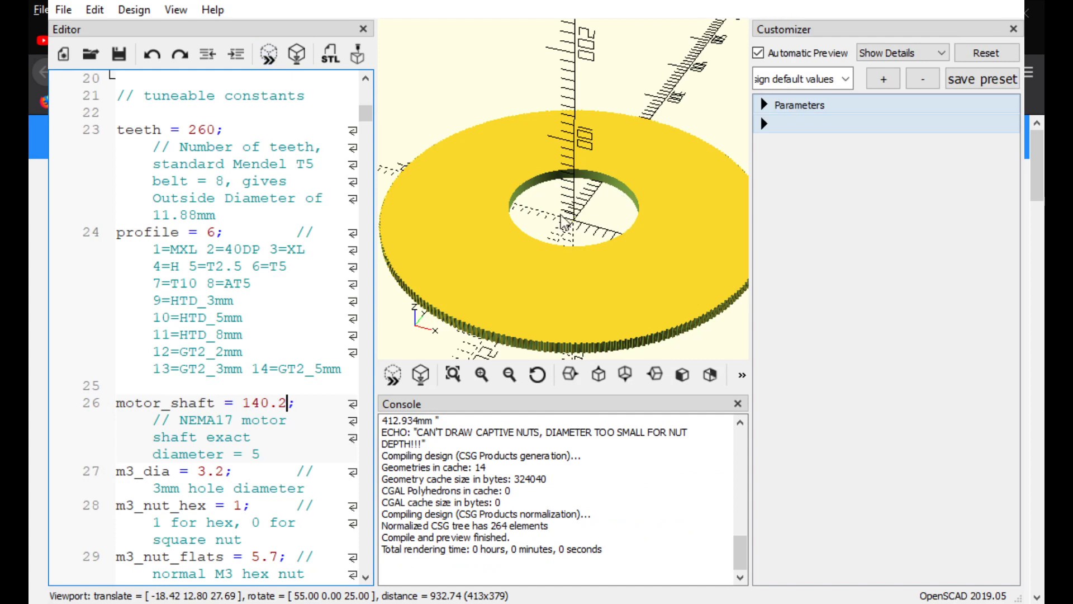
mouse_move(543, 252)
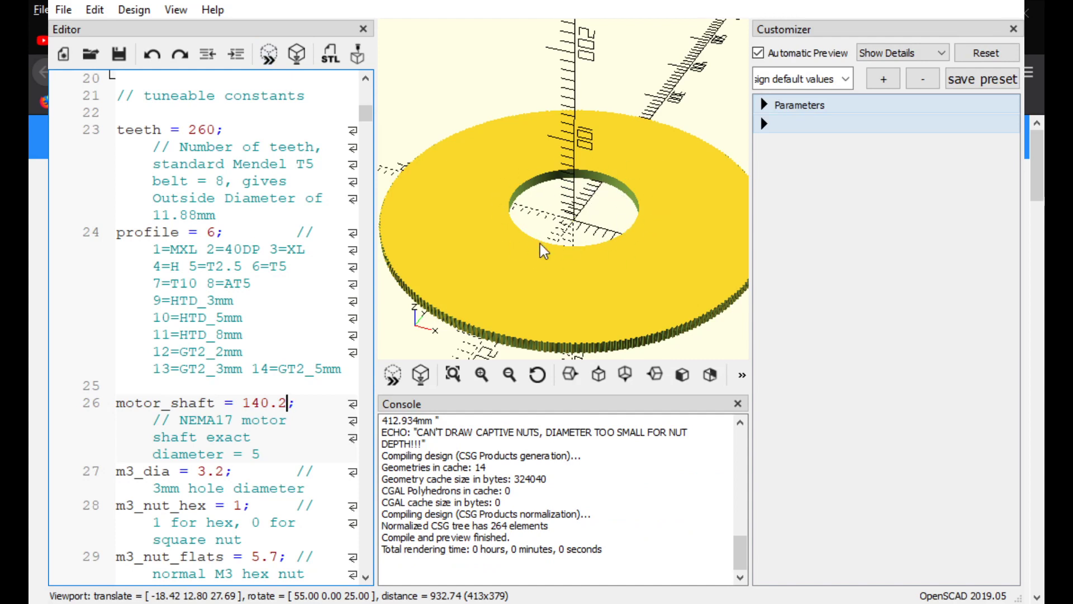
mouse_move(578, 184)
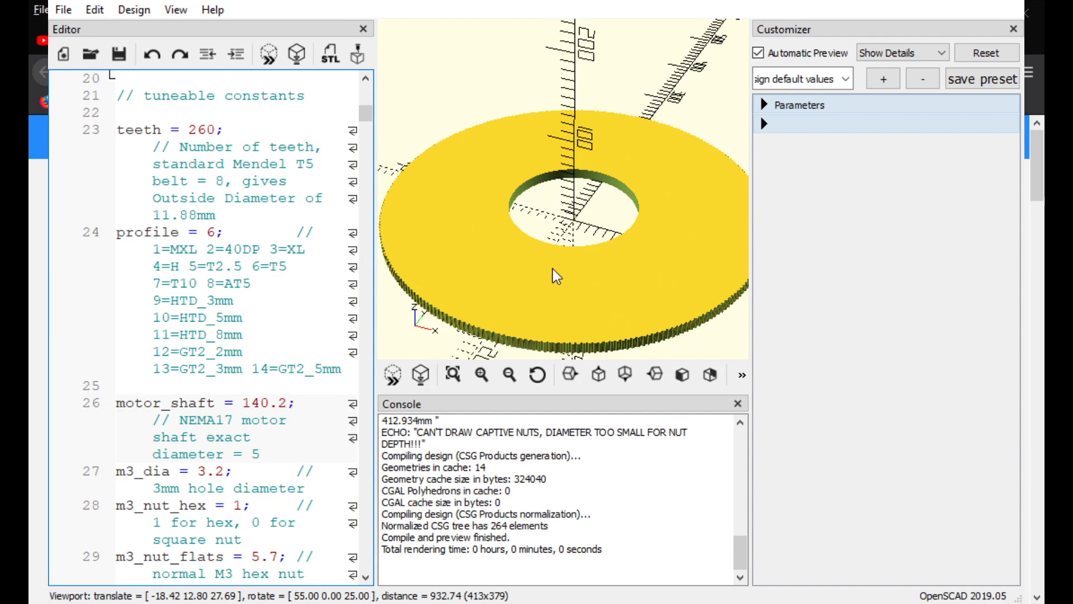
mouse_move(317, 386)
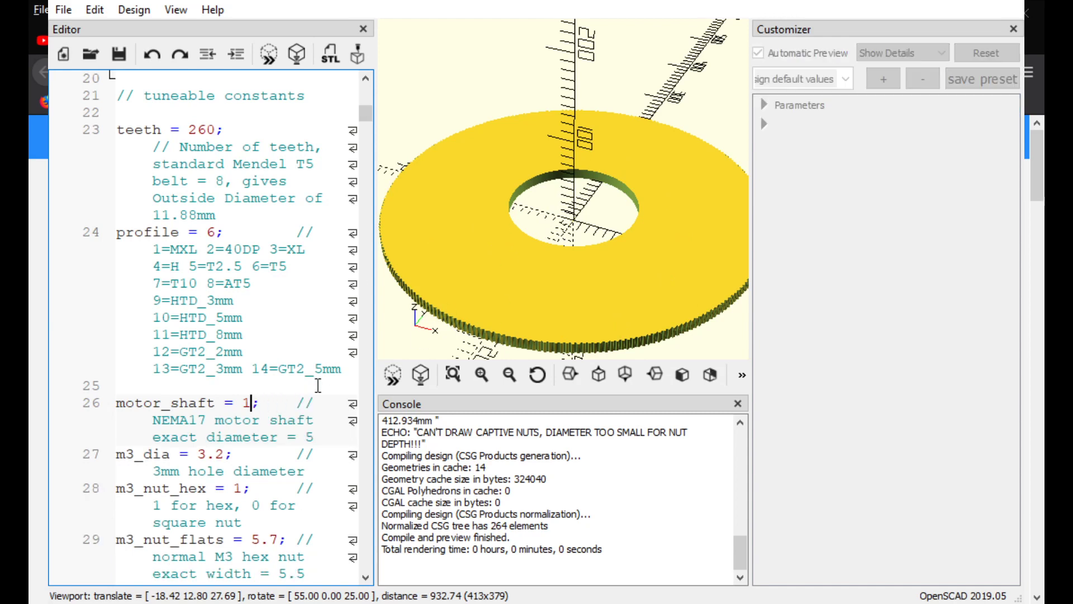
Step: Set motor_shaft to 240.2 and preview the pulley with the wider hole
key(Backspace)
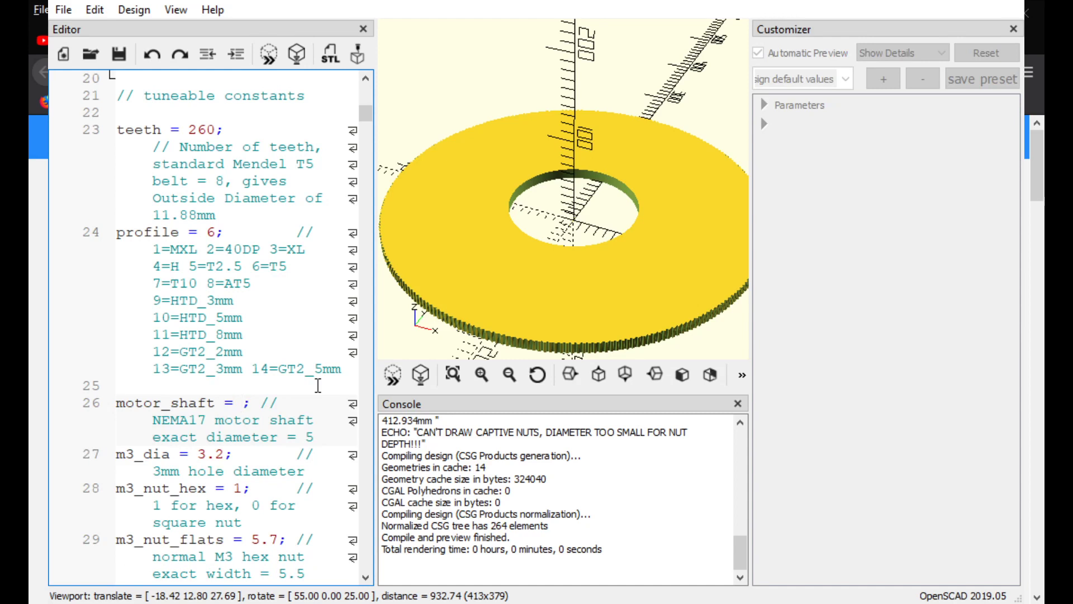
text(24)
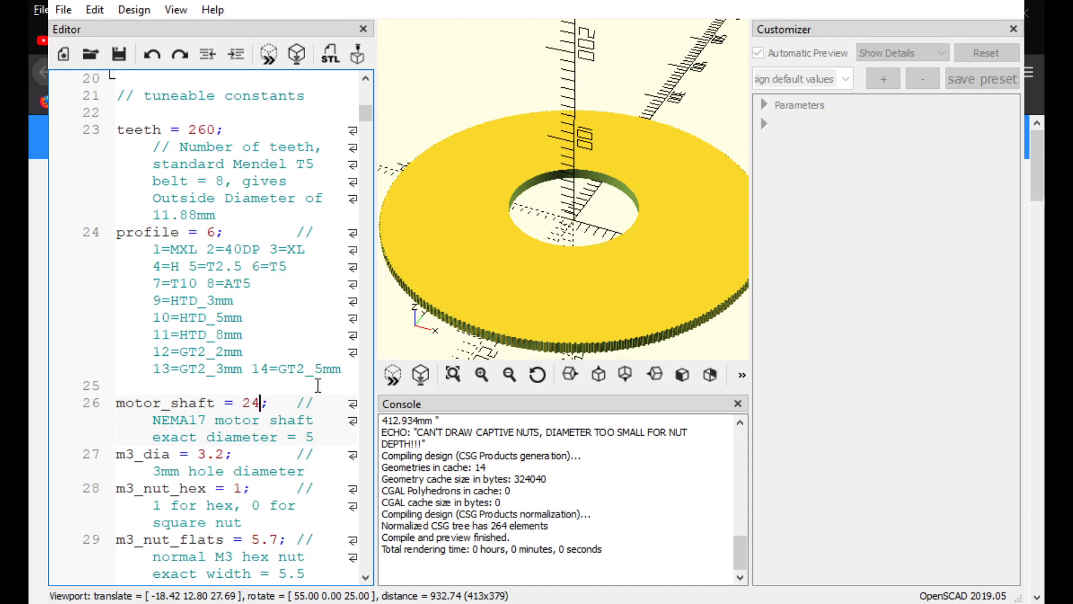
text(0.2)
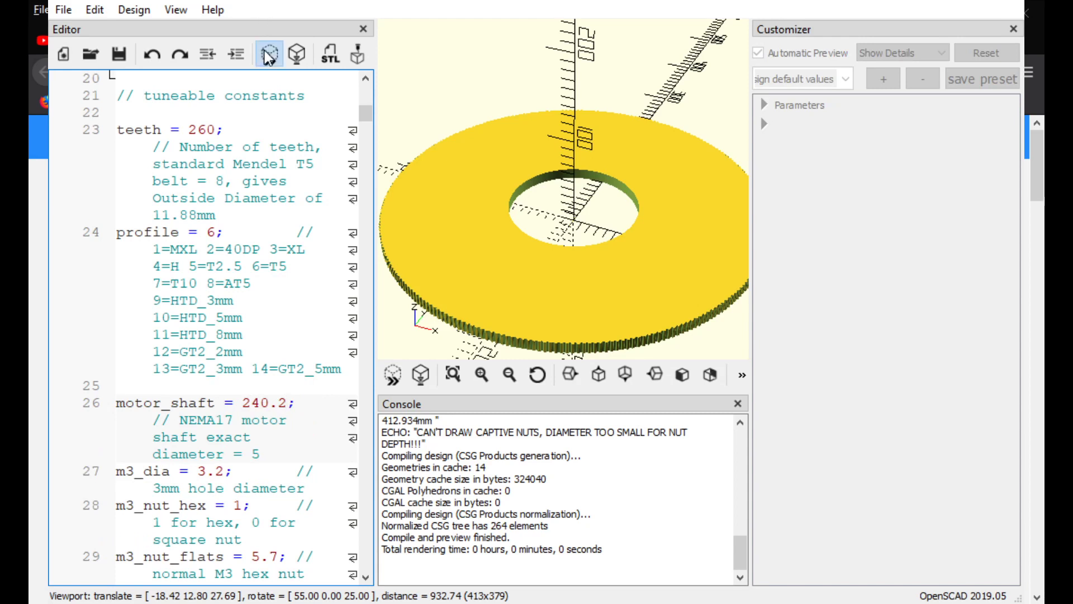
click(267, 54)
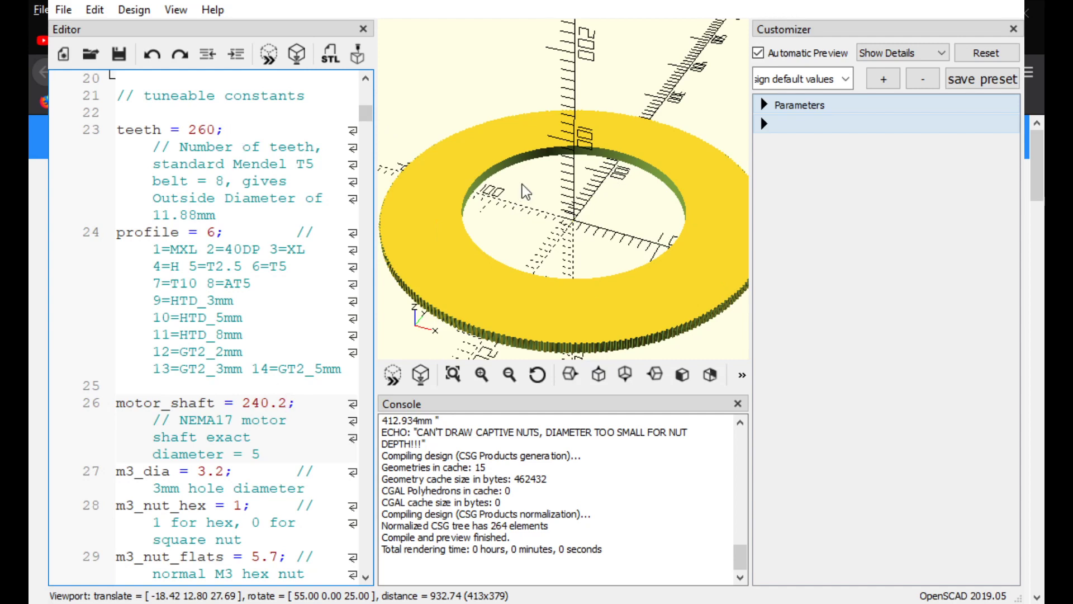
Step: Raise motor_shaft again to 340.2, leaving only a thin ring
click(285, 403)
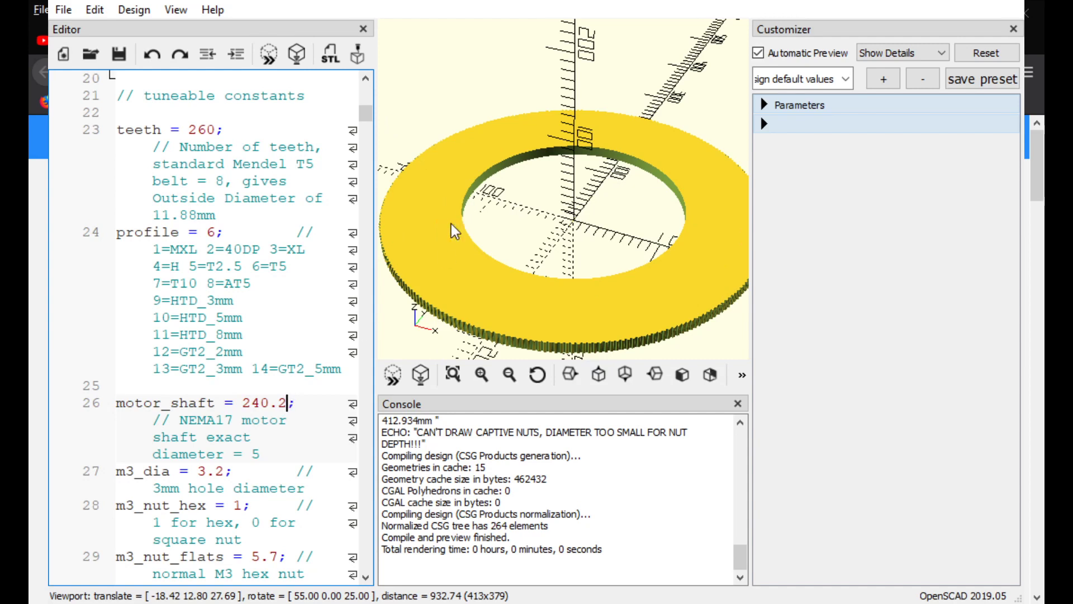
mouse_move(499, 249)
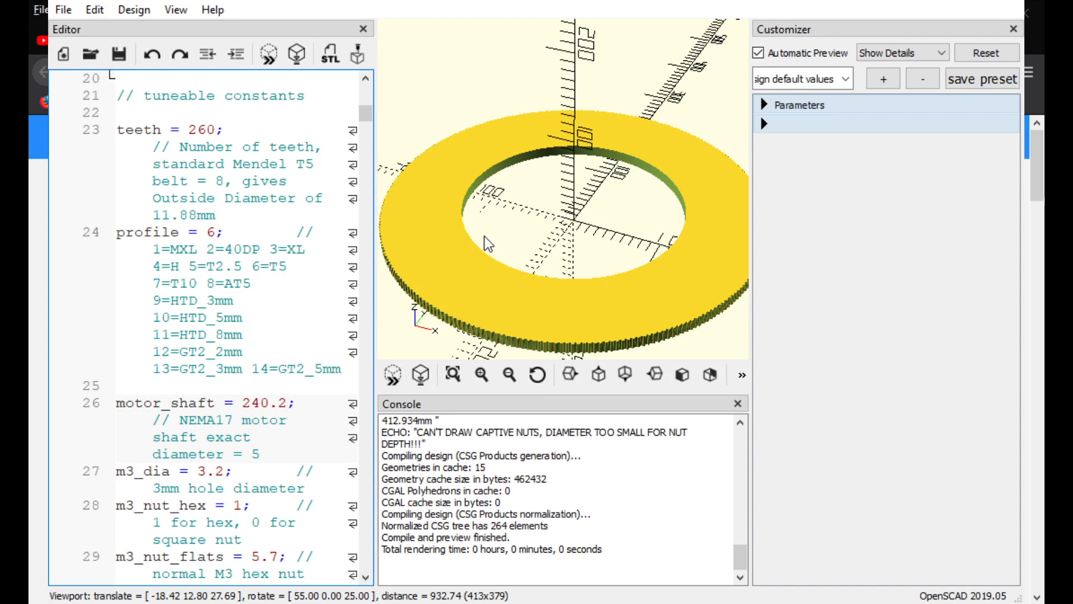
mouse_move(456, 230)
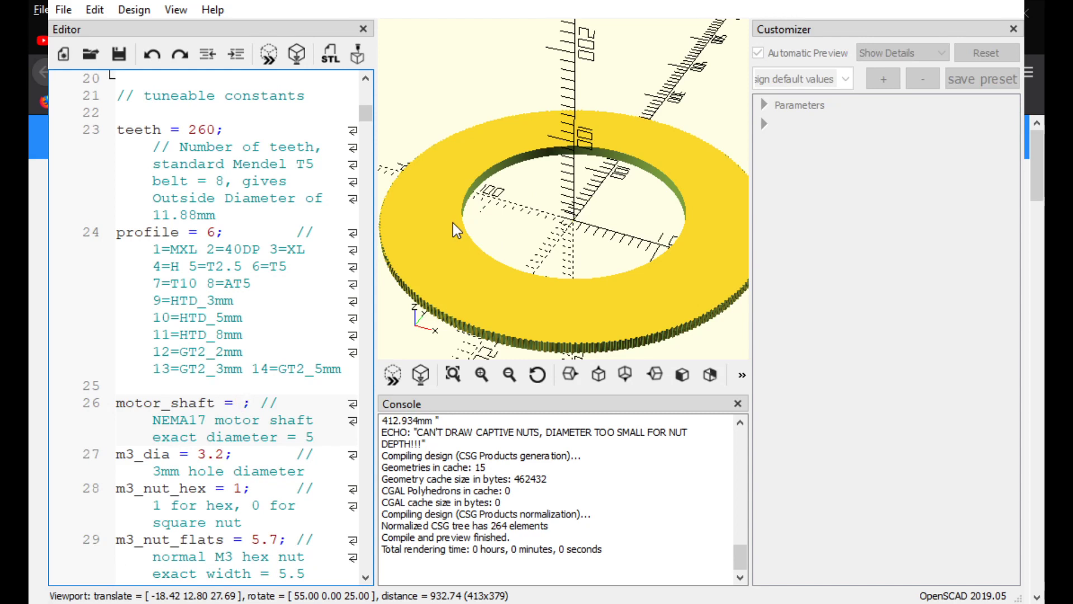
text(340.)
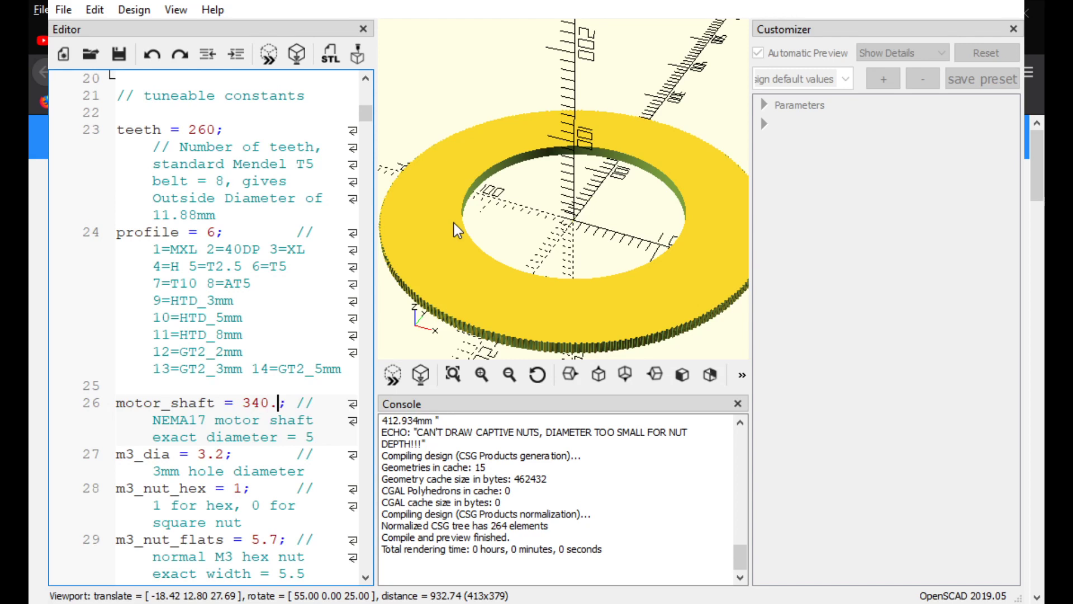
text(2)
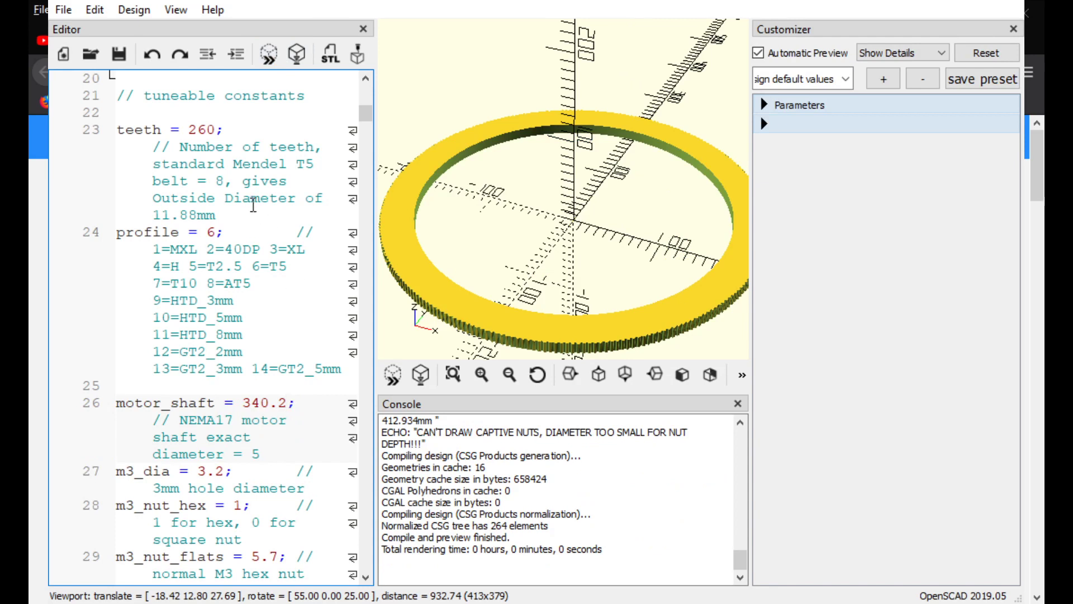
Step: Reduce the teeth constant from 260 to 200 and preview; the hole now exceeds the pulley
click(212, 130)
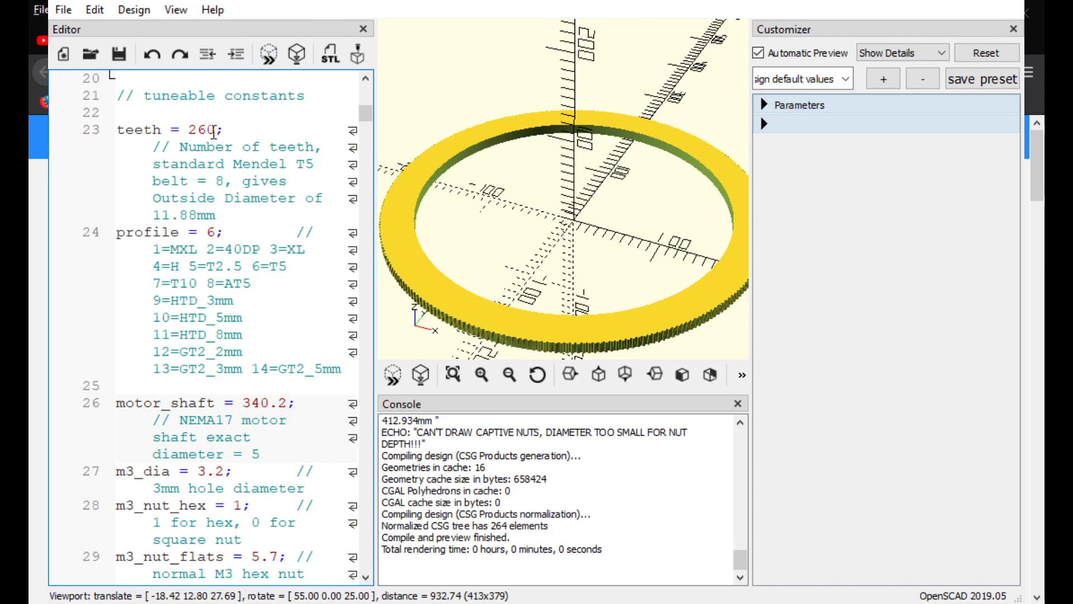
double_click(195, 130)
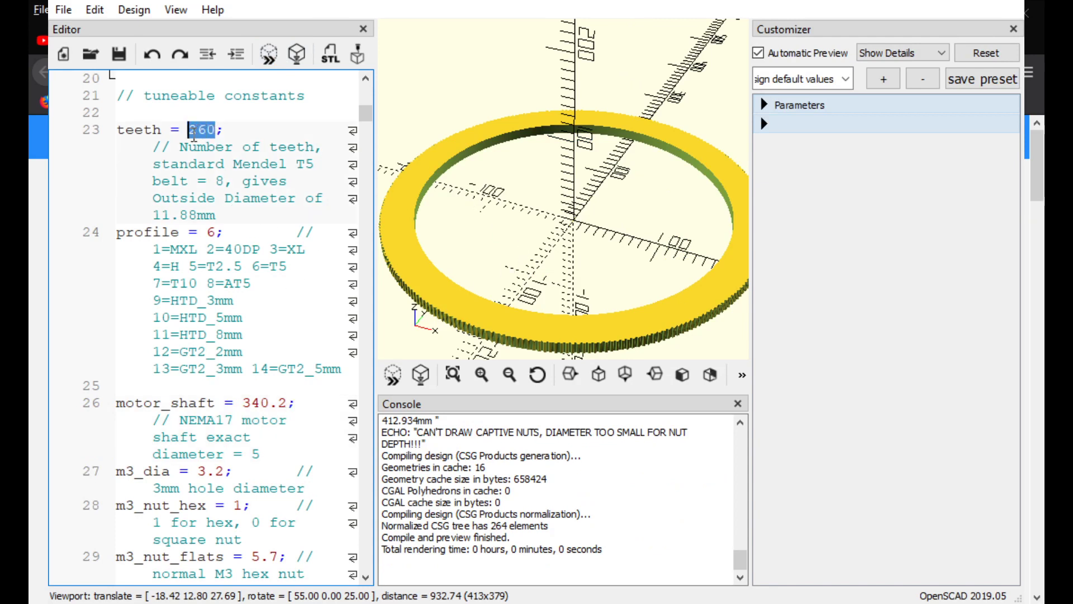
text(3)
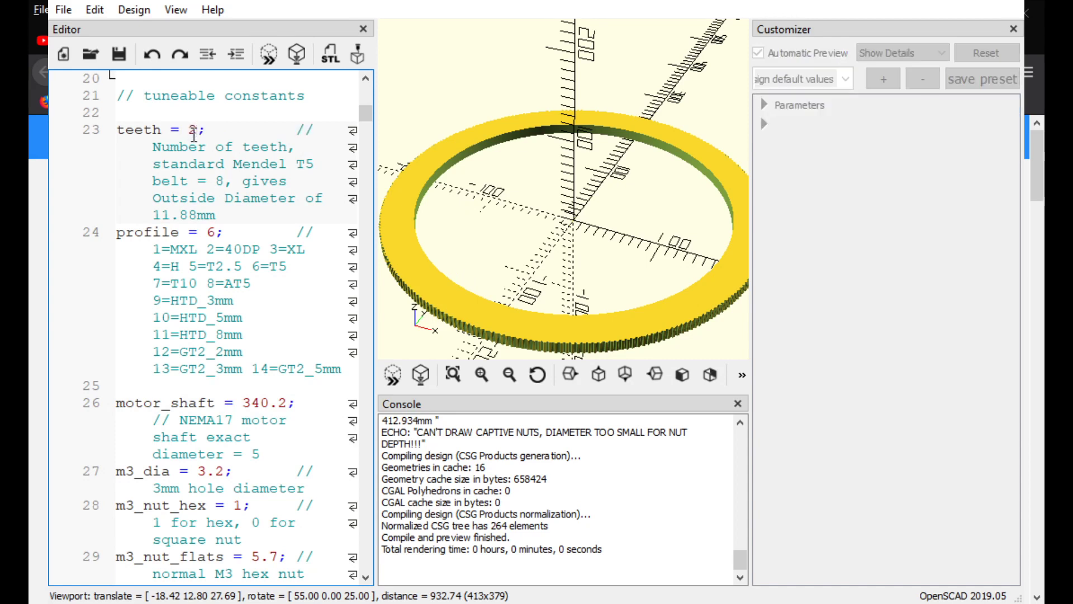
text(200)
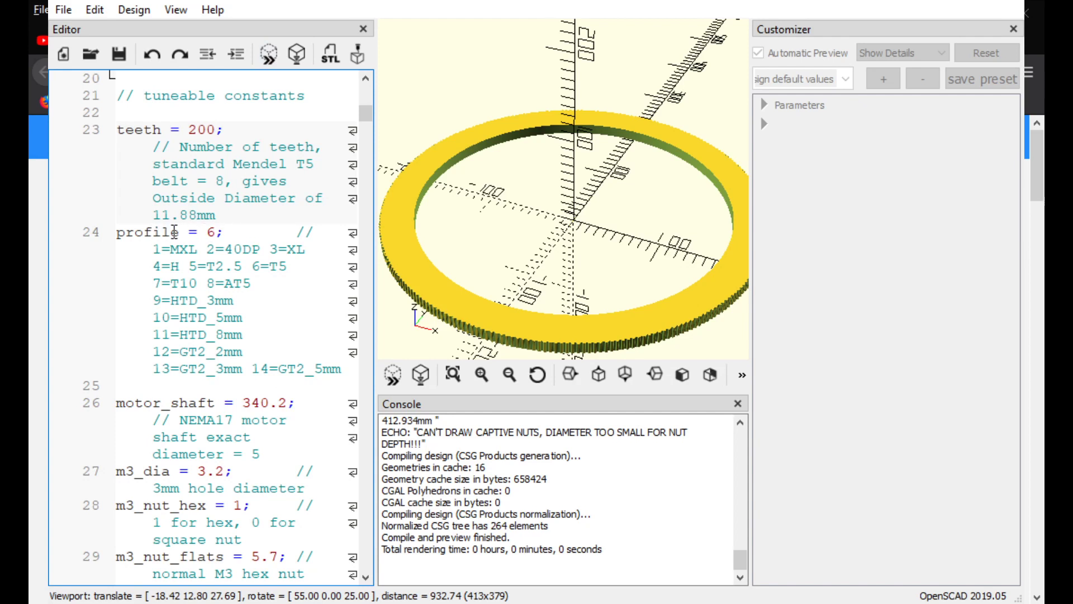
mouse_move(441, 331)
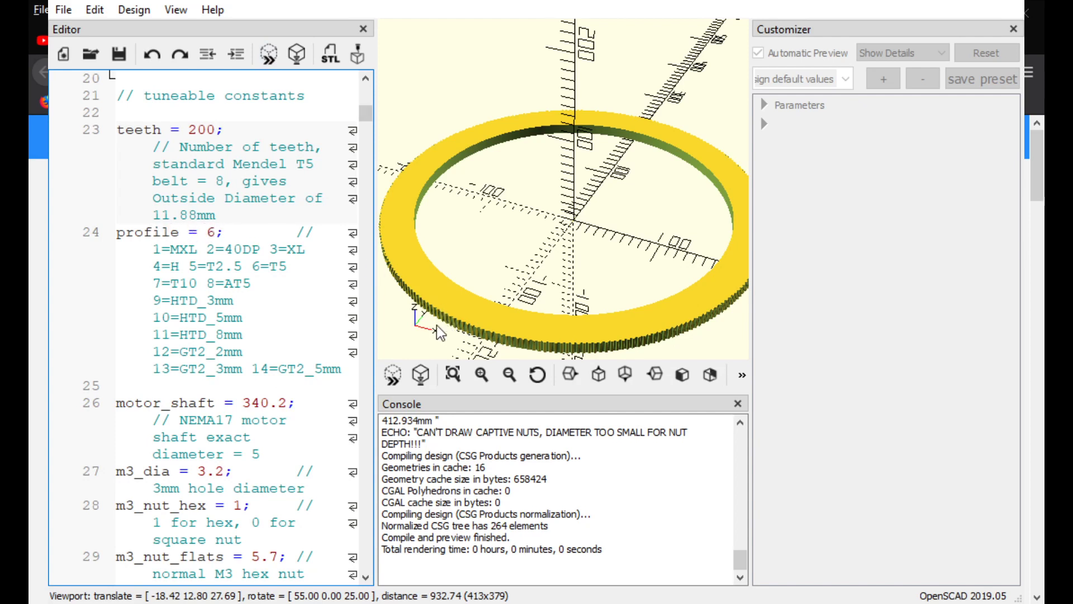
mouse_move(470, 333)
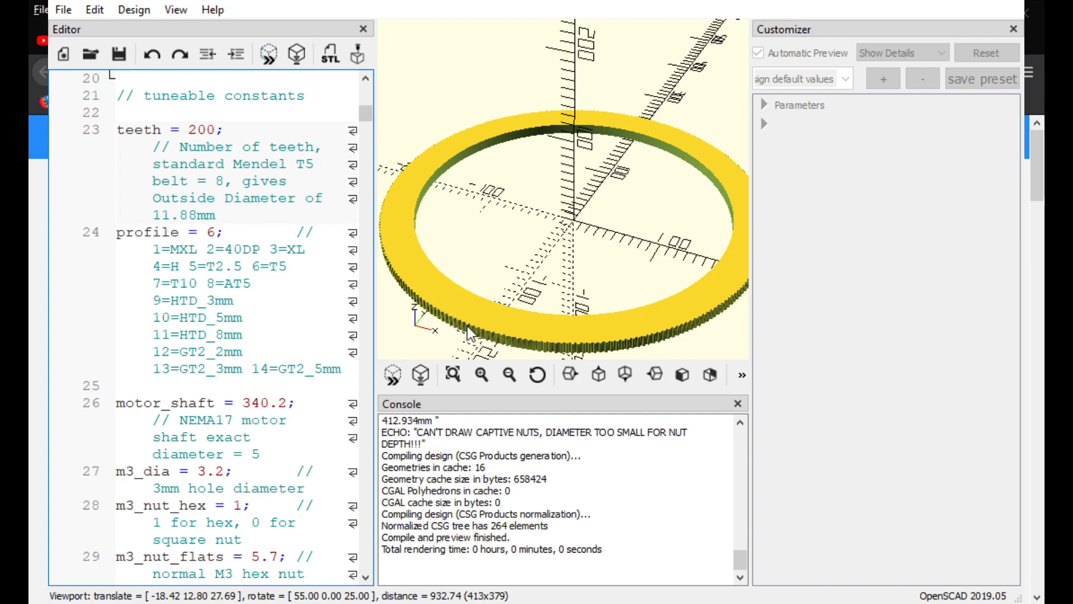
mouse_move(463, 343)
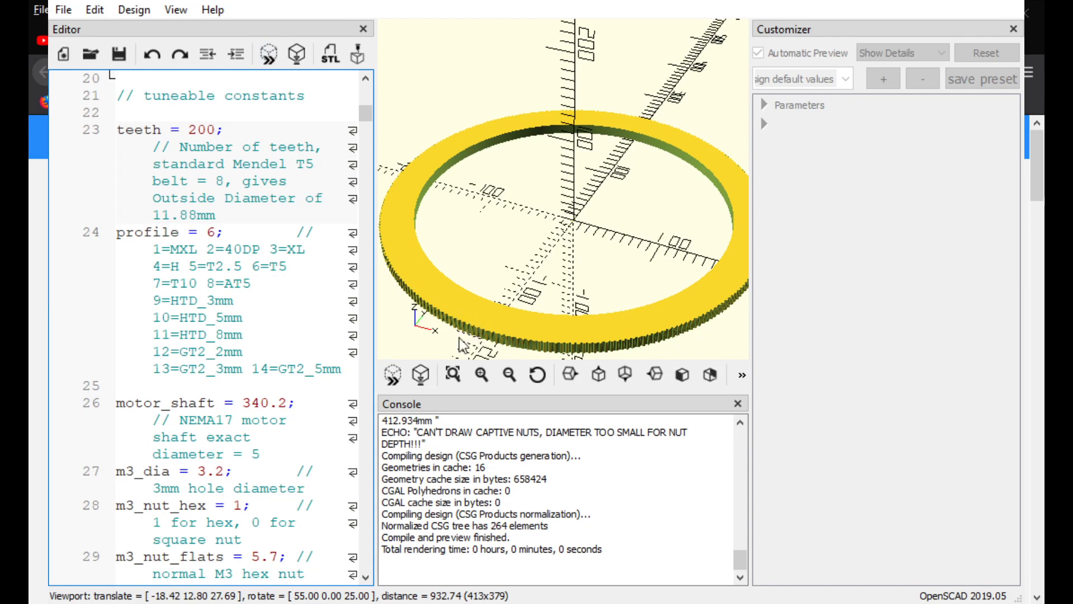
click(215, 130)
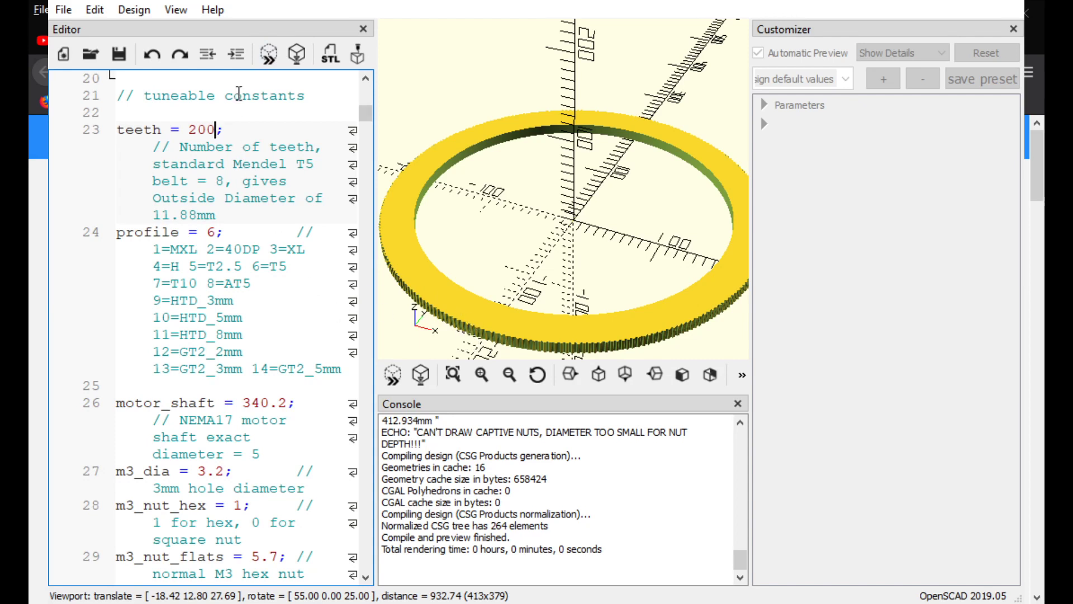
mouse_move(465, 335)
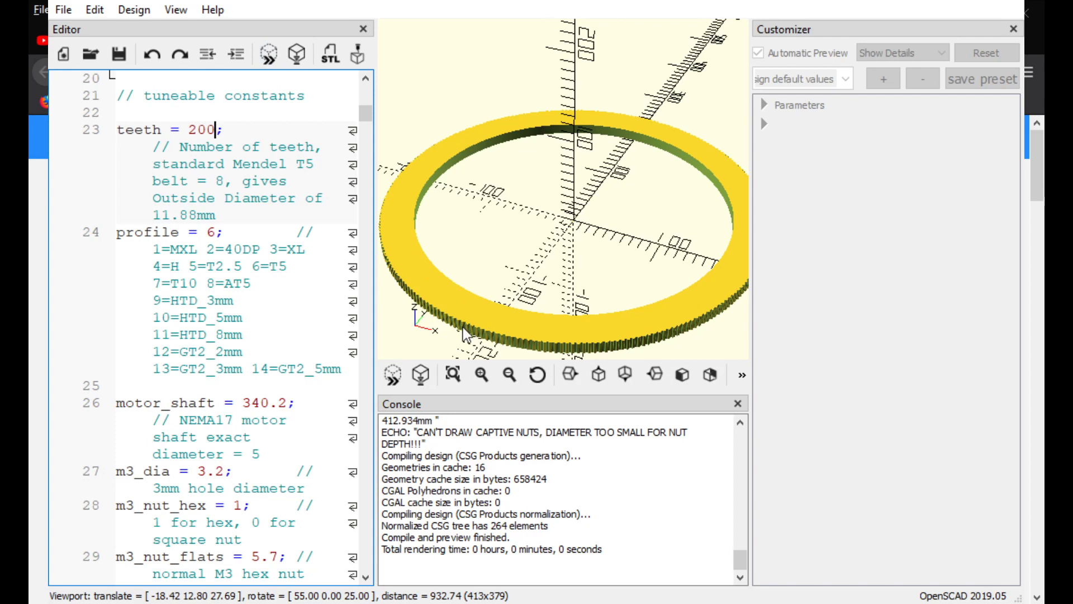
mouse_move(483, 329)
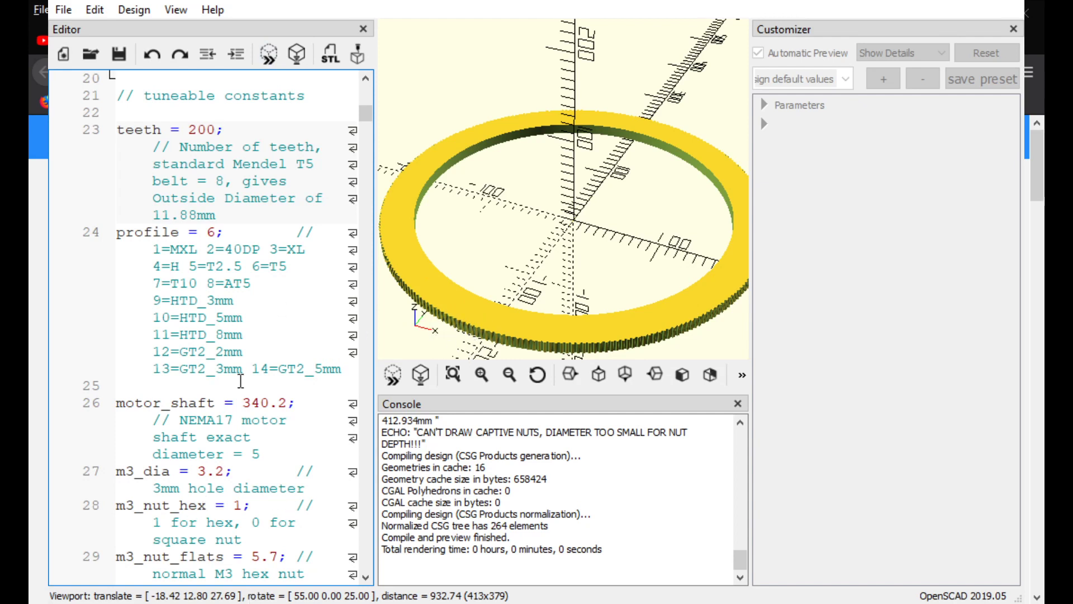
mouse_move(267, 55)
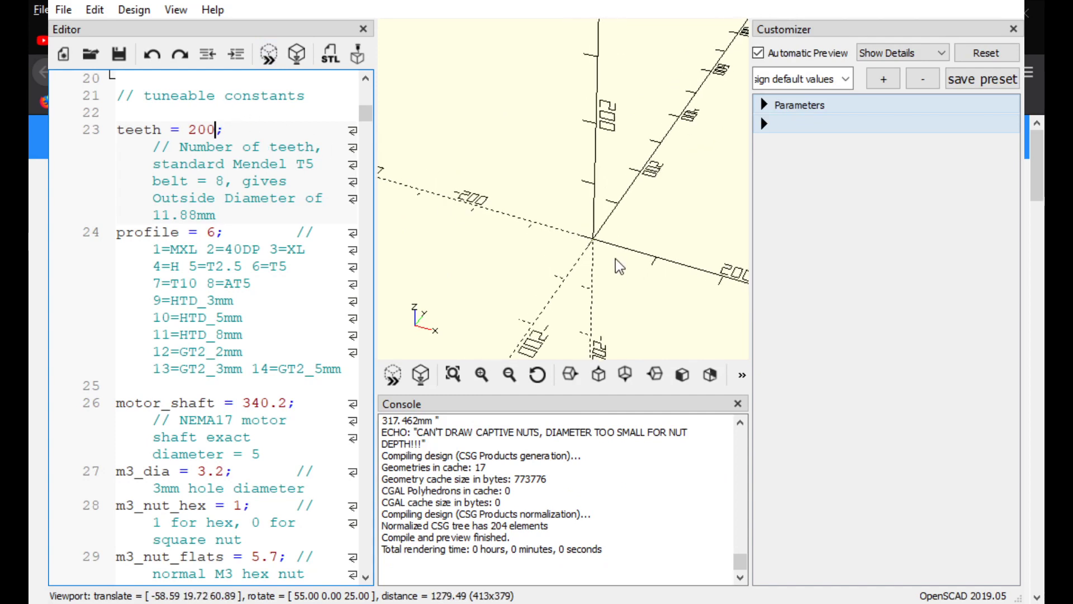
Step: Restore teeth = 260 and preview the thin toothed pulley ring again
click(267, 54)
text(6)
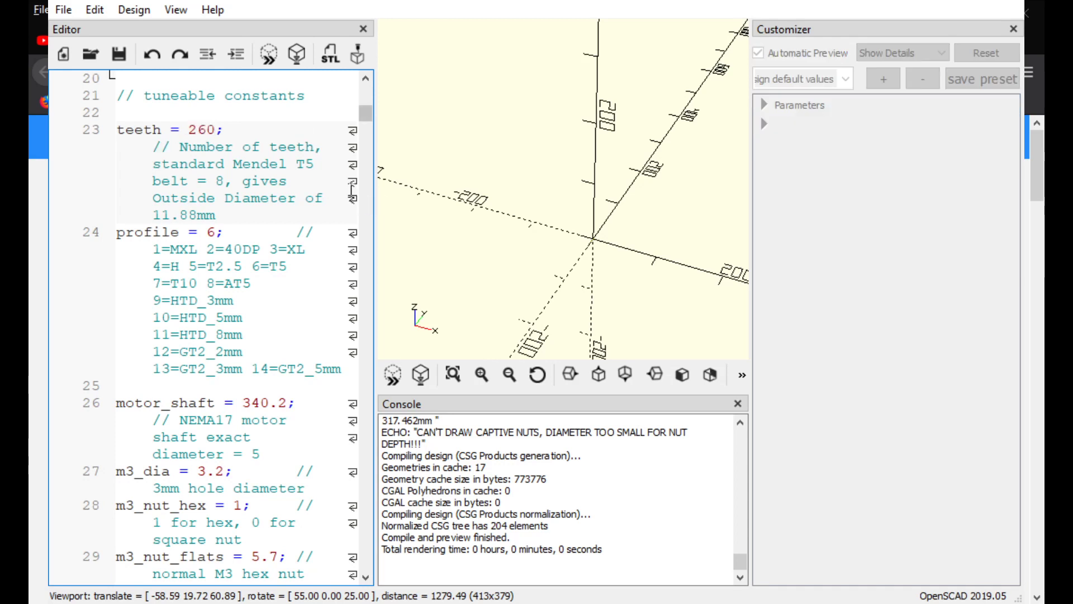
click(267, 54)
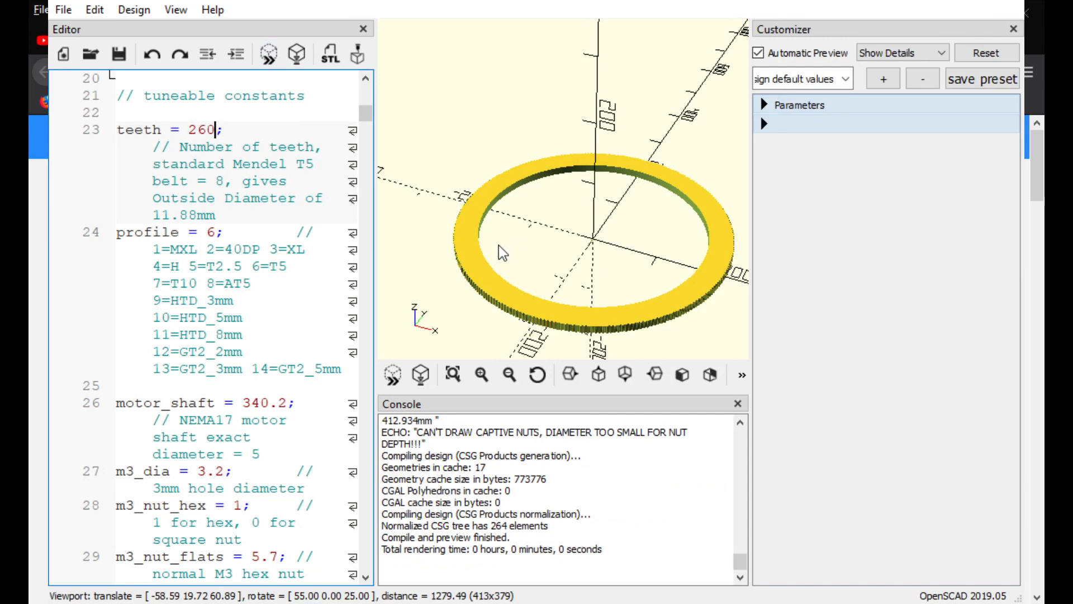
mouse_move(623, 287)
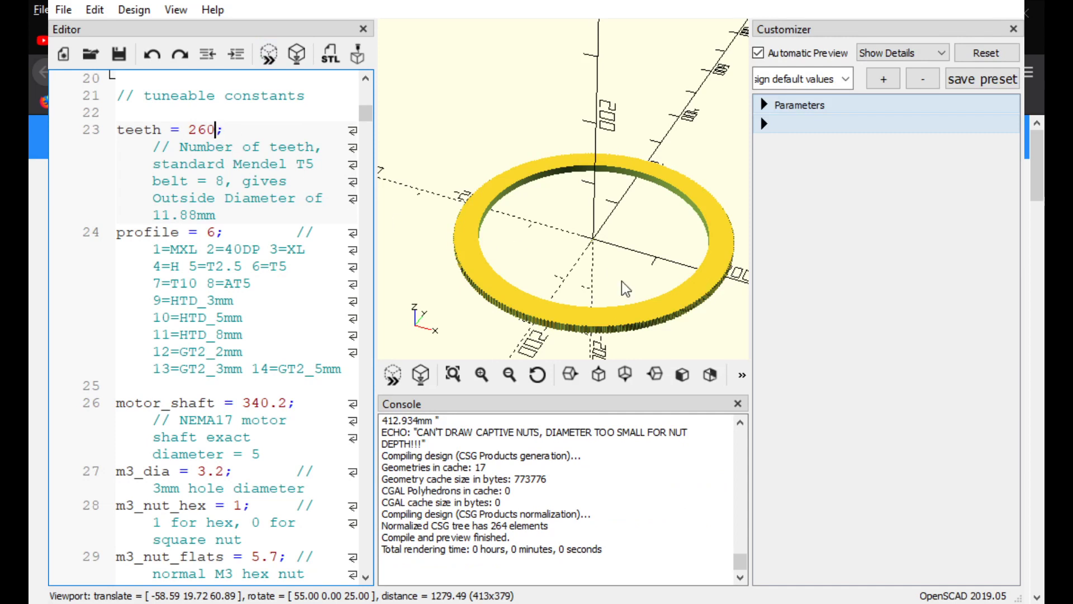
mouse_move(224, 136)
text(5)
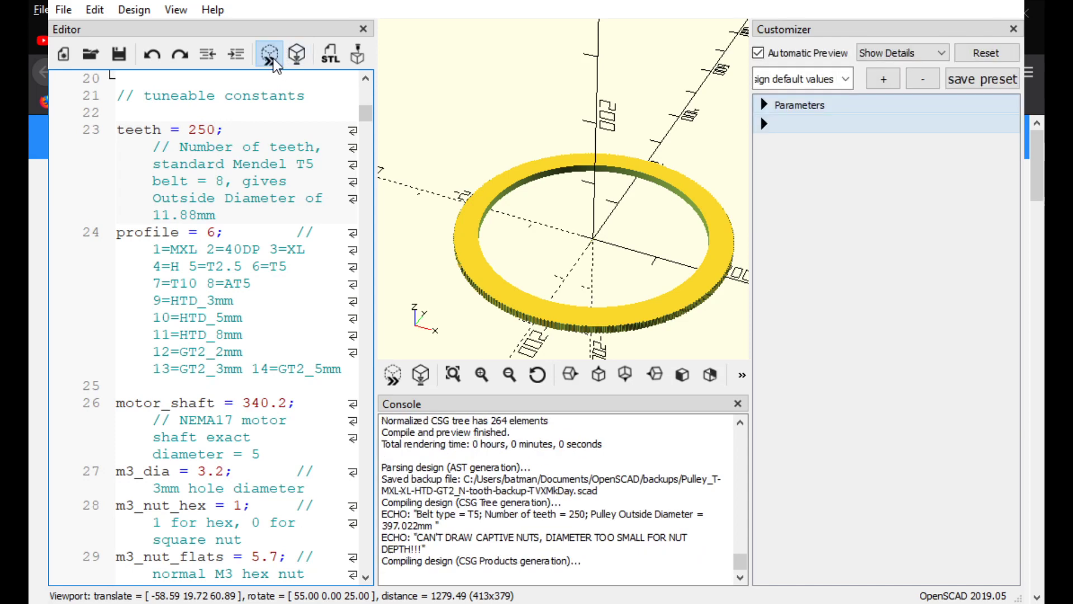
Step: Set teeth = 220 and view the whole thinner ring, about 349 mm across, from above
click(266, 55)
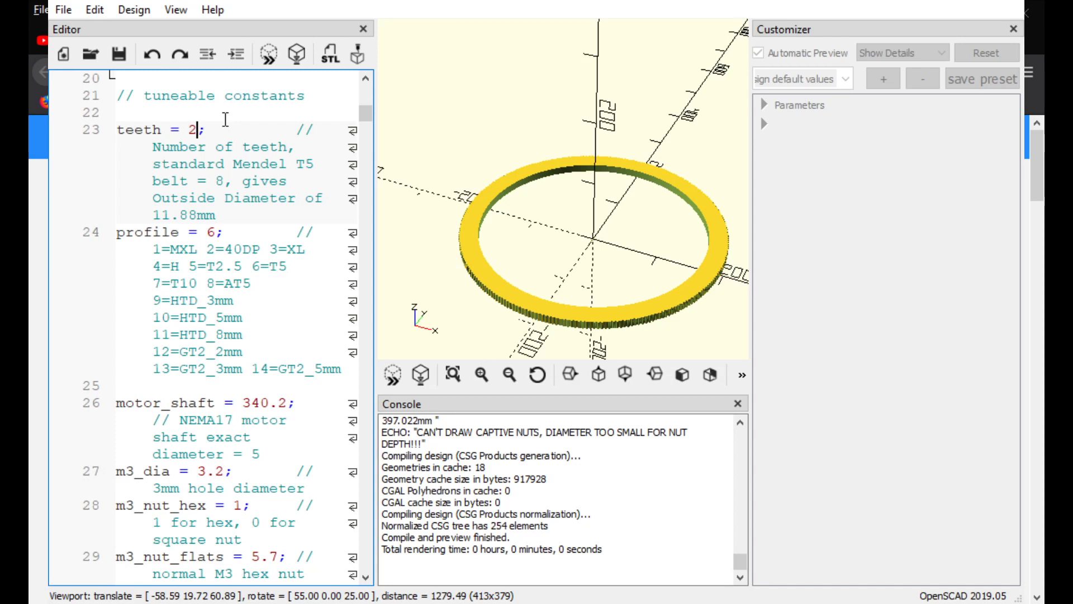
text(20;)
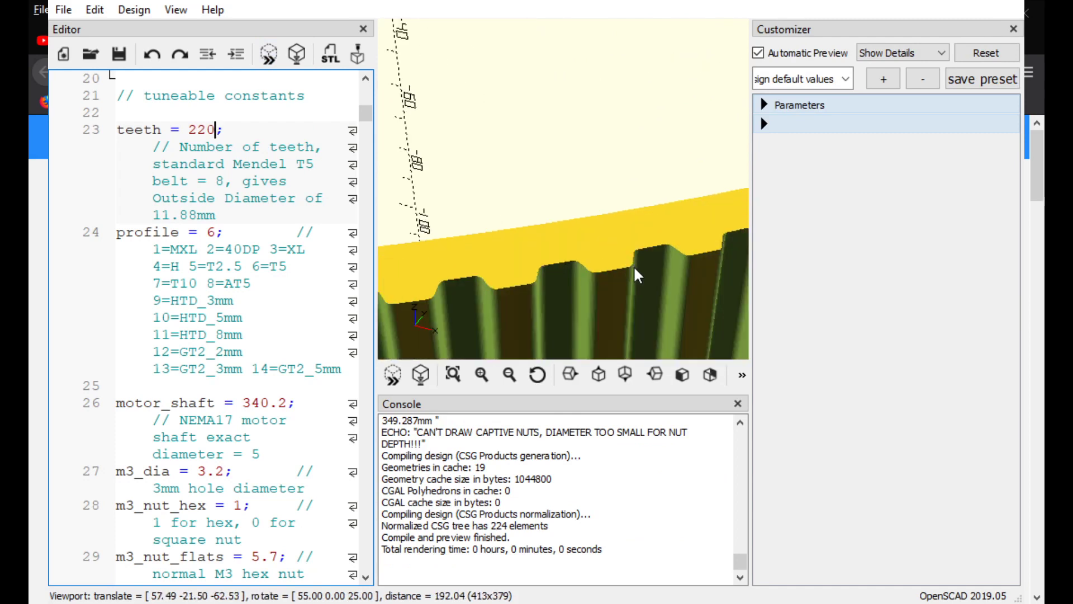
scroll(down, 3)
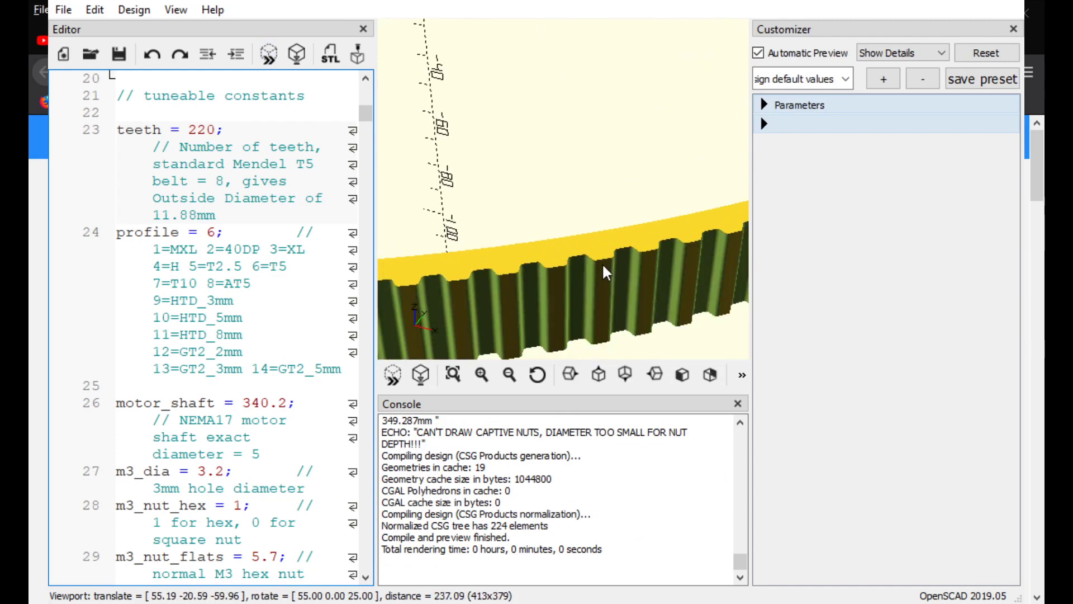
drag(606, 273, 578, 238)
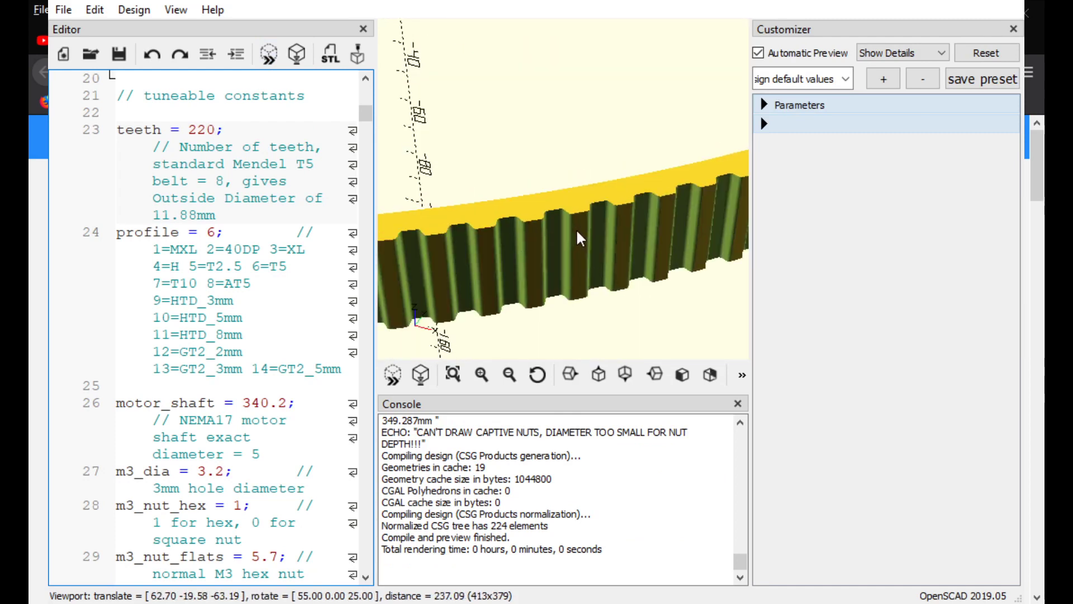
click(598, 375)
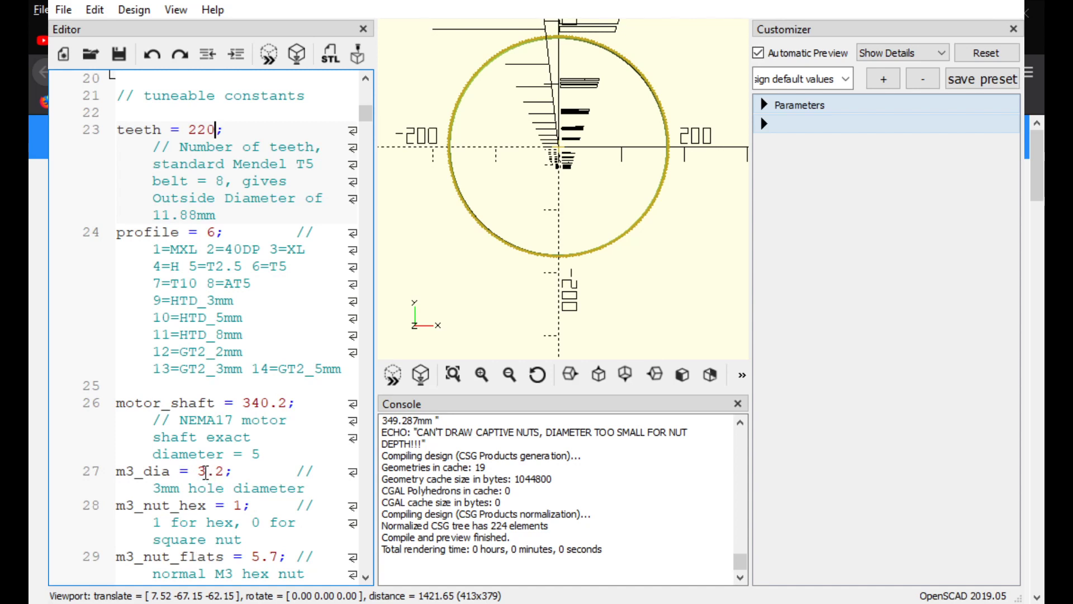
mouse_move(295, 257)
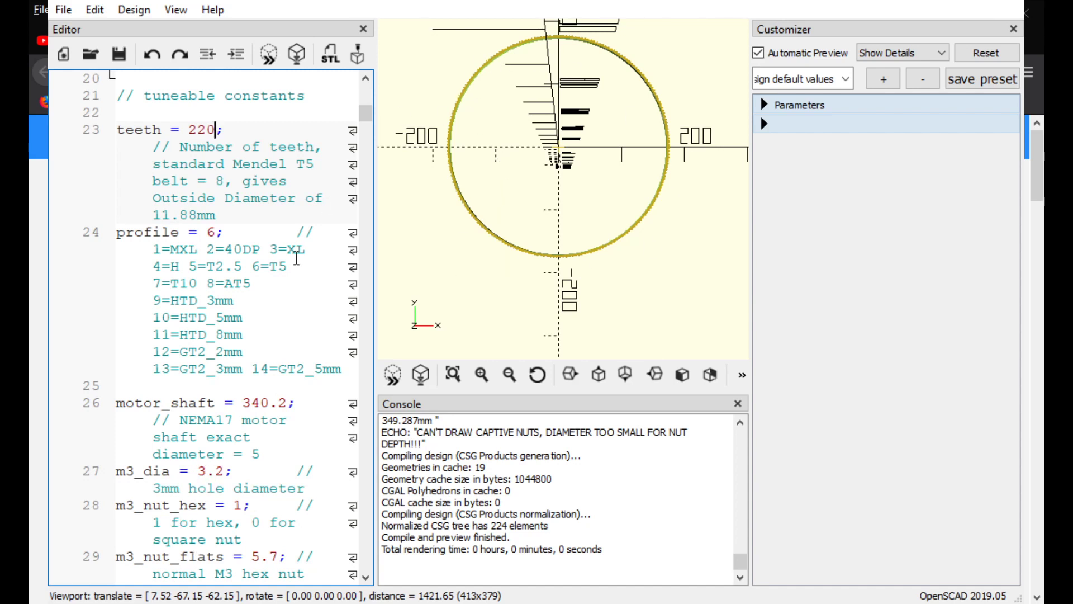
mouse_move(387, 307)
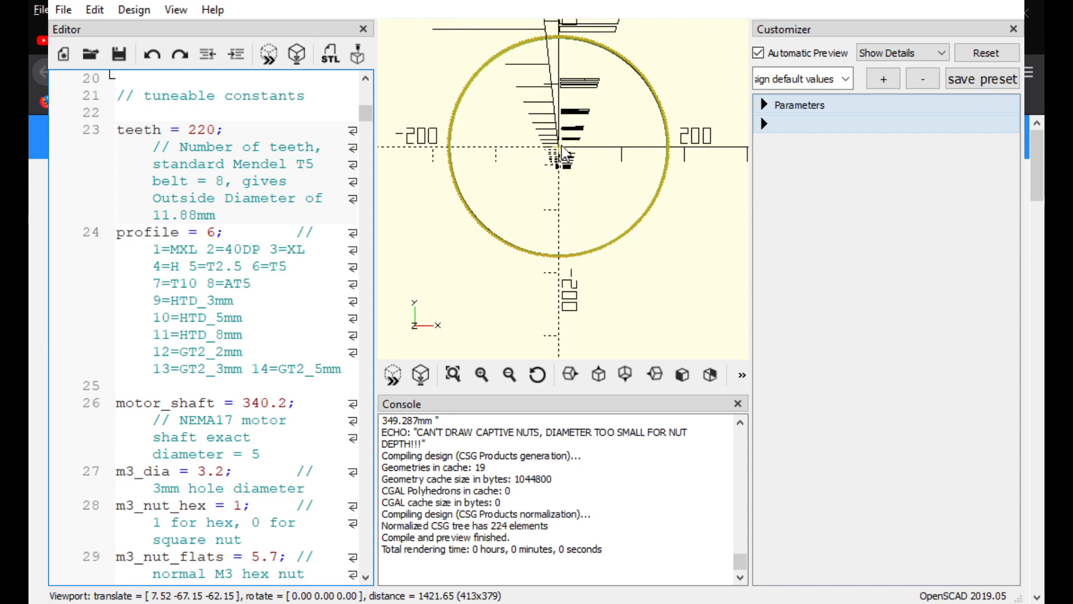
mouse_move(561, 154)
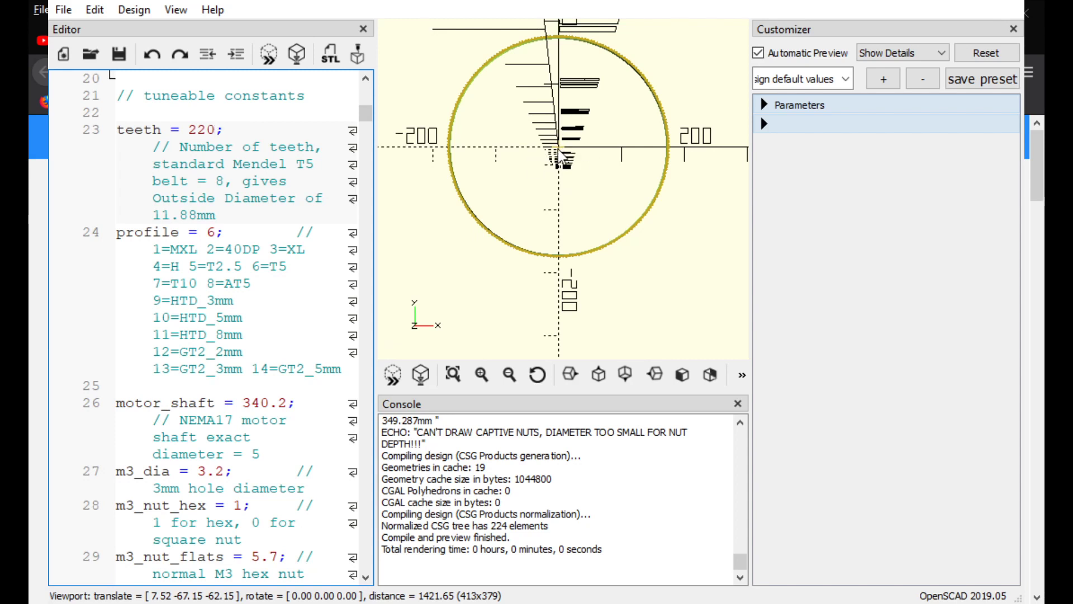
mouse_move(564, 156)
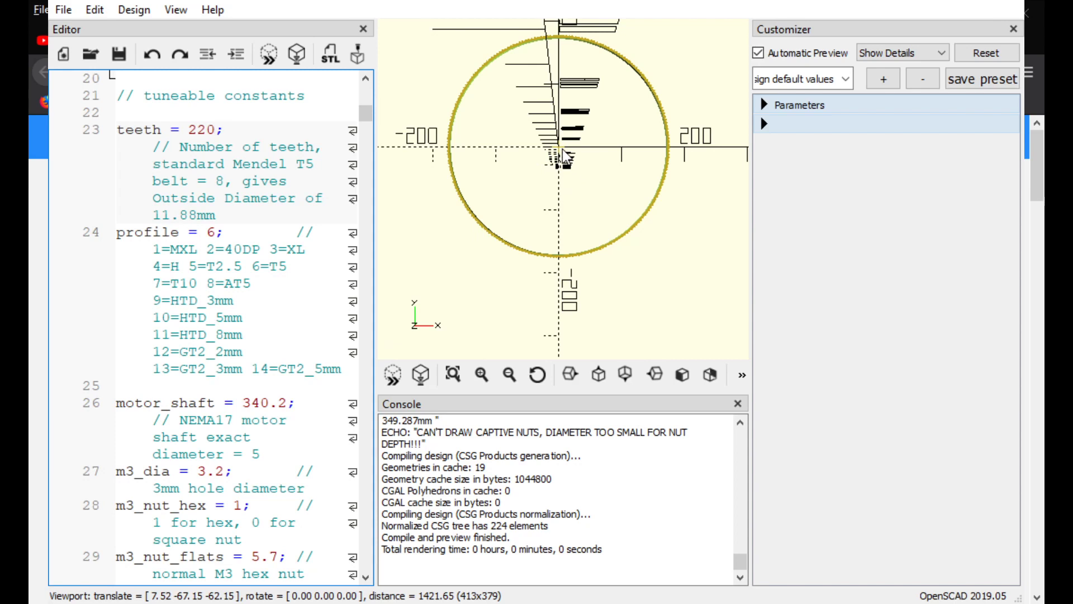
Step: Zoom toward the ring's left edge to inspect the 220 teeth up close
click(218, 130)
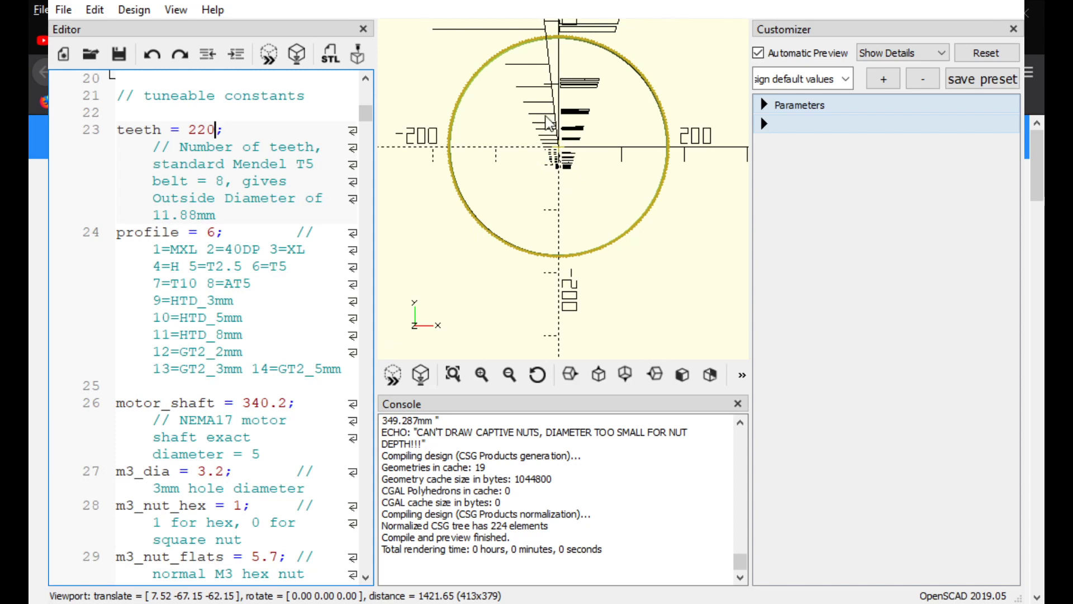
mouse_move(508, 179)
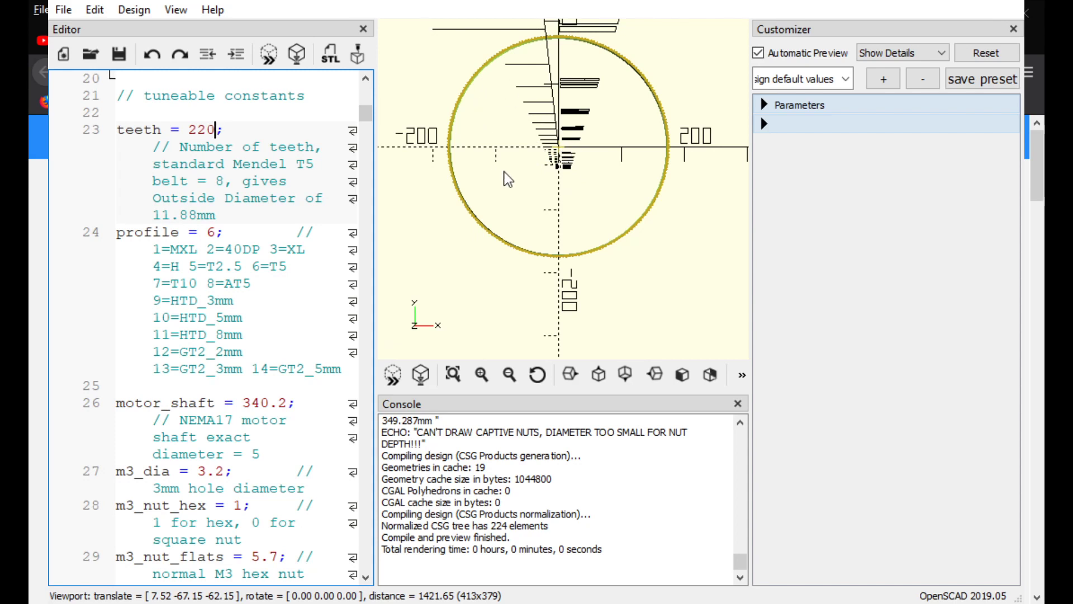
scroll(down, 3)
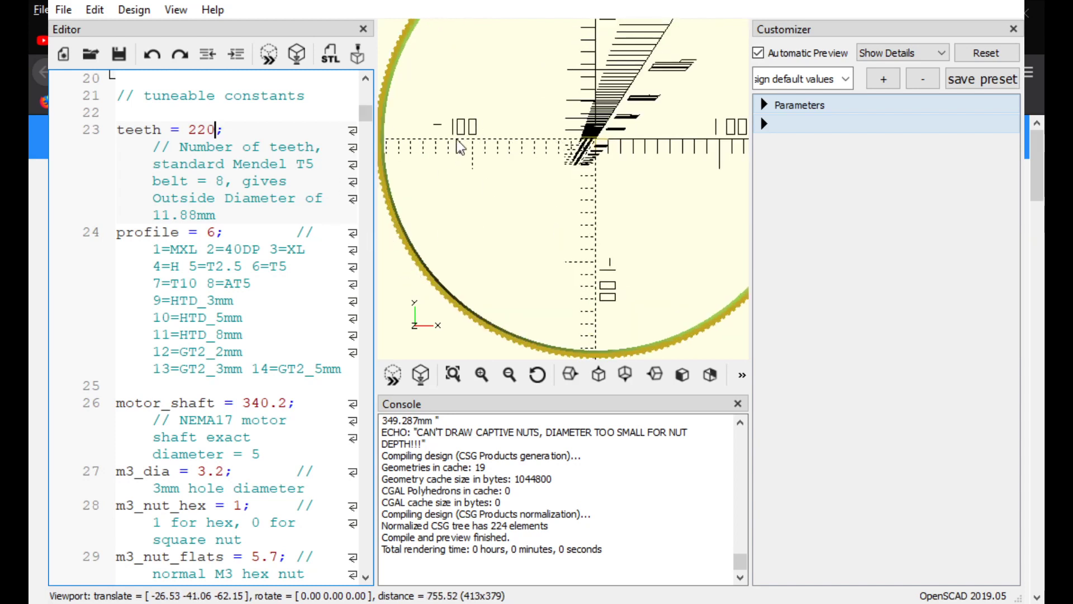
mouse_move(505, 164)
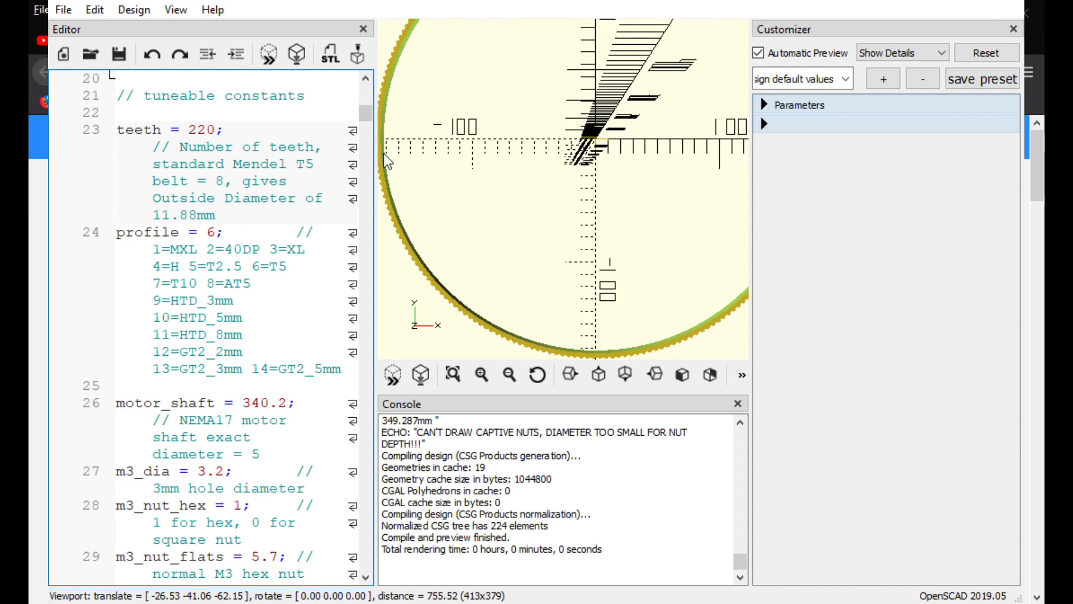
mouse_move(389, 187)
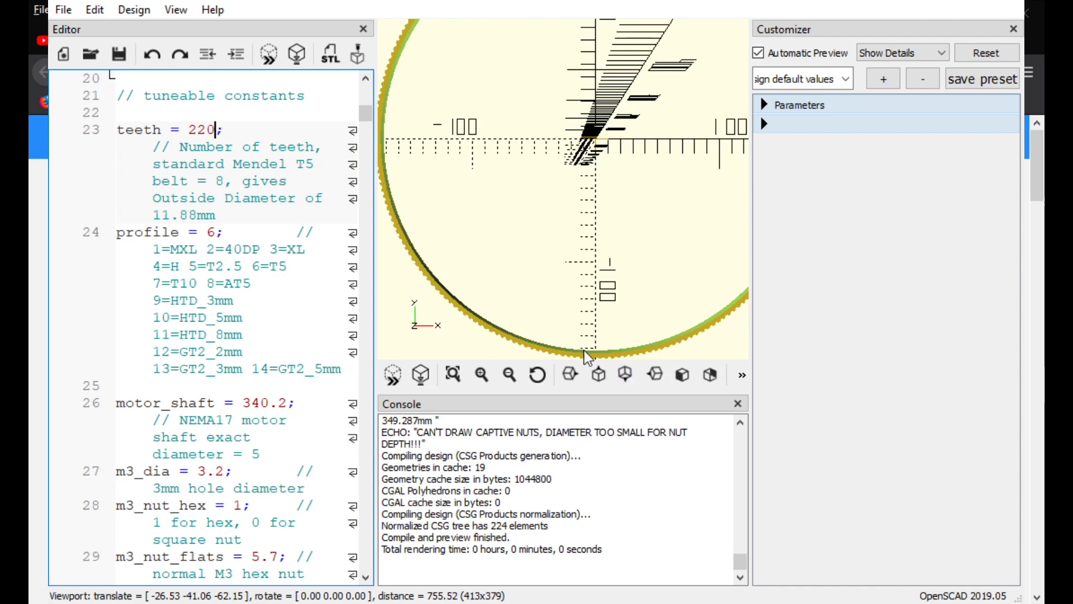
mouse_move(501, 292)
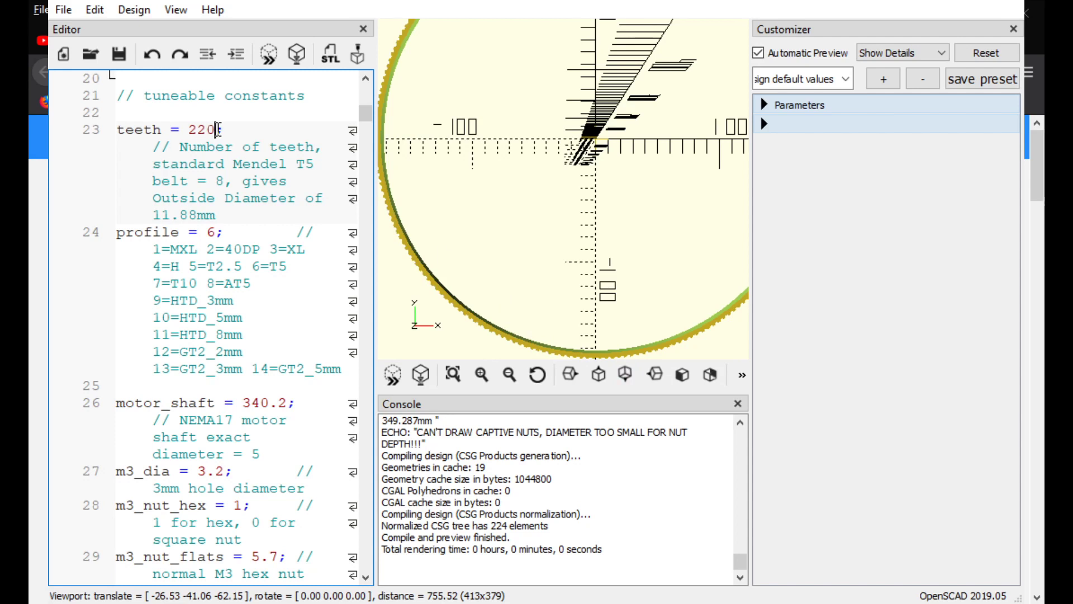
Step: Set teeth = 230 and zoom out to see the wider 365 mm ring from above
text(230)
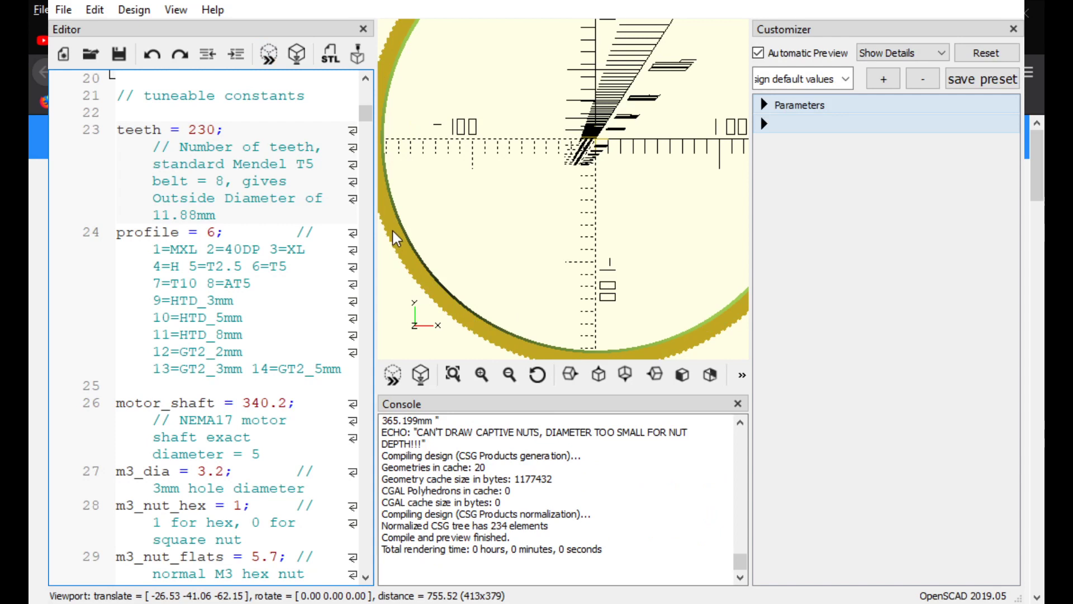
mouse_move(394, 228)
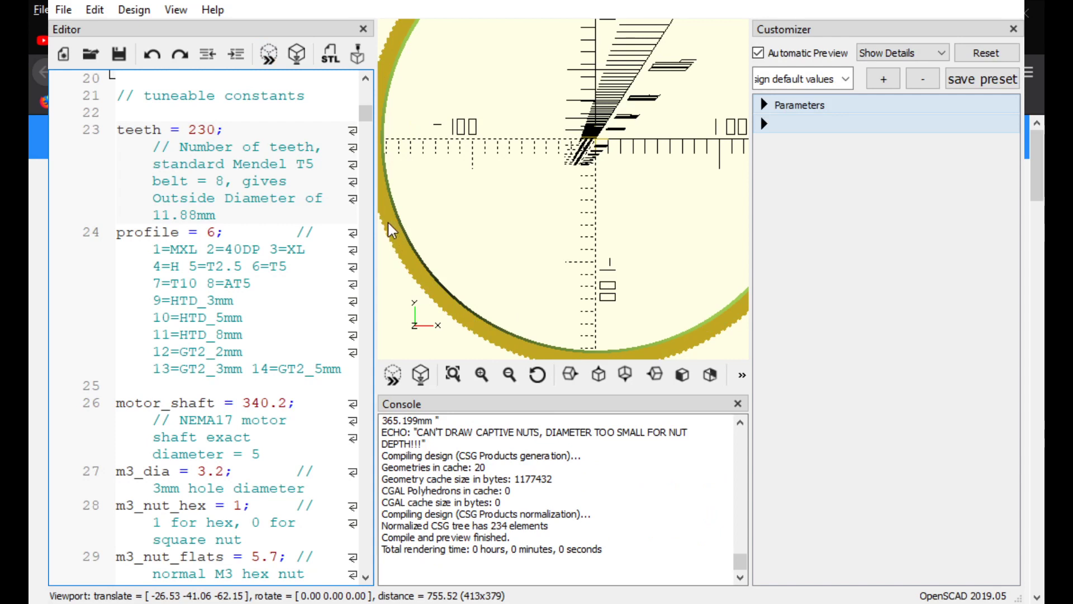
click(214, 129)
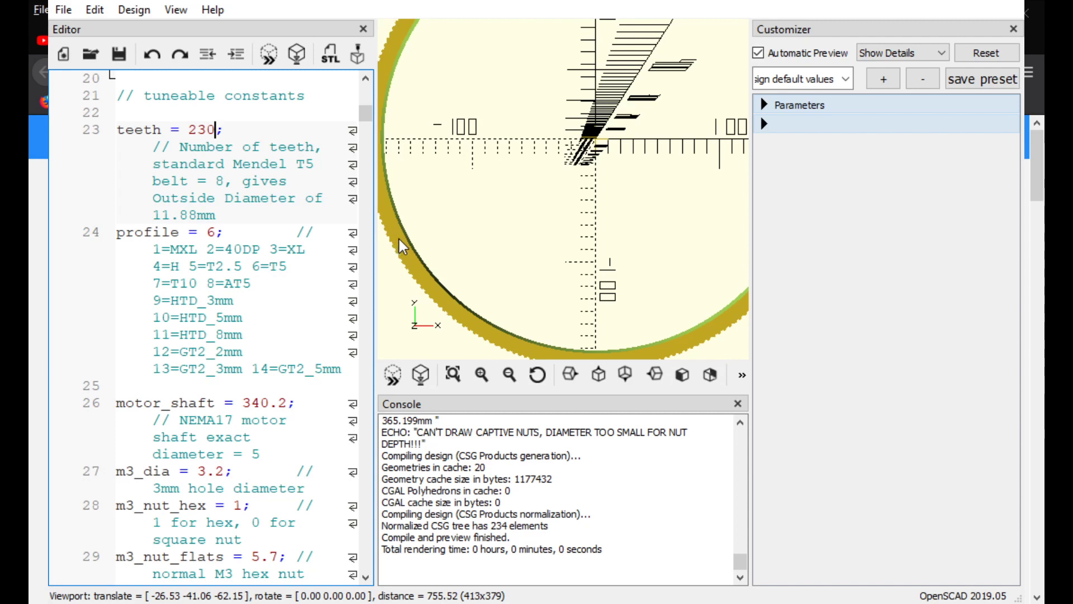
mouse_move(445, 295)
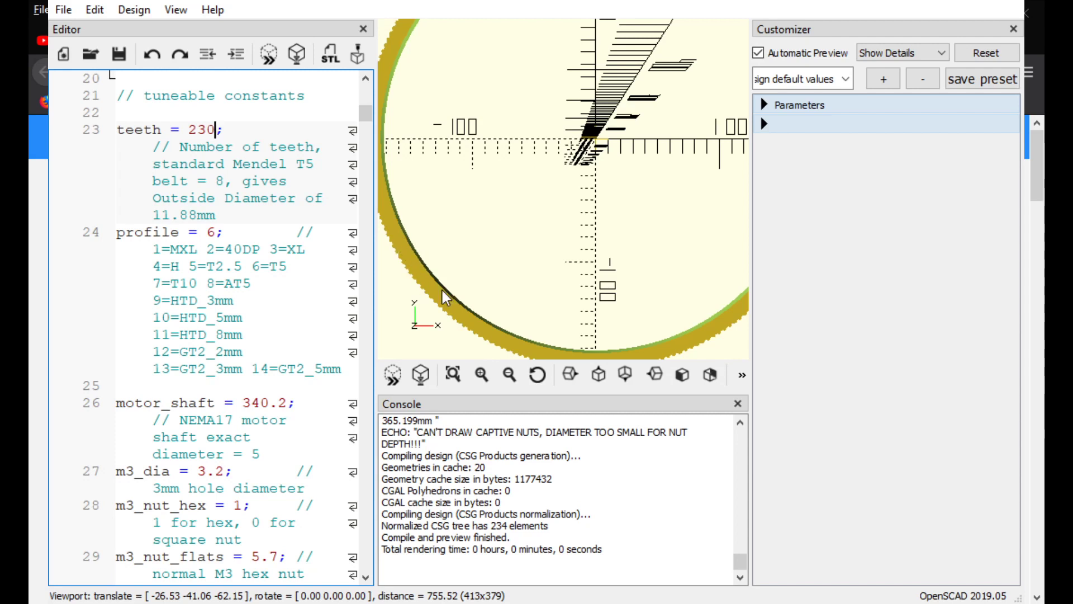
mouse_move(456, 287)
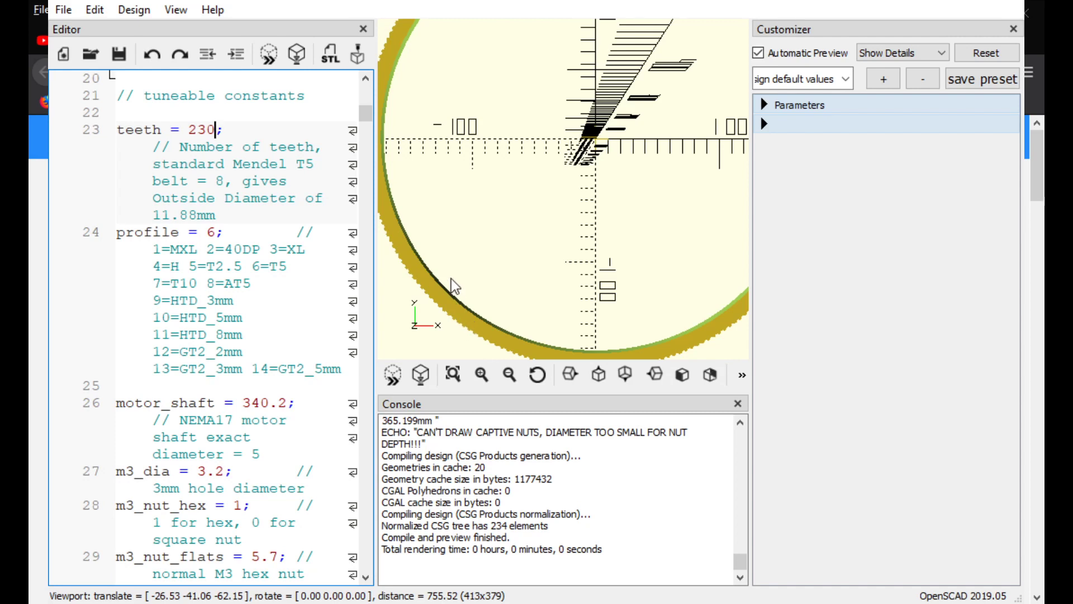
mouse_move(516, 249)
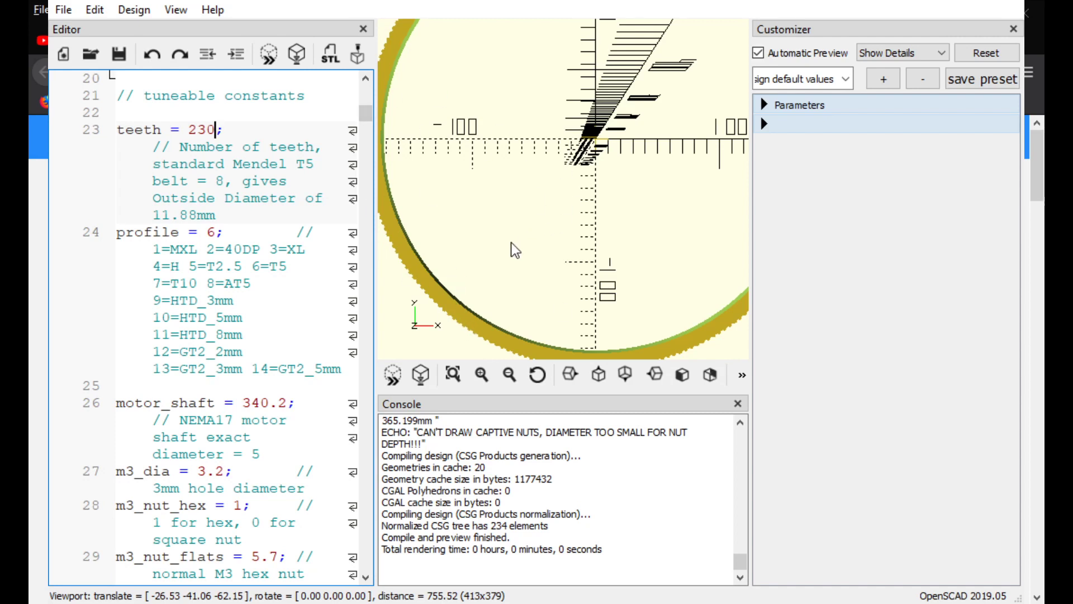
scroll(down, 3)
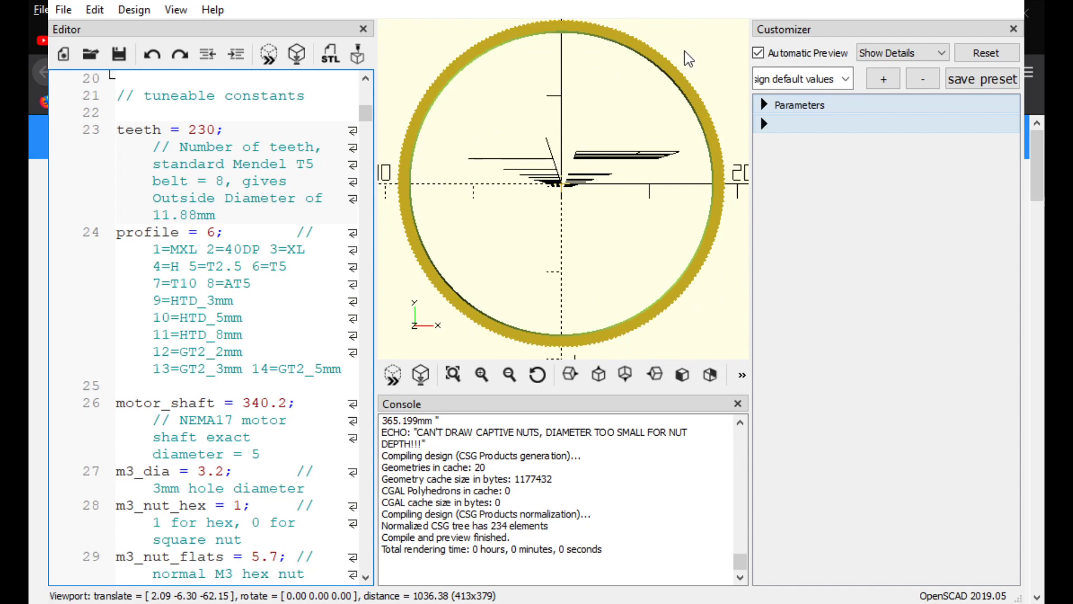
mouse_move(690, 3)
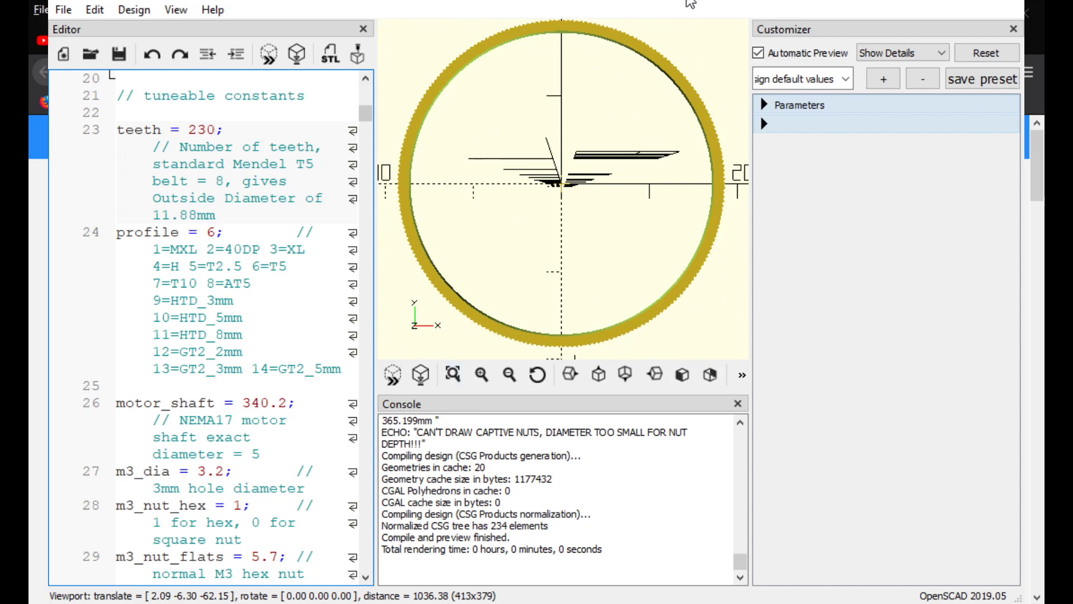
mouse_move(368, 241)
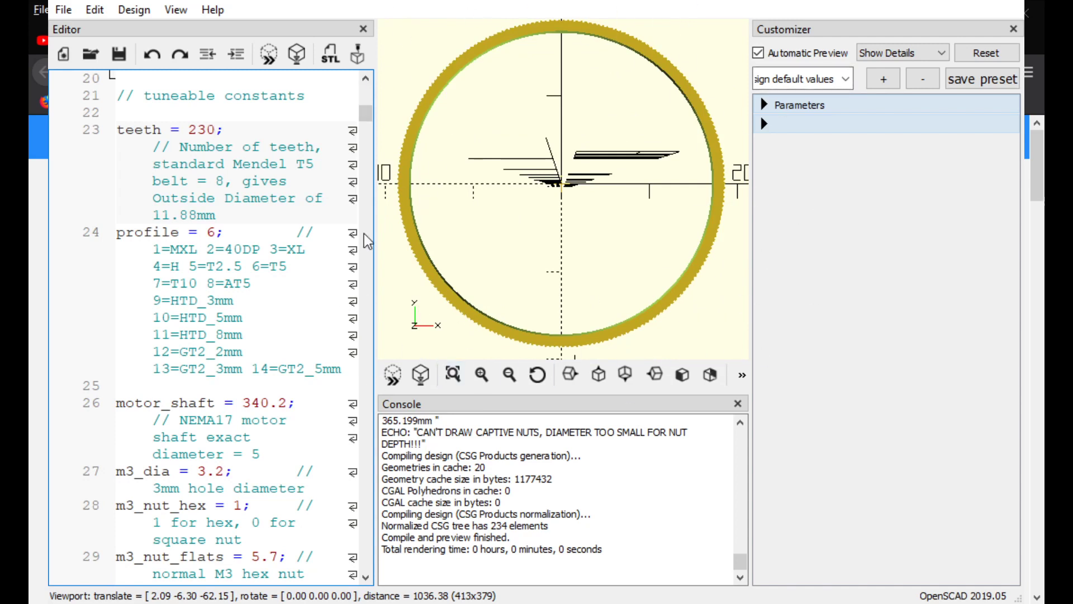
mouse_move(646, 208)
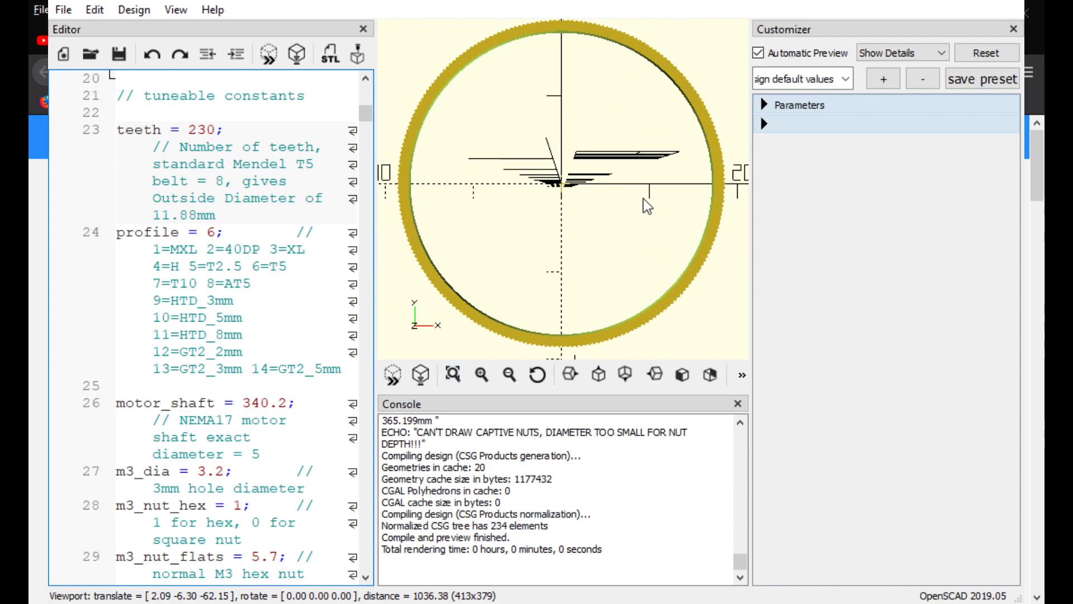
click(217, 130)
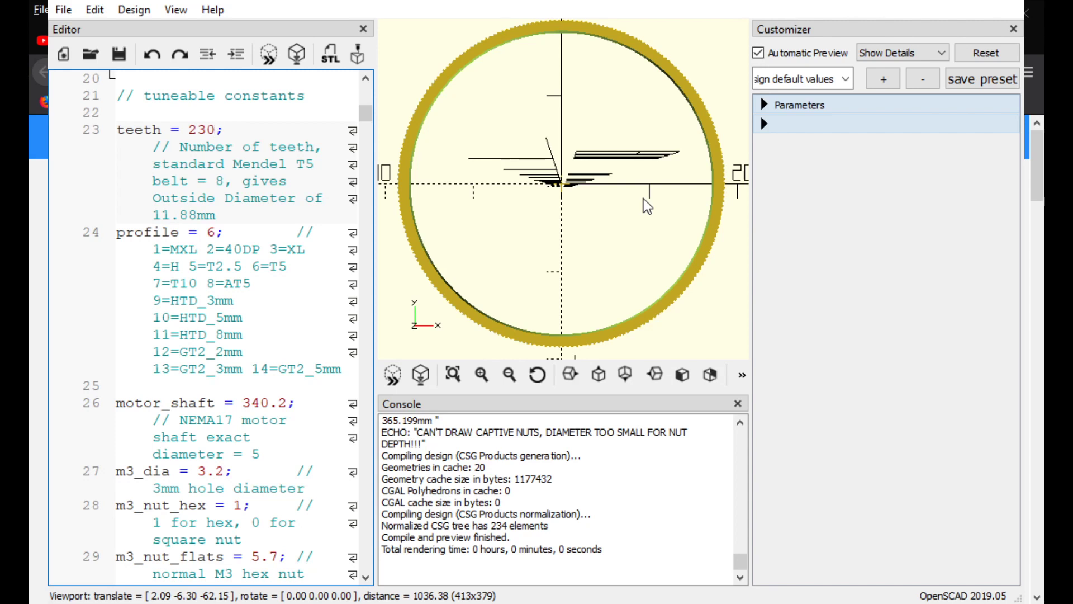
click(214, 129)
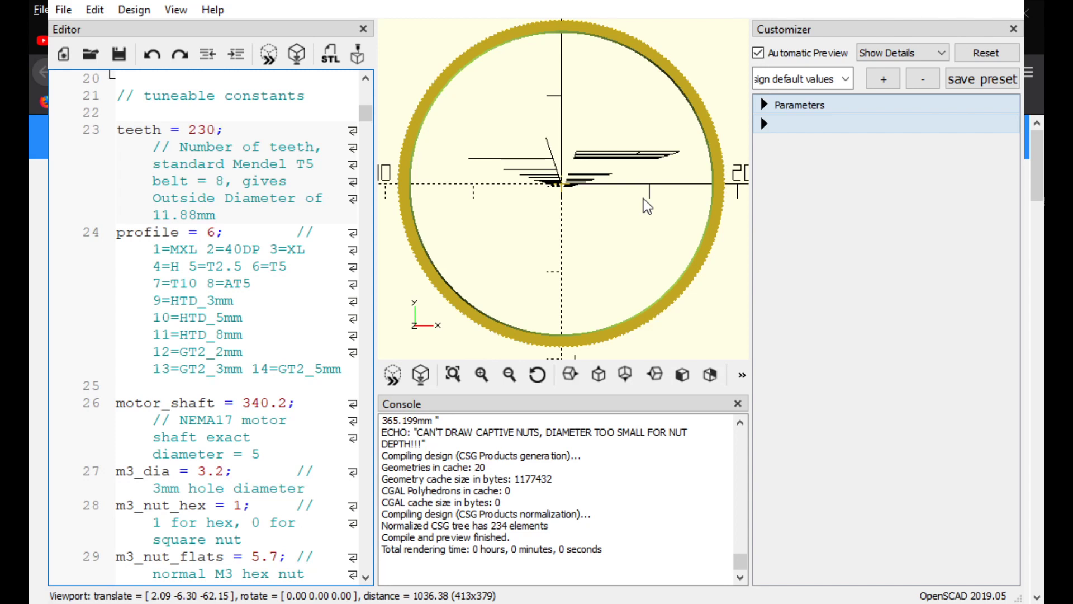
click(215, 130)
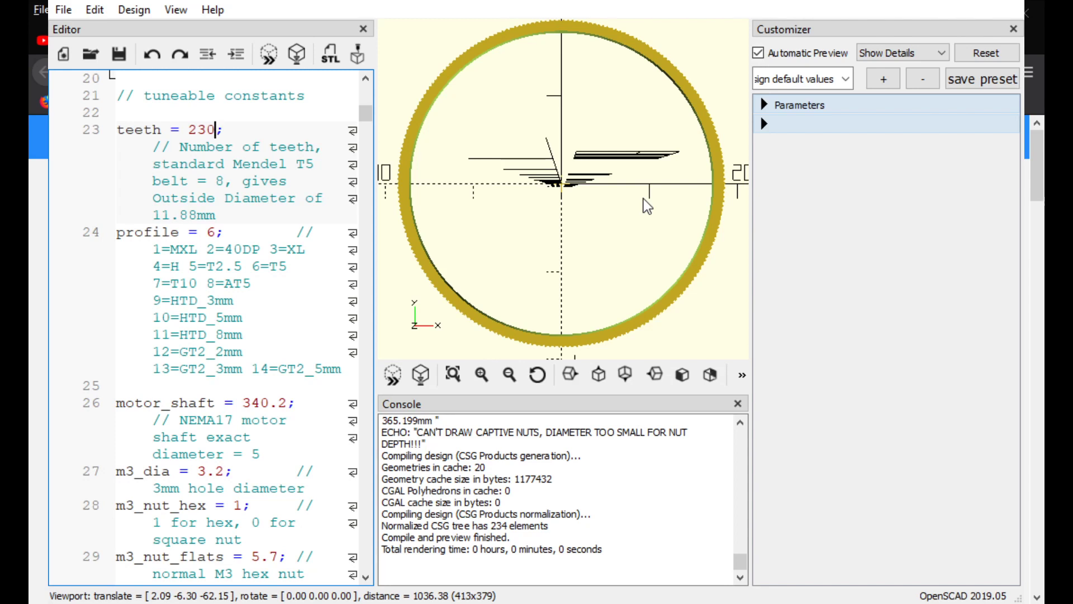